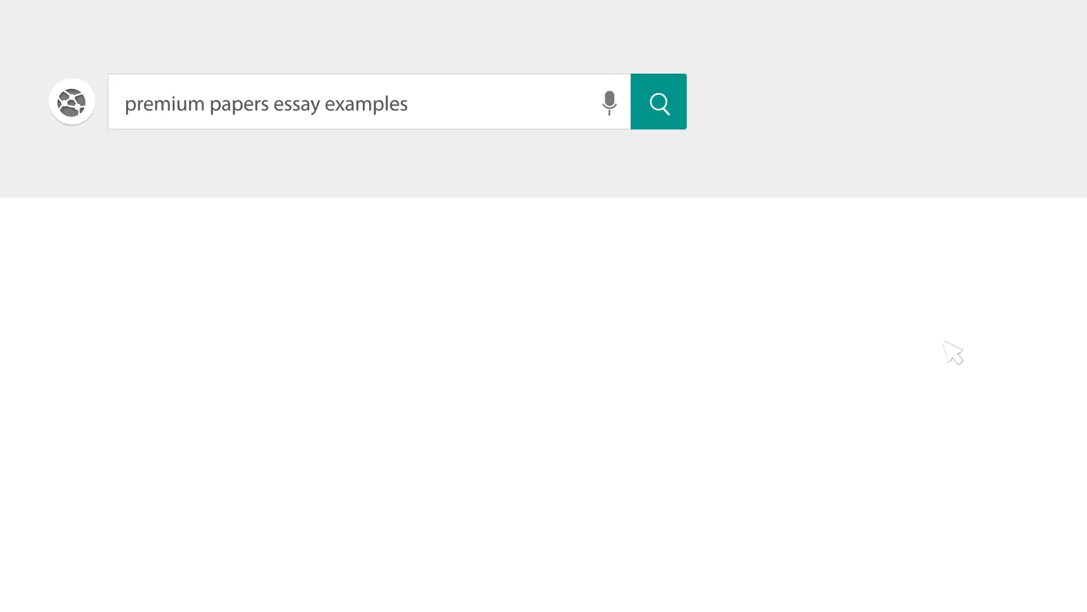
- Bring up the blank essay document ready for the title in Heading 1 style
click(658, 103)
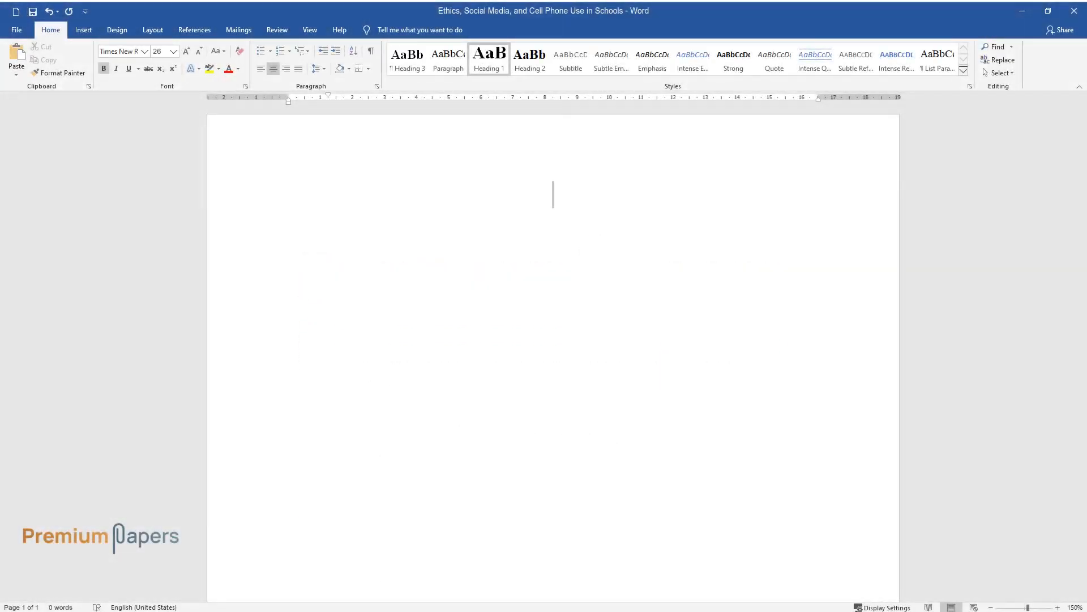
- Write the title 'Ethics, Social Media, and Cell Phone Use in Schools'
text(Ethics, Soc)
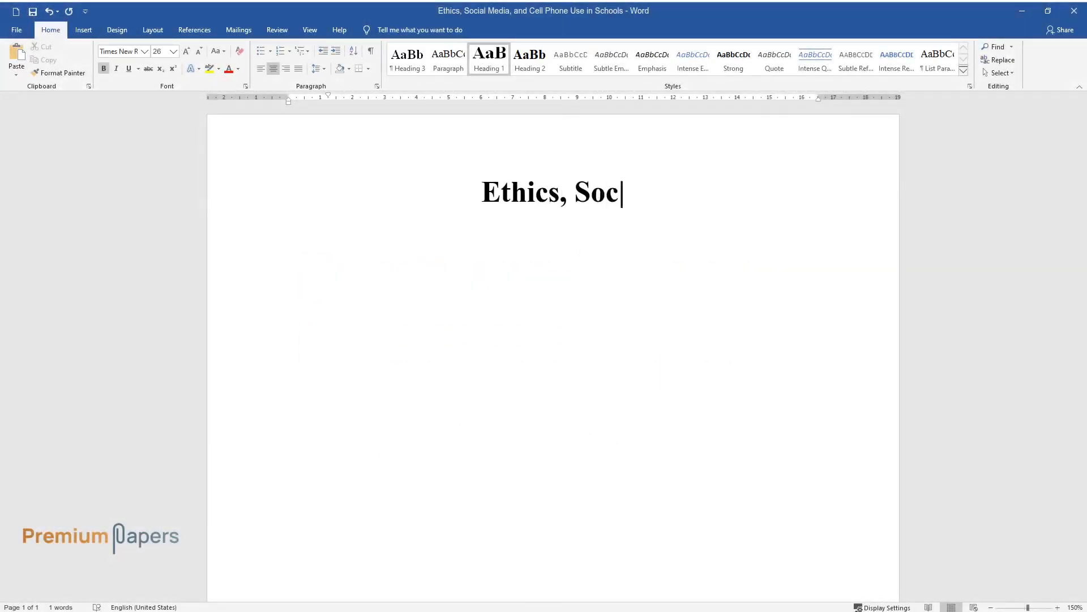
text(ial Media, and Cell Phone Use in Schools)
text(Introduction)
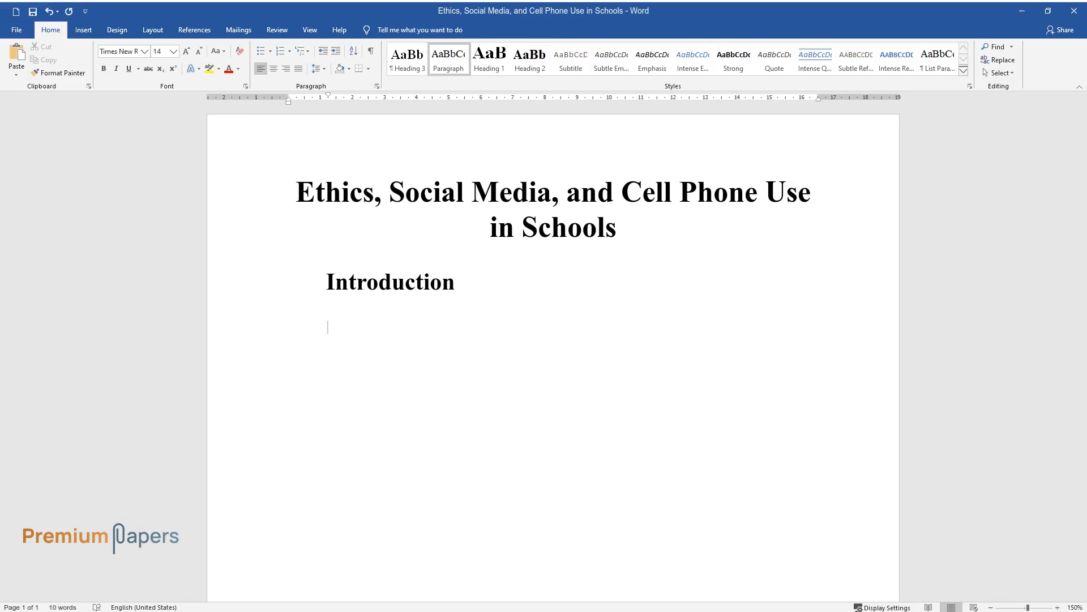
- Write the Introduction paragraph on new technologies, learning institutions and what the essay explores
text(The development of)
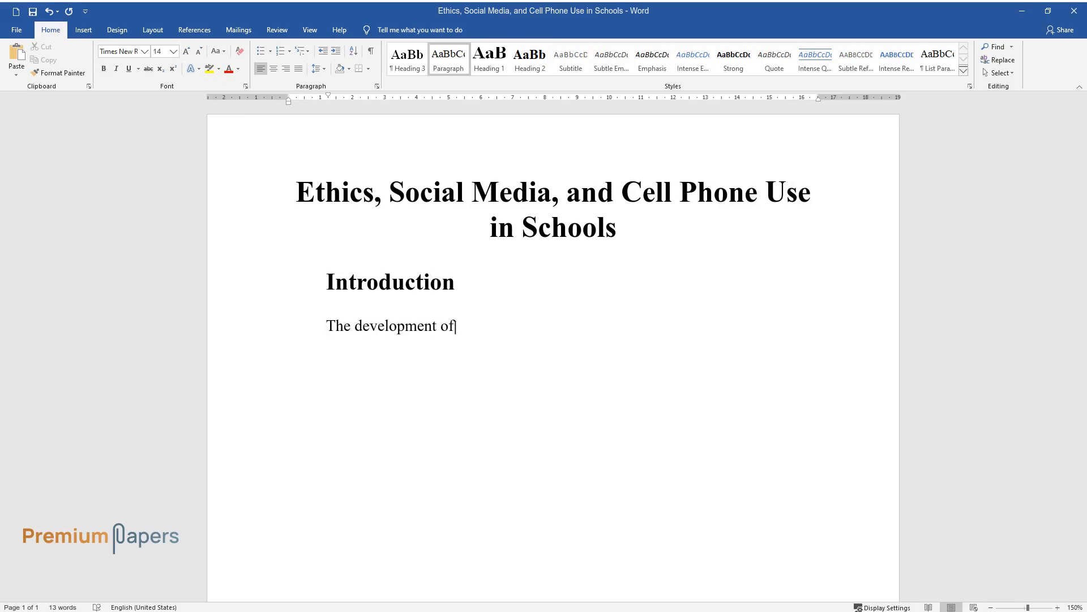
text(new technologies seems to have a)
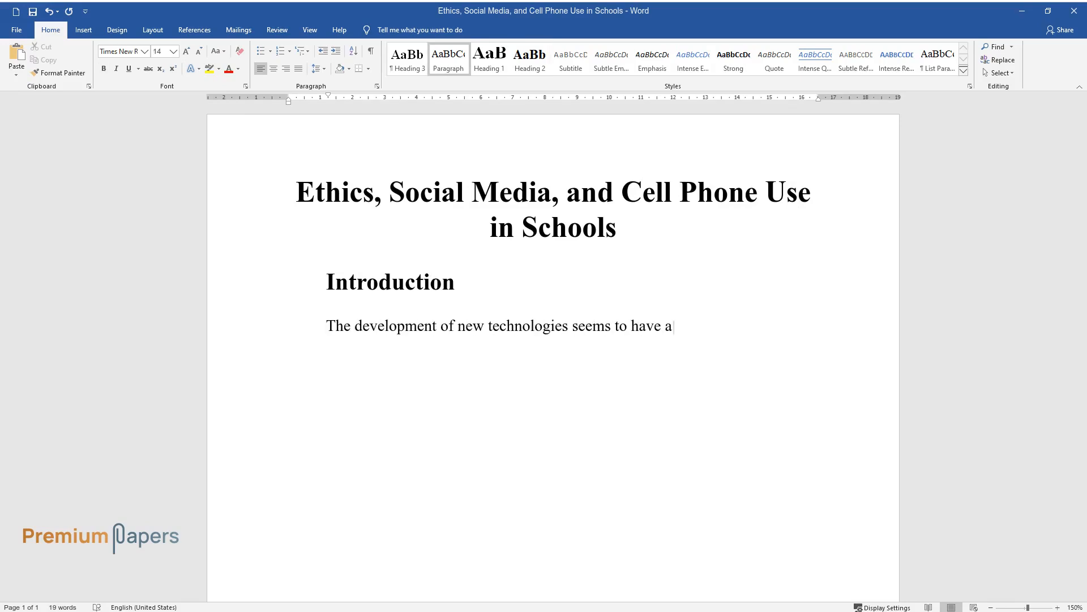
text(significant impact on the social)
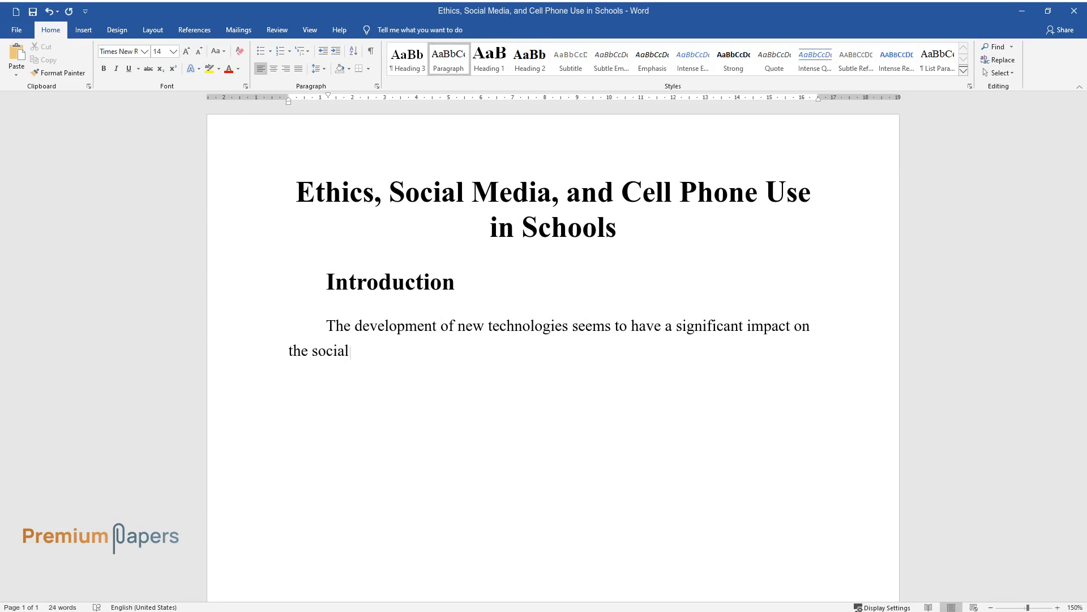
text(lives of individuals across the w)
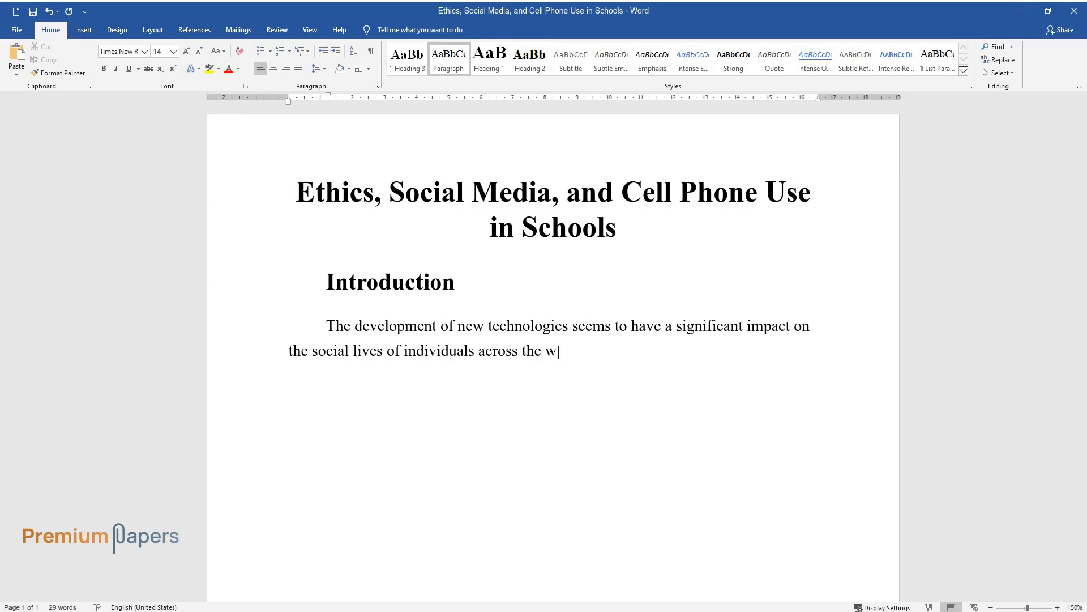
text(orld. There are different forms of)
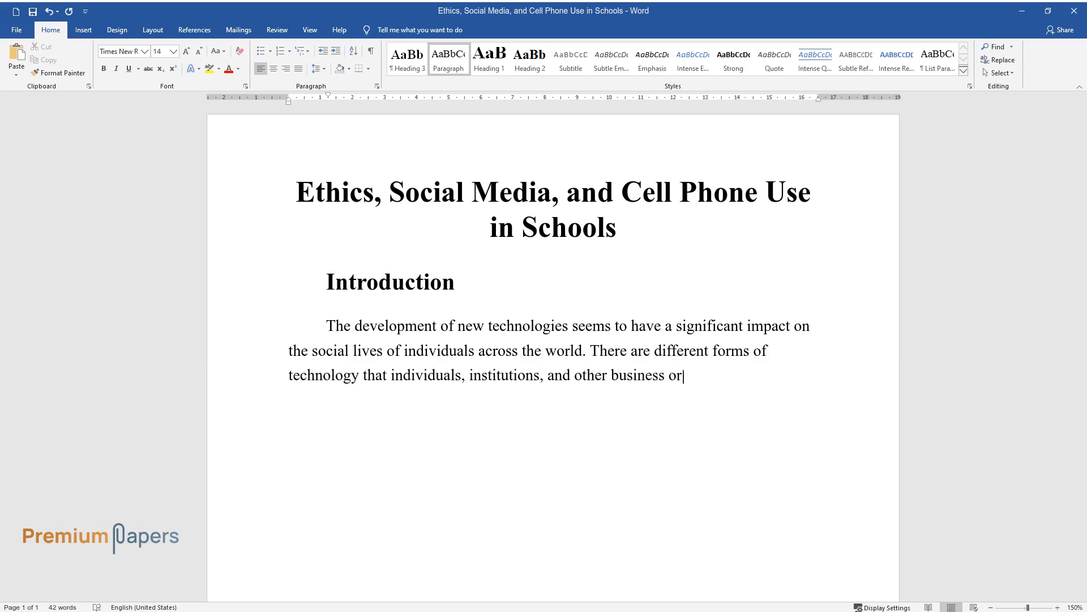
text(ganizations use. For instance, Lea)
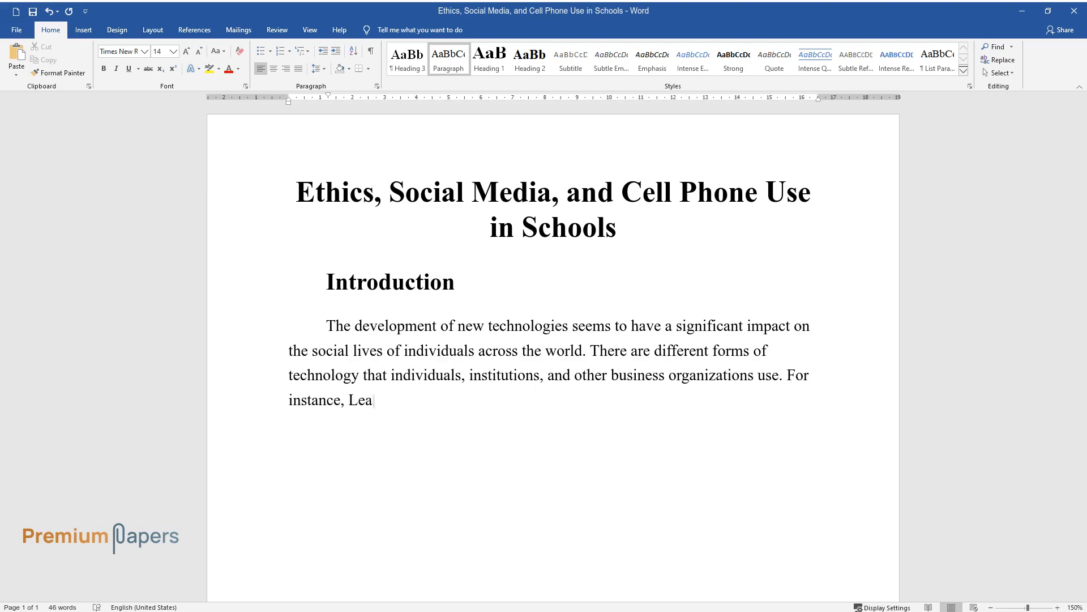
text(rning institutions are increasingly using mobile technology and so)
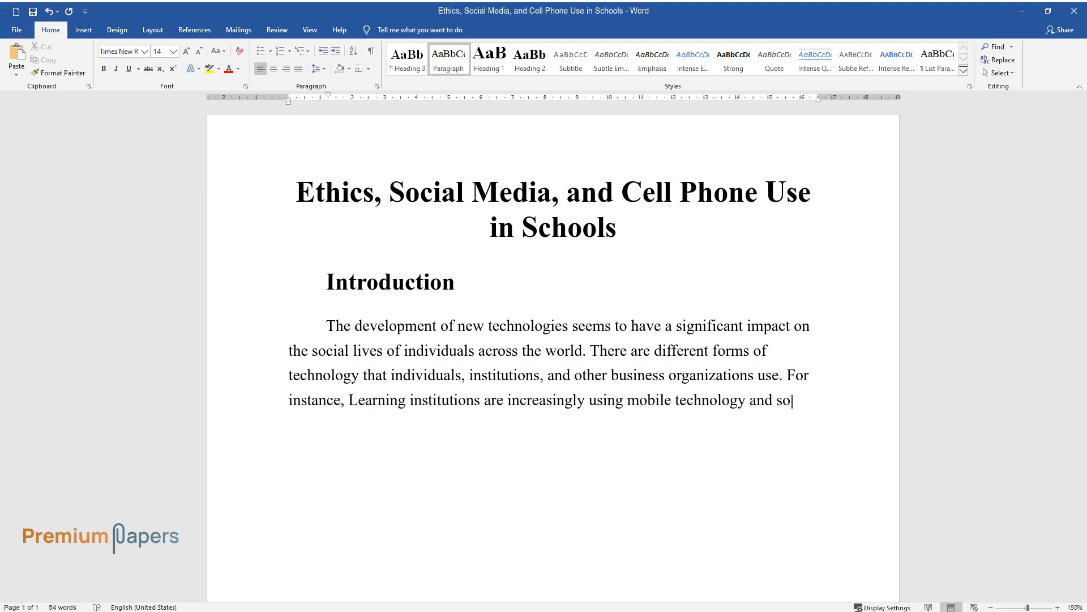
text(cial media to support learning act)
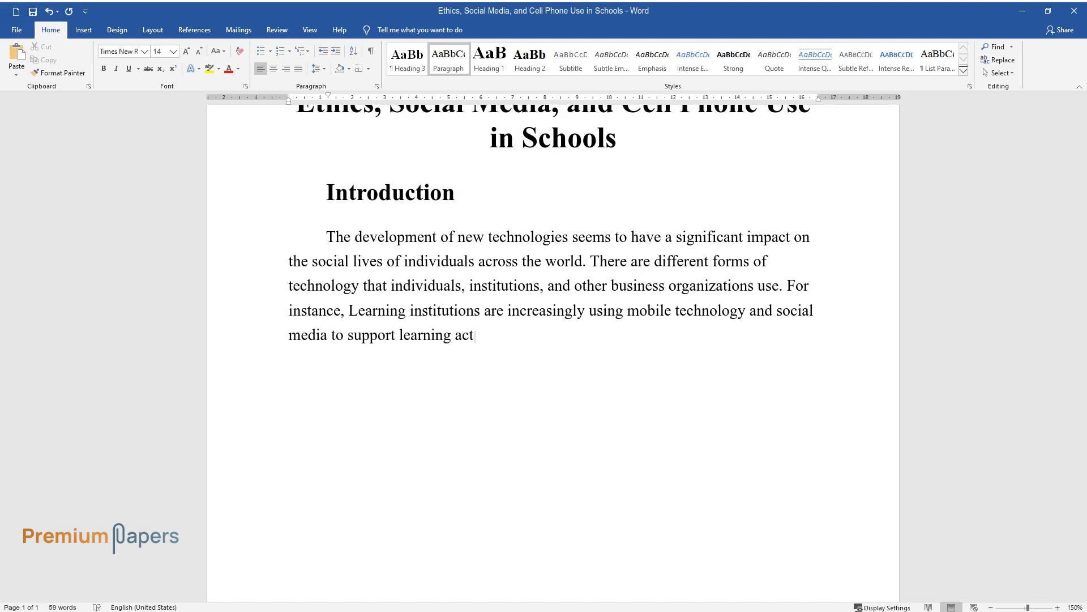
text(ivities. This essay explores the)
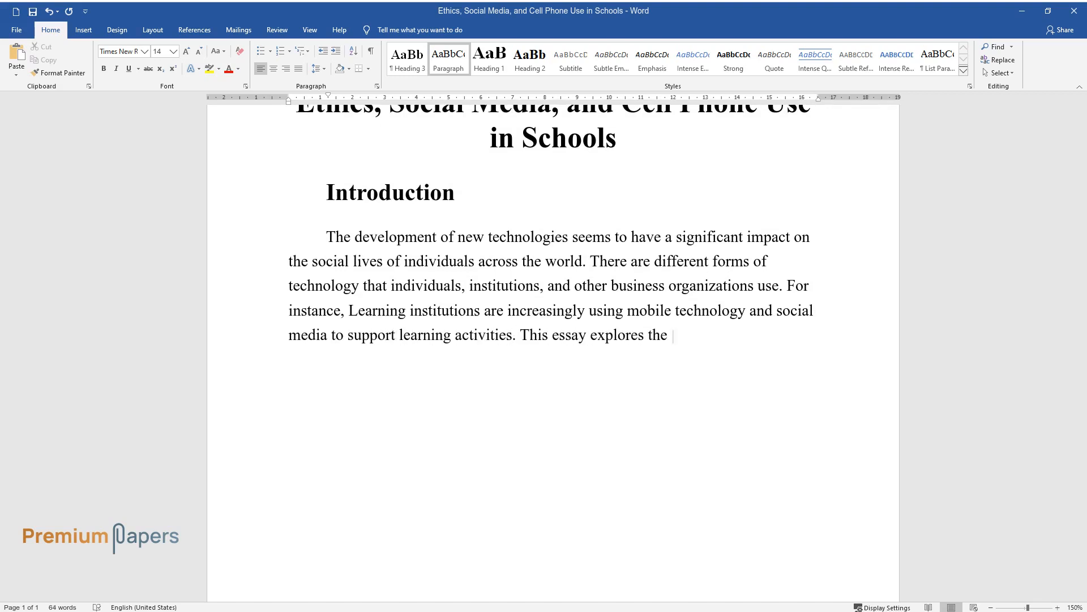
text(use of cell phones and social med)
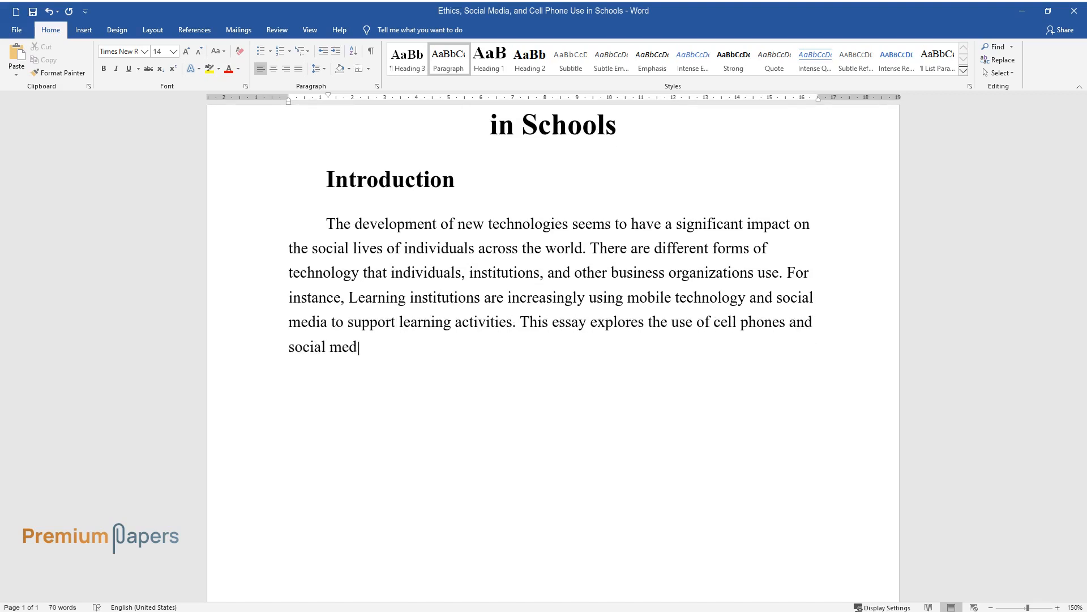
text(ia in facilitating learning, as well as examining the ethical issues)
text(Social Med)
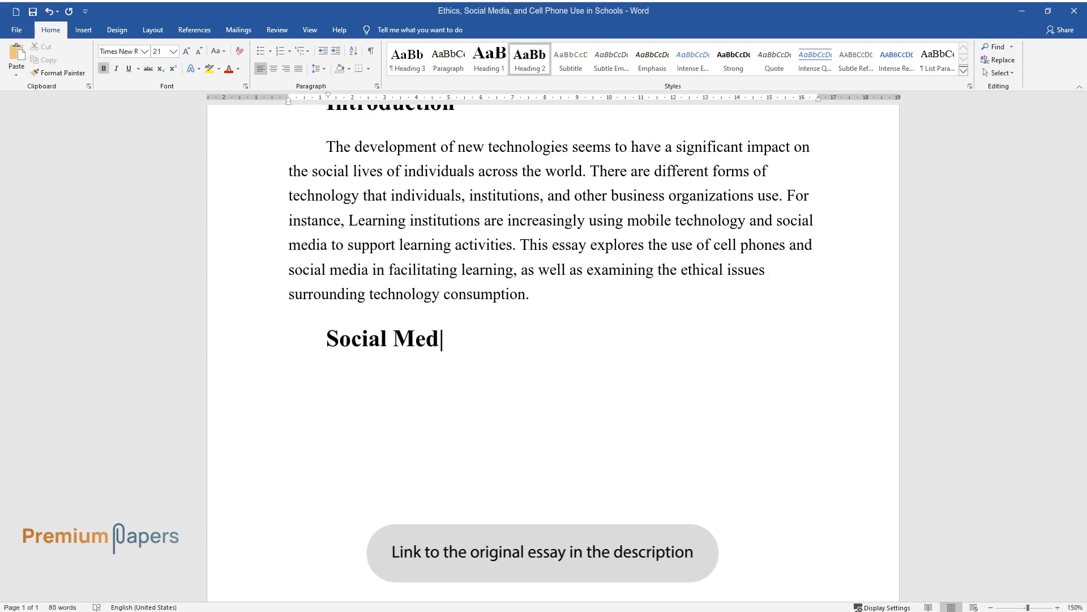
- Finish the 'Social Media and Cell Phone Use in Learning Institutions' heading and define social media
text(ia and Cell Phone Use in Lea)
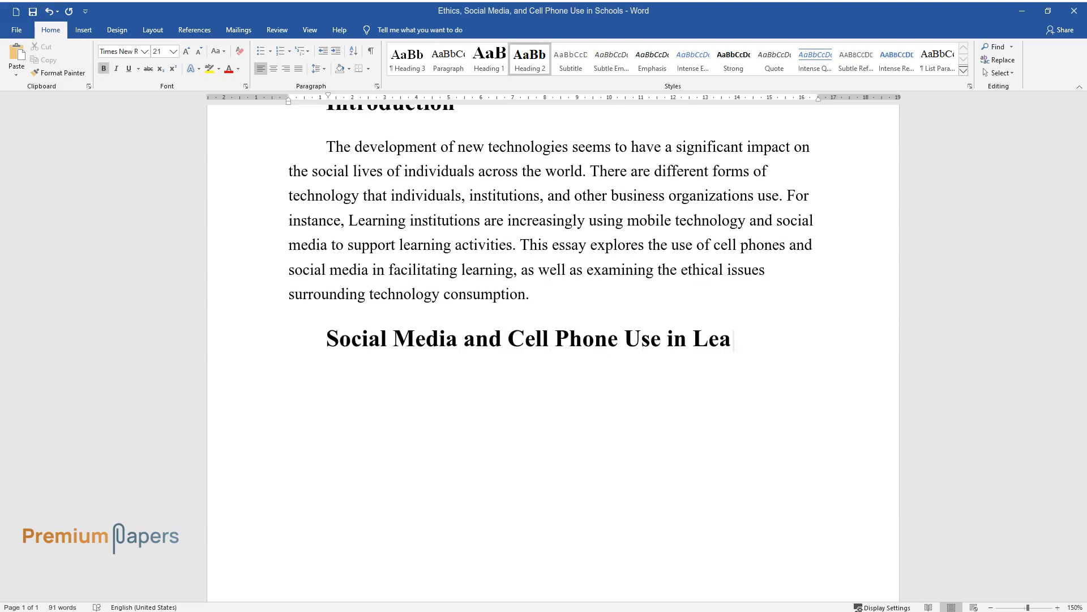
text(rning Institutions)
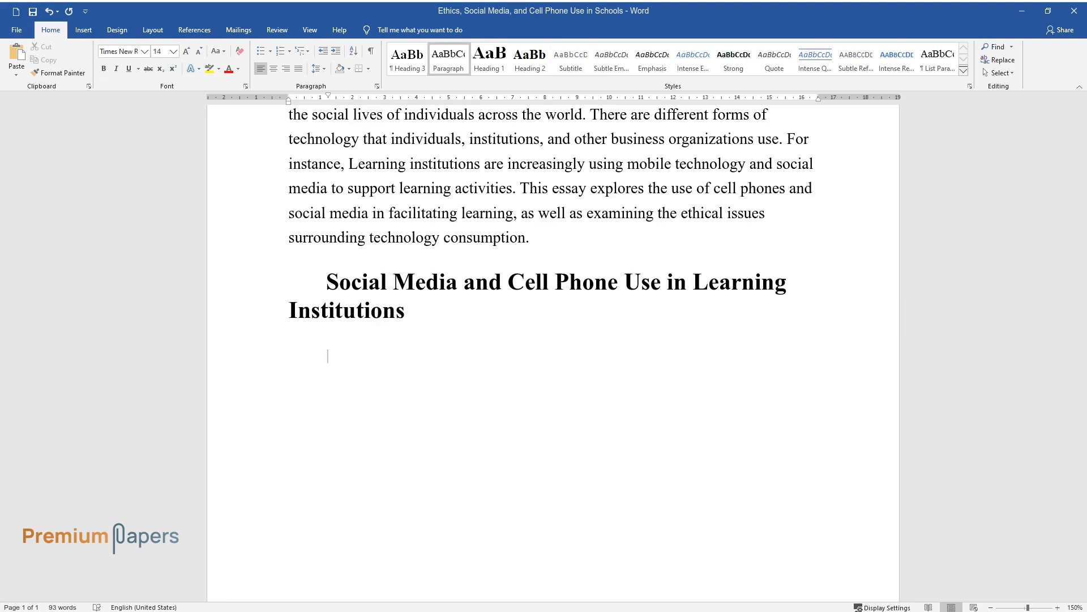
text(Social media refers to)
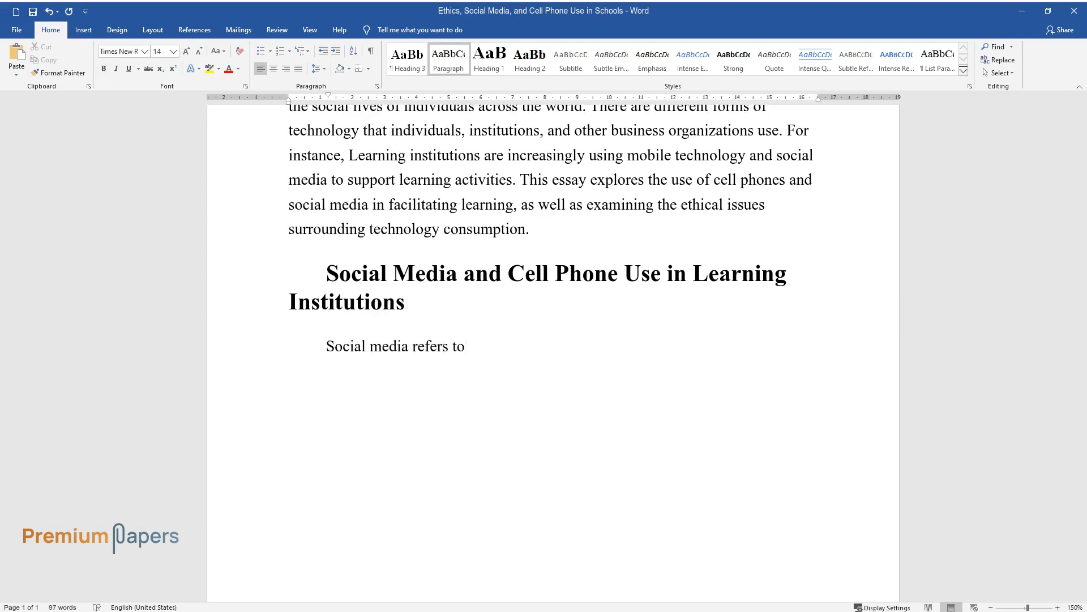
text(online methods of interaction)
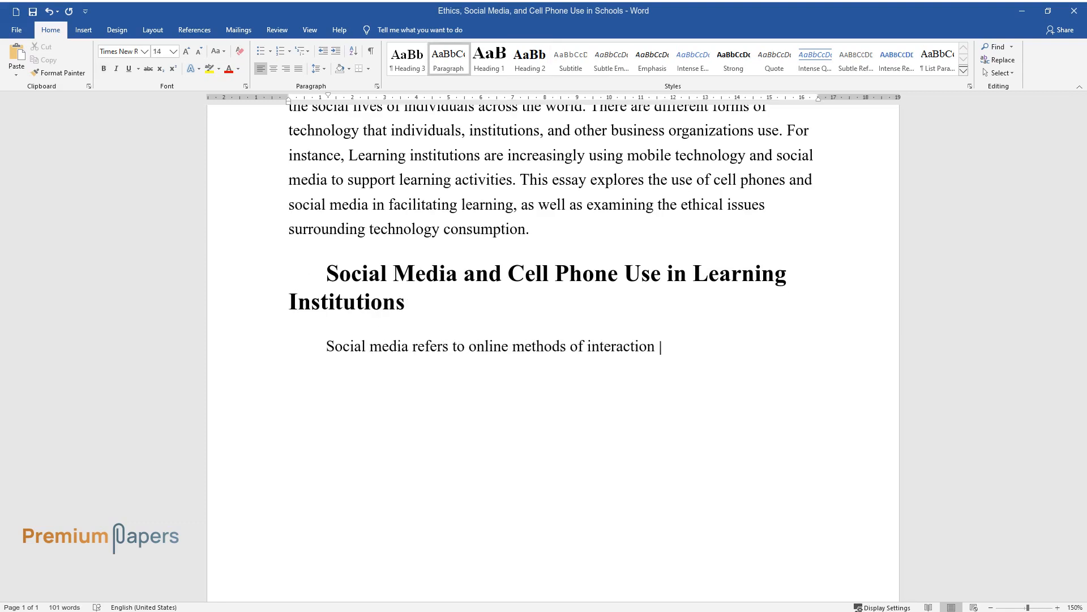
text(among individuals where they cre)
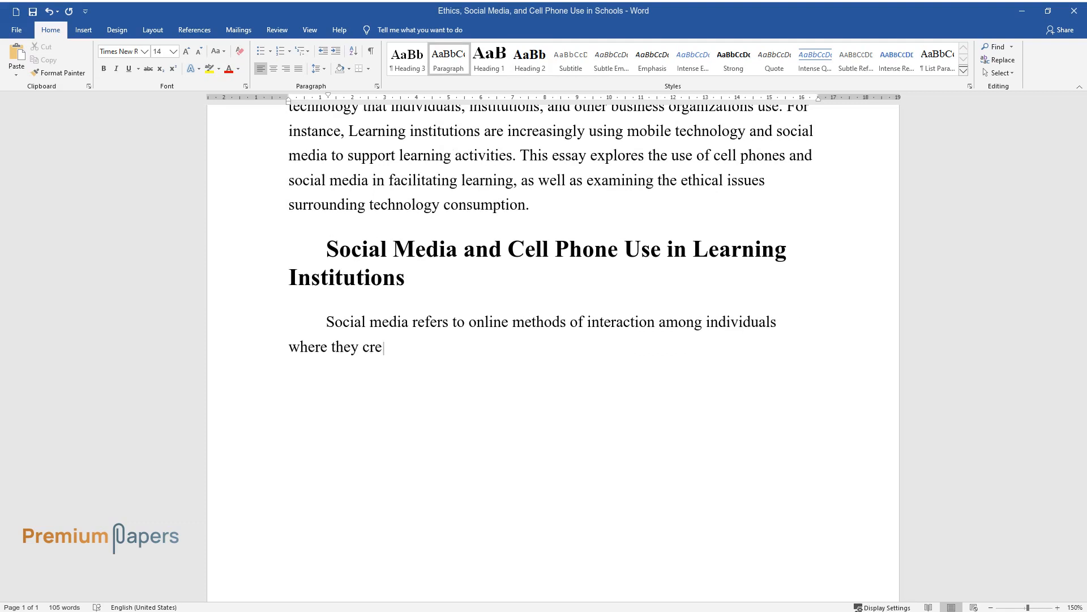
text(ate, share, and exchange ideas a)
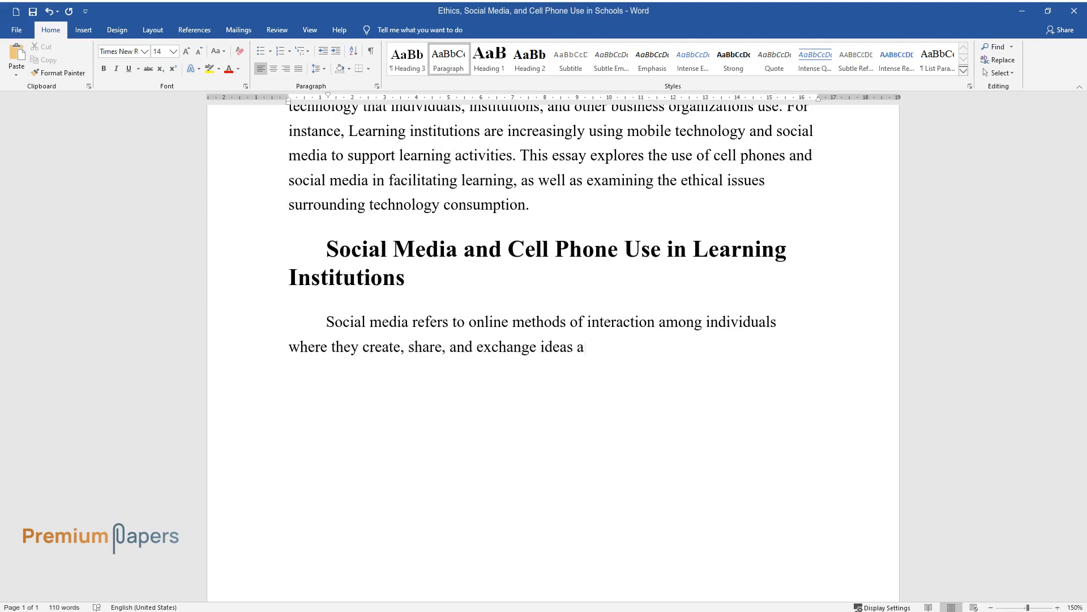
text(s well as information, in a vir)
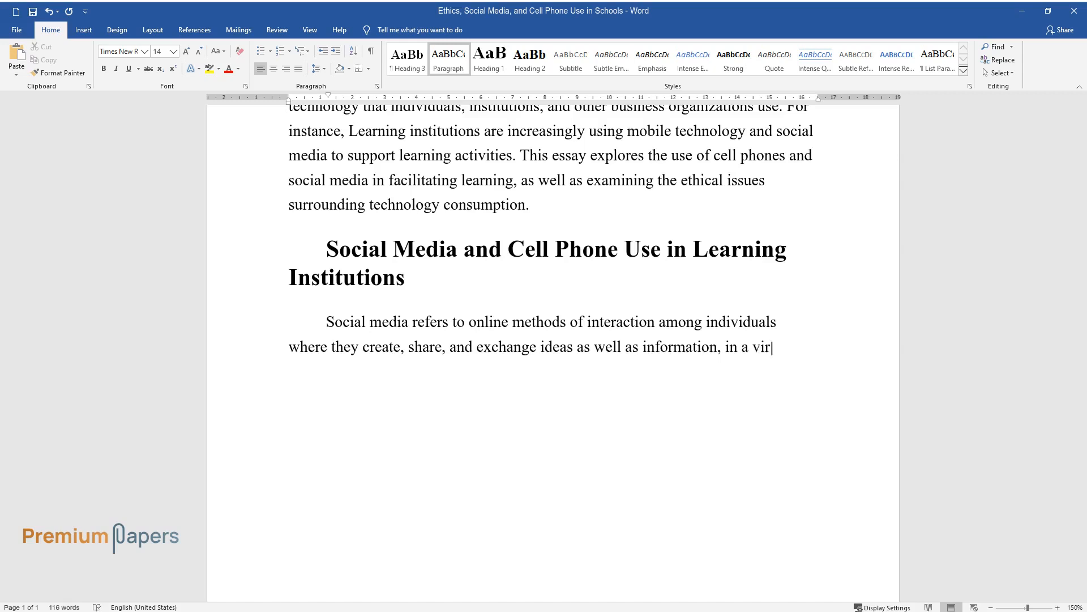
- Continue with social media types and examples like Twitter and Facebook letting users create profiles and share
text(tual community network. Applicat)
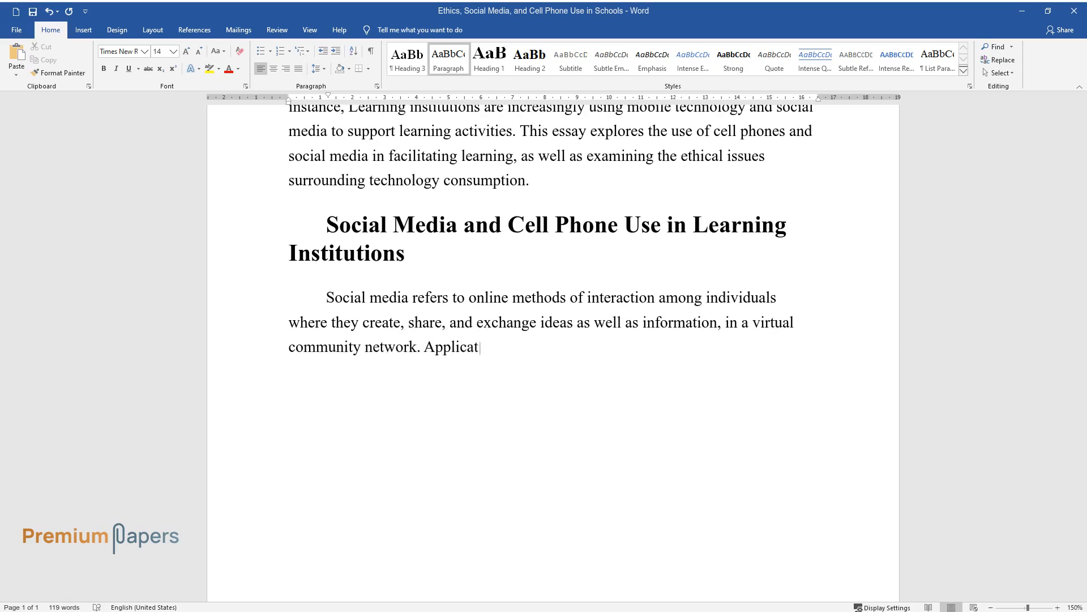
text(ions and websites dedicated to s)
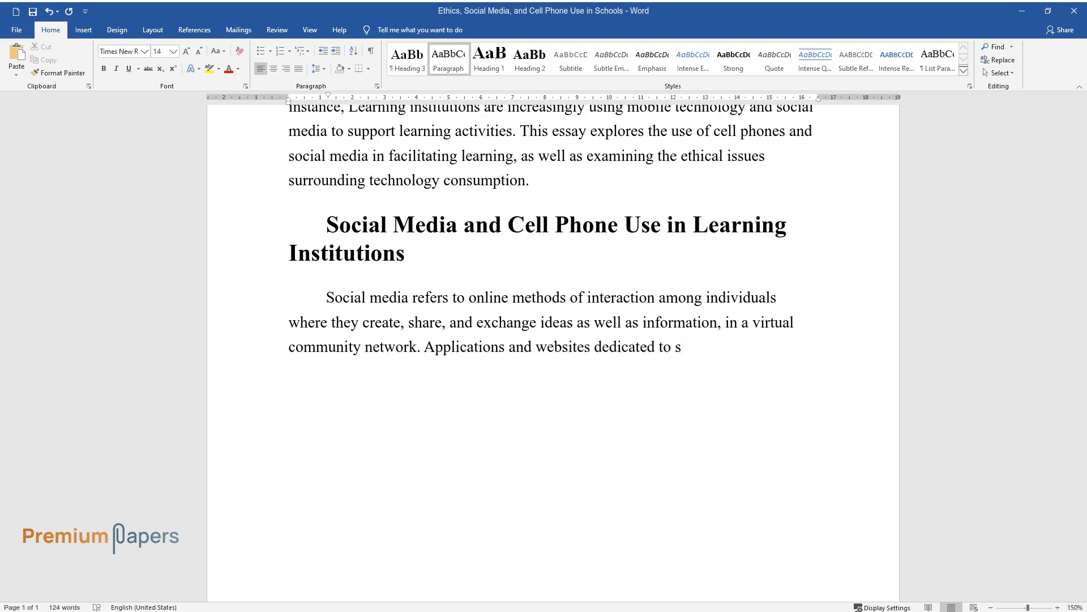
text(ocial networking, microblogging,)
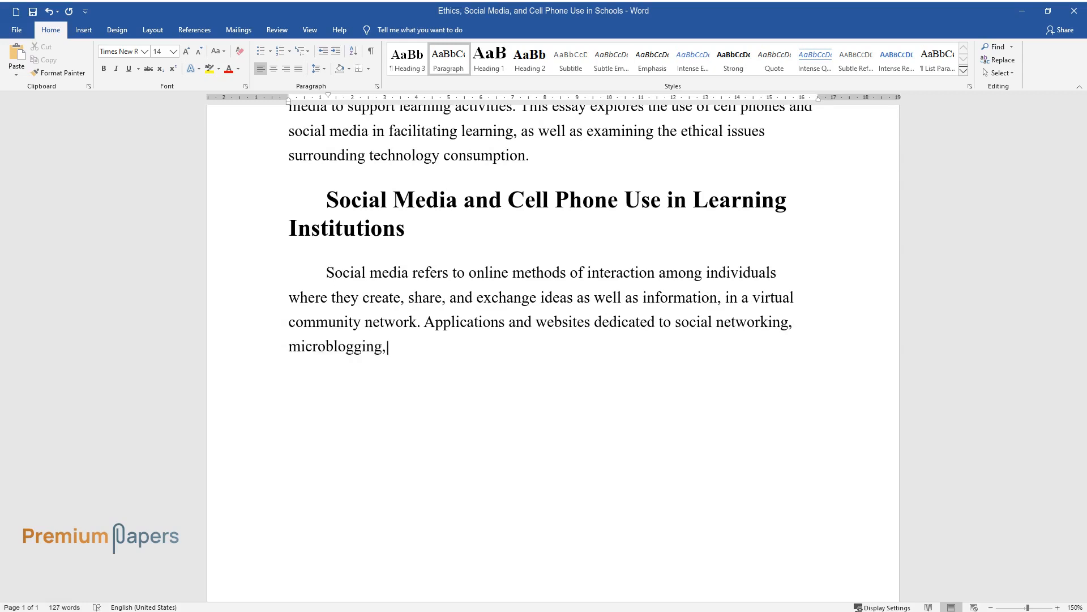
text(forums, and Wikipedia are among)
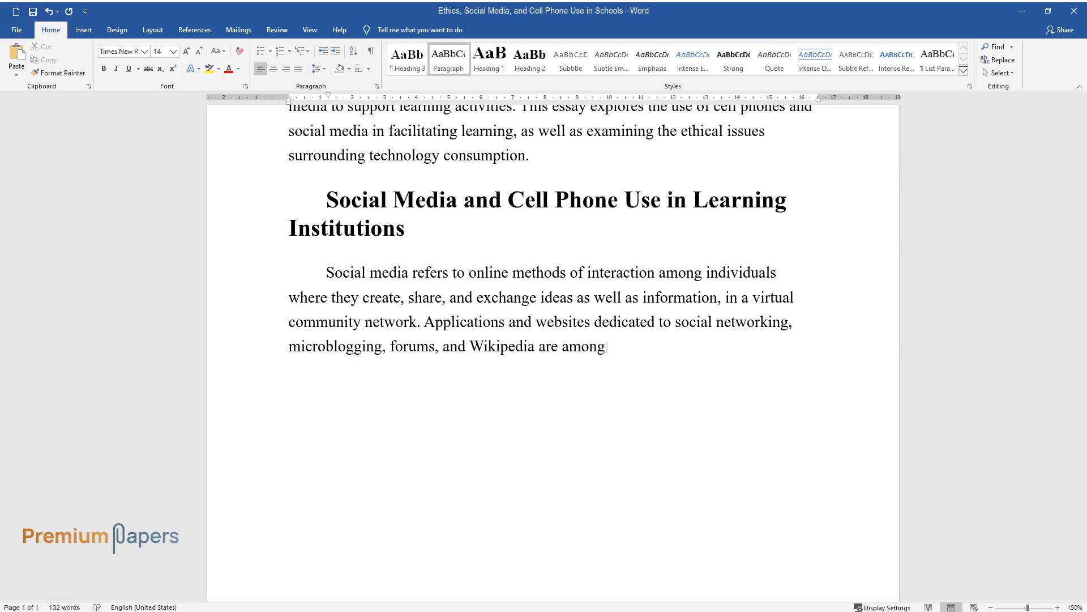
text(the different types of social)
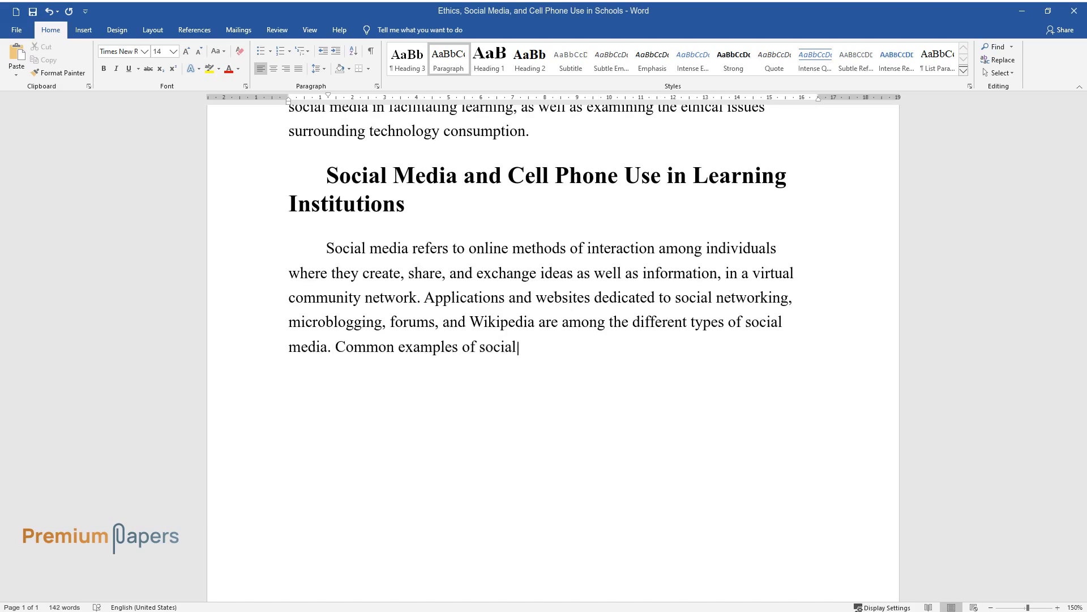
text(sites include Twitter and Faceb)
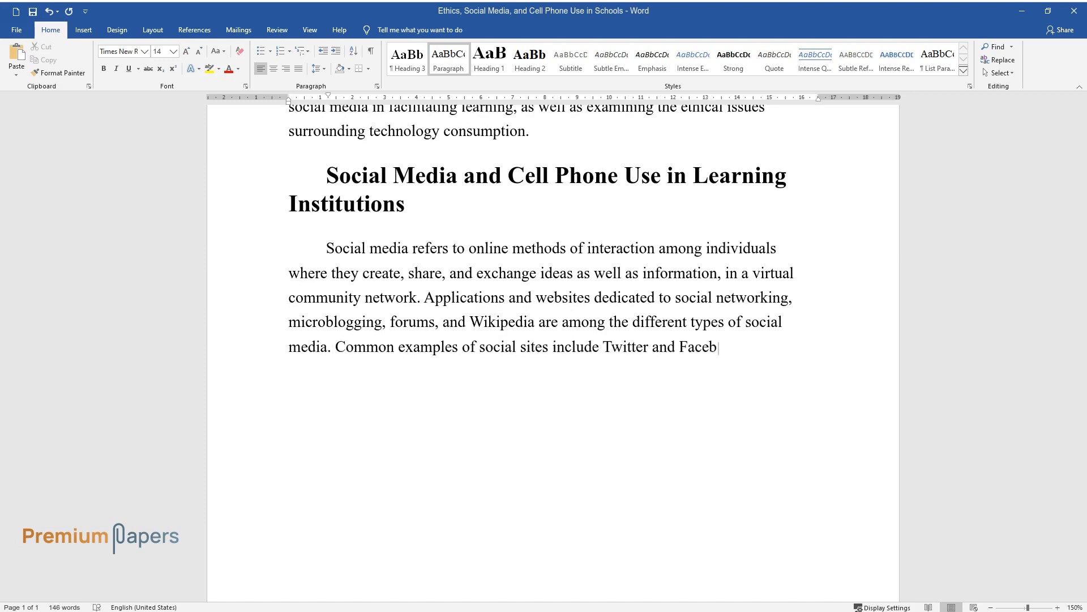
text(ook. These sites allow registere)
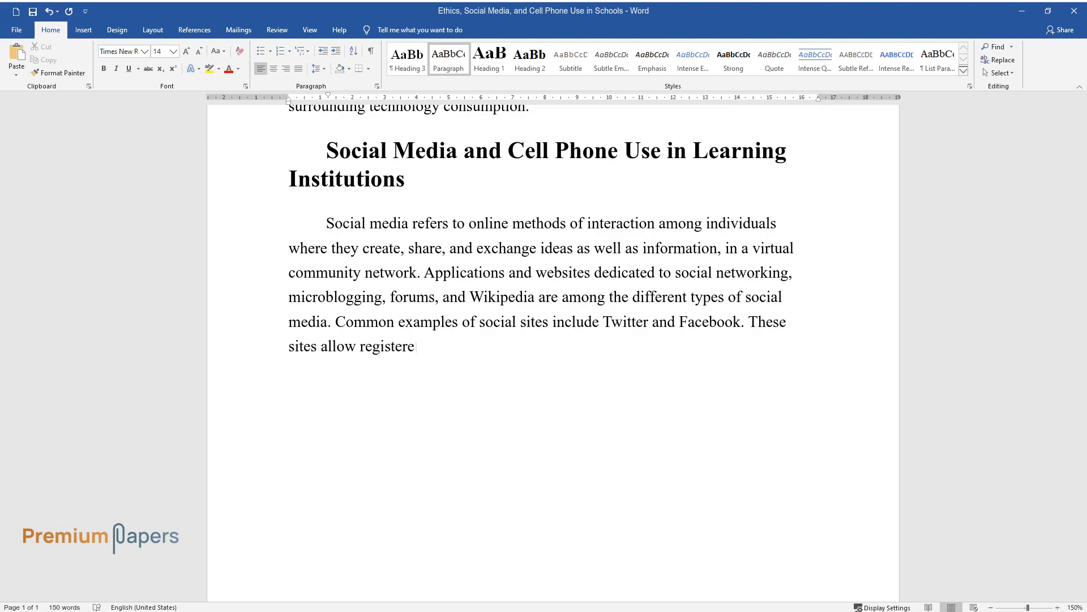
text(d users to create their profile)
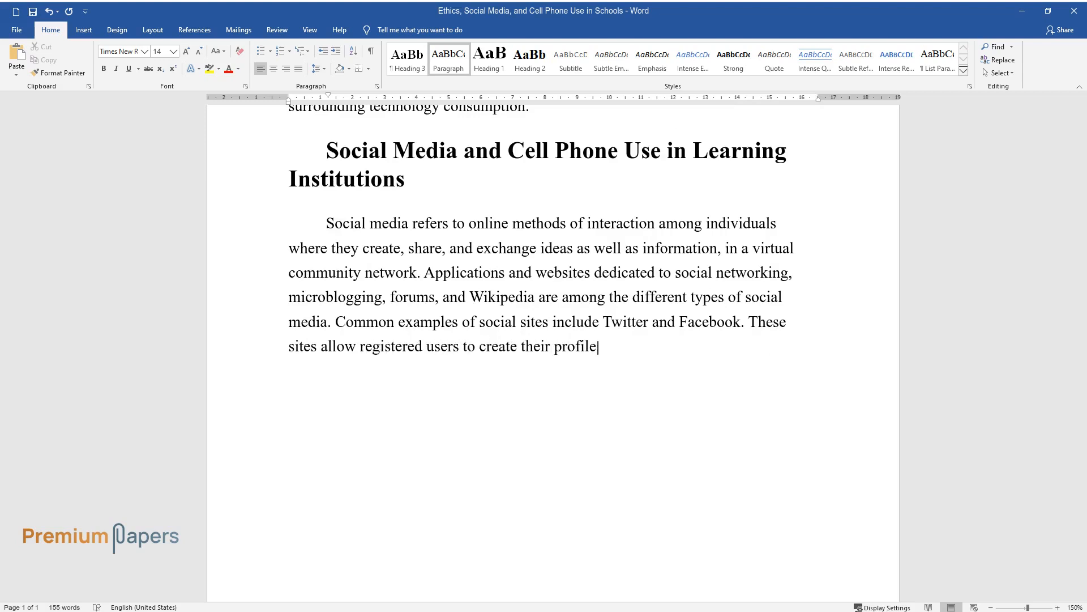
text(s, send messages, upload videos)
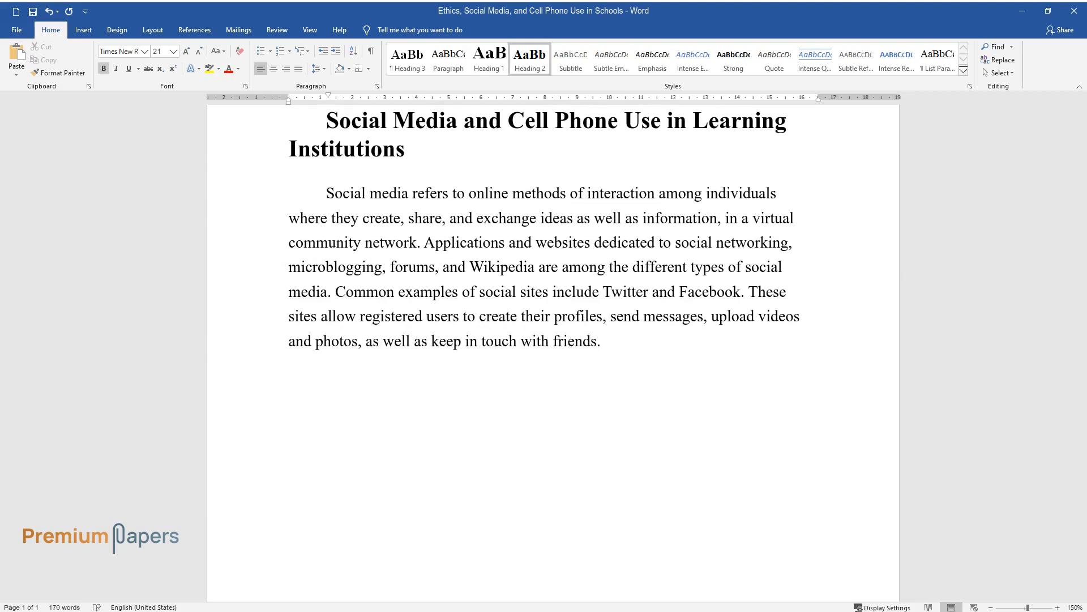
- Add the 'How Social Media and Cell P…' heading and O'Keeffe and Clarke's argument on accessible information
text(How Social Media and Cell Phones Can Be Used to Support or Enhance Learning)
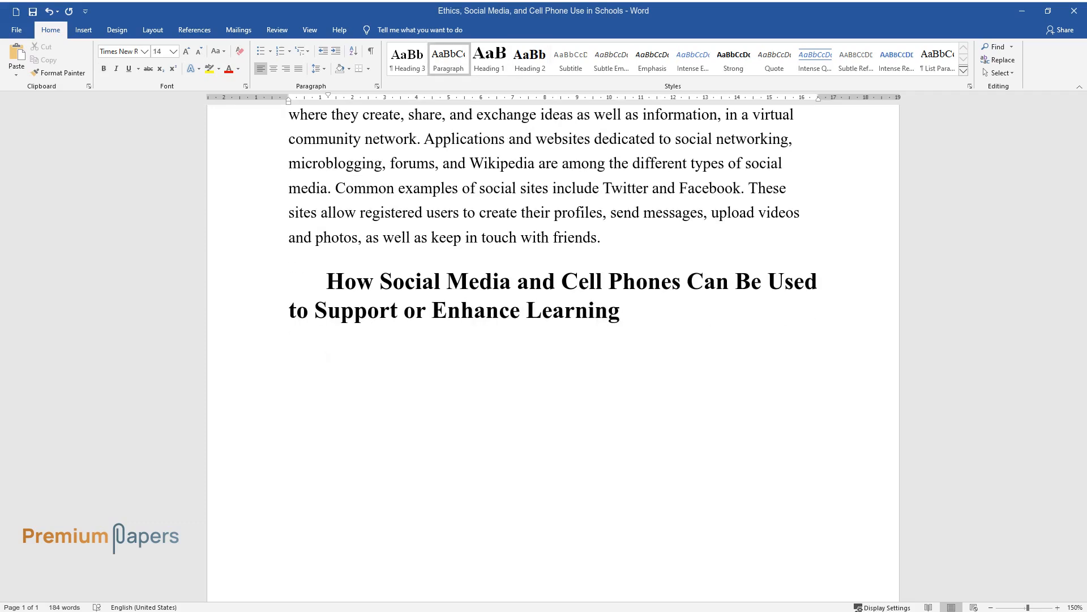
text(O'Keeffe and Clarke argue t)
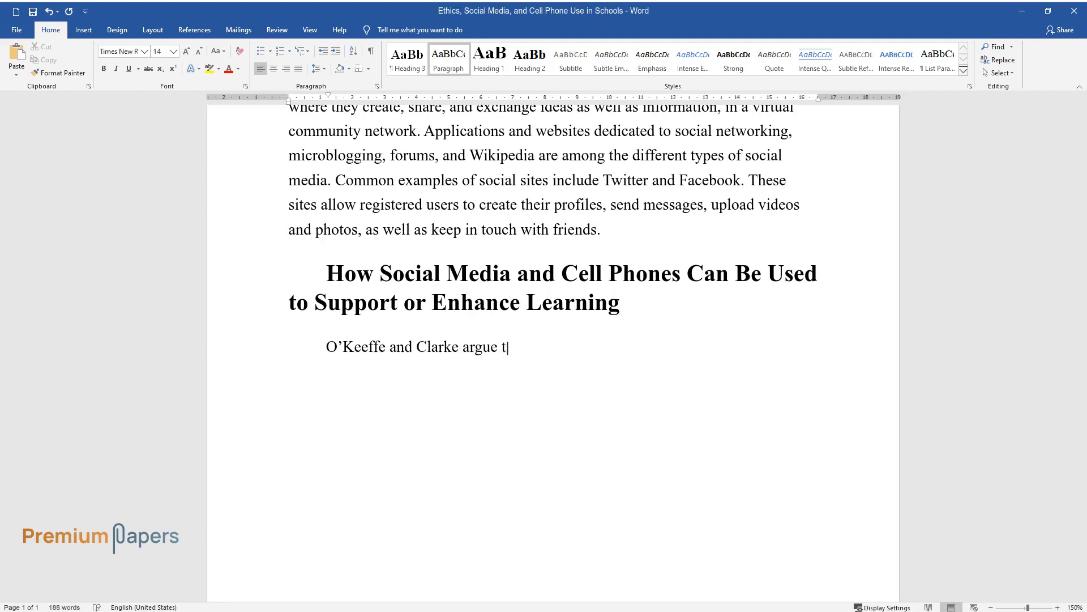
text(hat there are several ways in which this new)
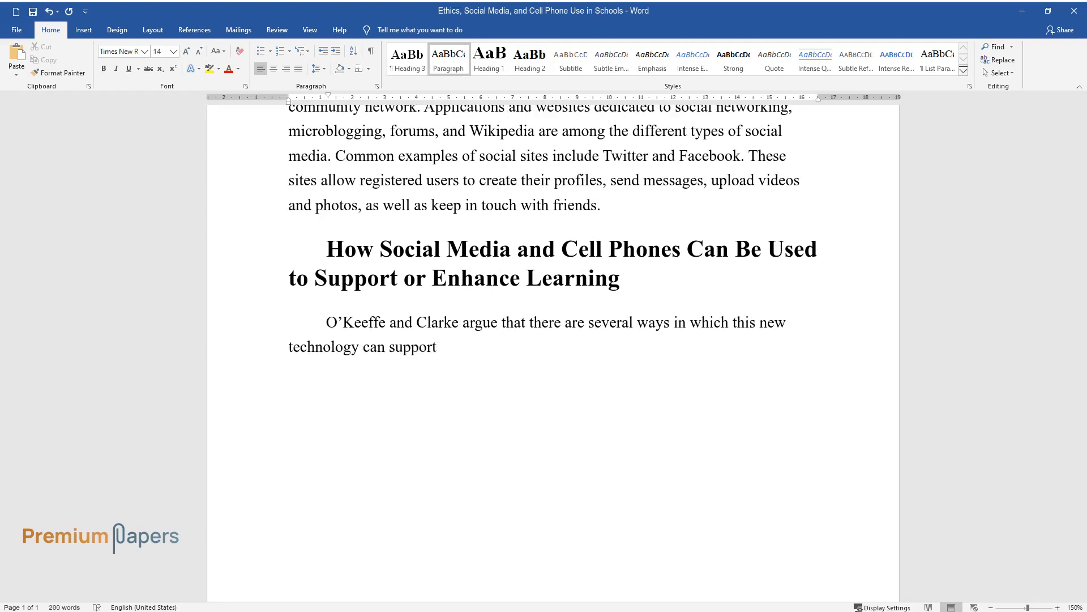
text(learning. Social media and cell ph)
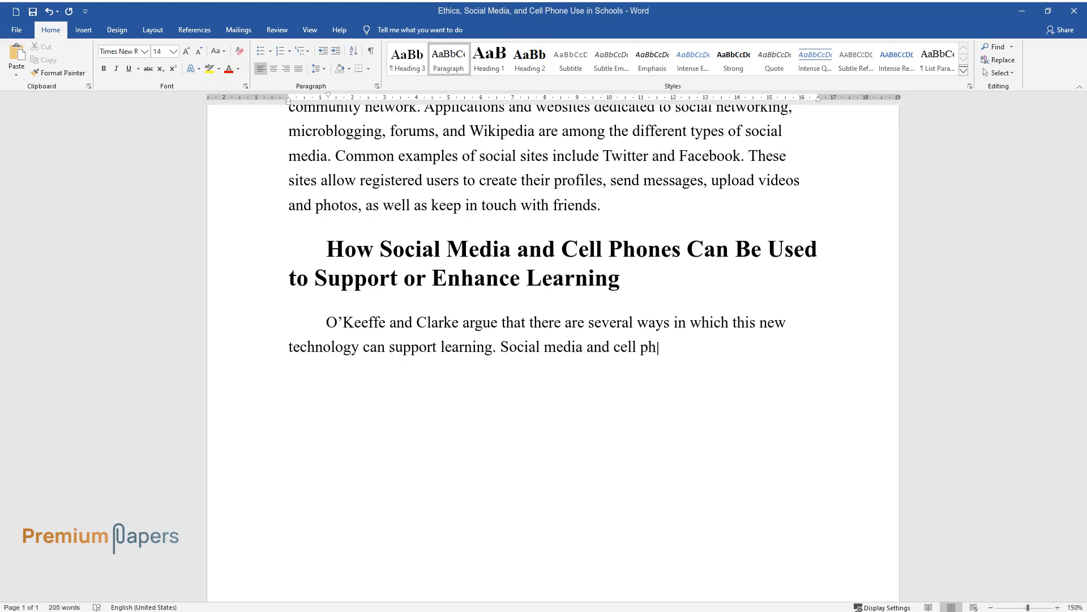
text(ones make information universally)
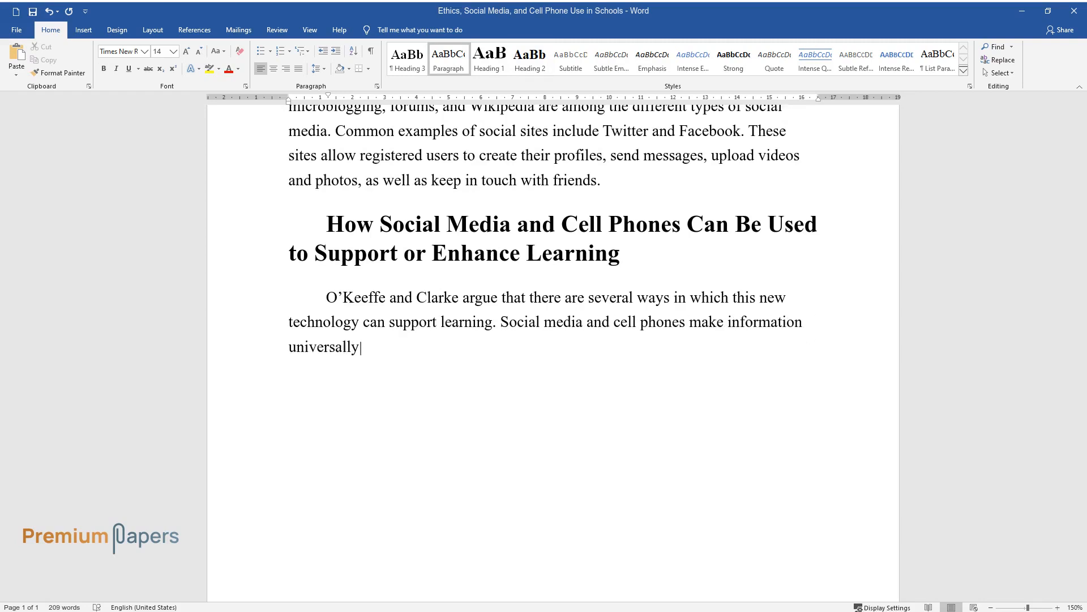
text(accessible anytime and encourage)
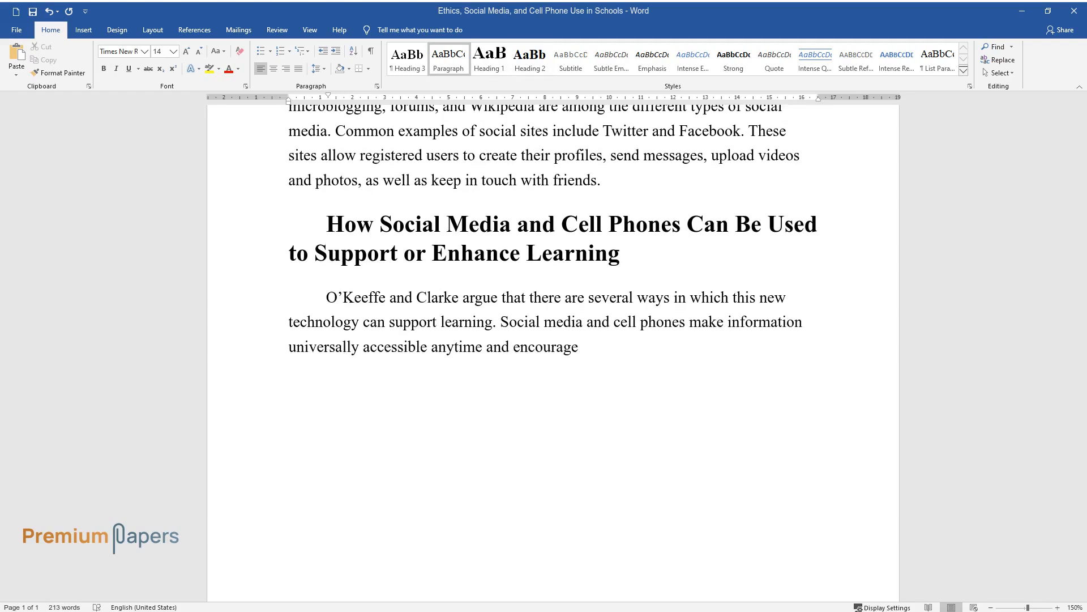
text(knowledge sharing as well as gathering among students. Additionally,)
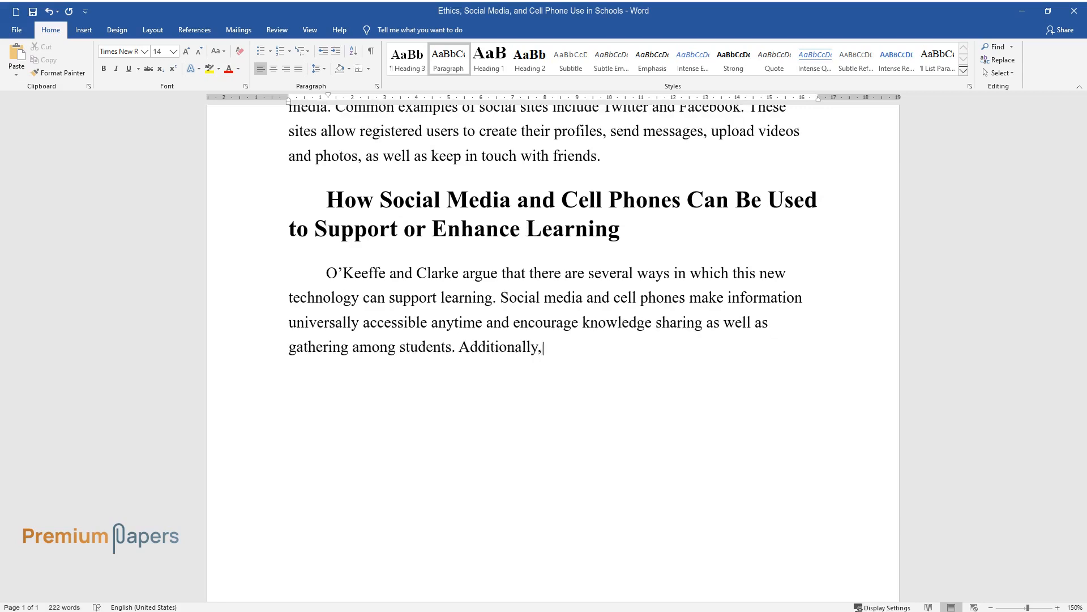
text(cell phones and social media conta)
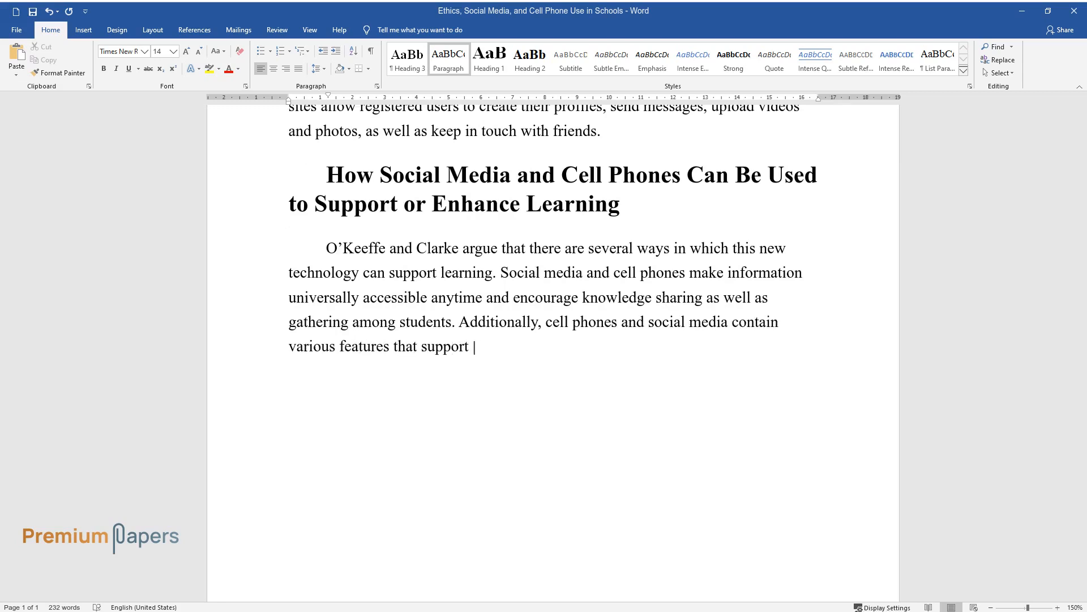
text(instant messaging, information sharing, emailing, and)
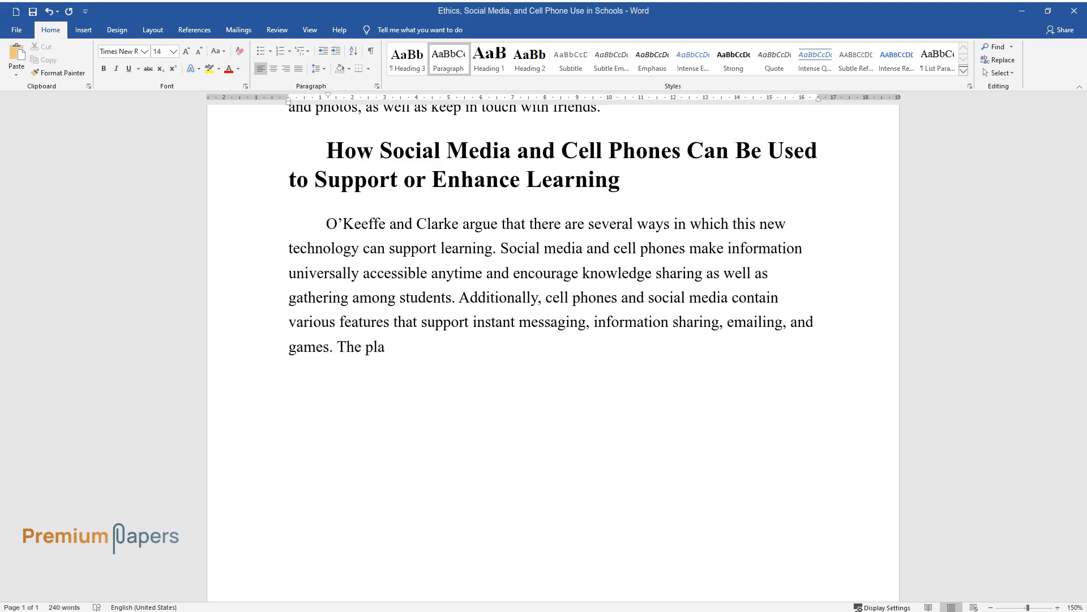
- Write how the platforms facilitate communication, knowledge sharing and instant feedback between learners and instructors
text(tforms also facilitate communication which Vorenberg argues that it)
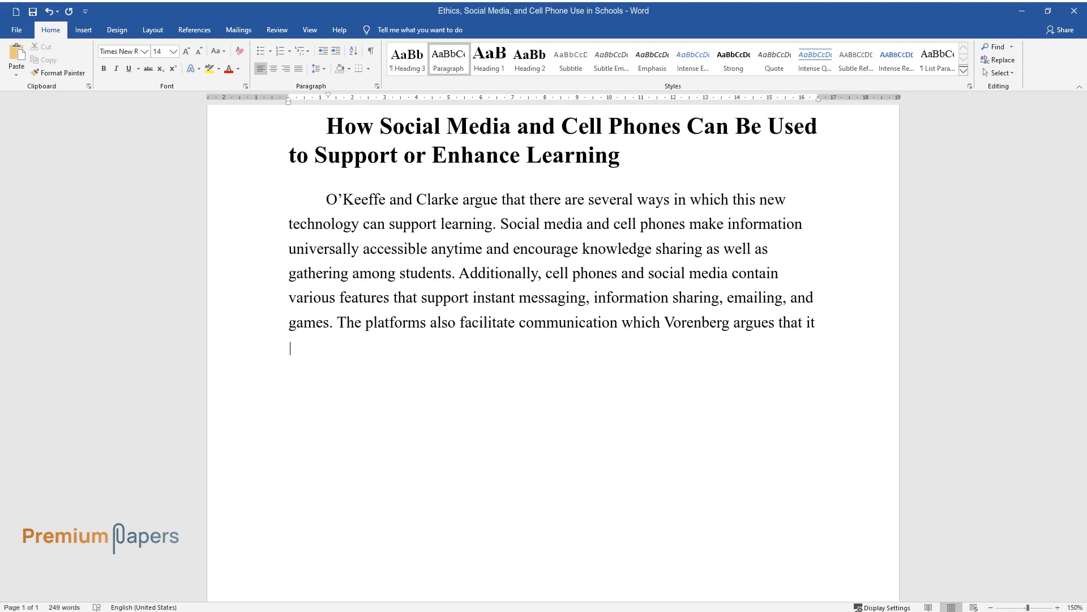
text(forms an integral part of learnin)
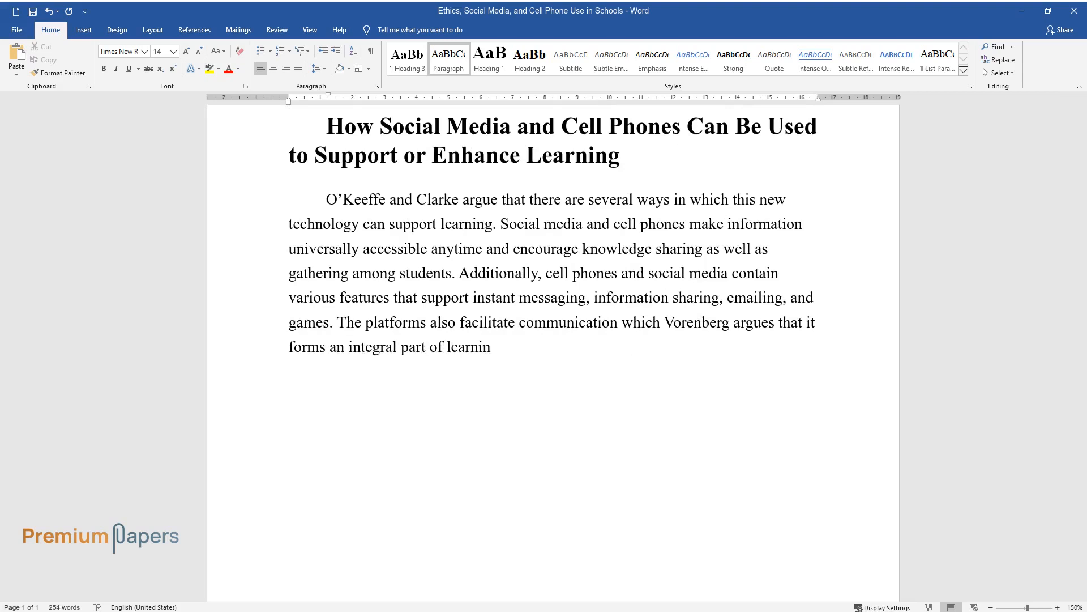
text(g, which facilitates knowledge sha)
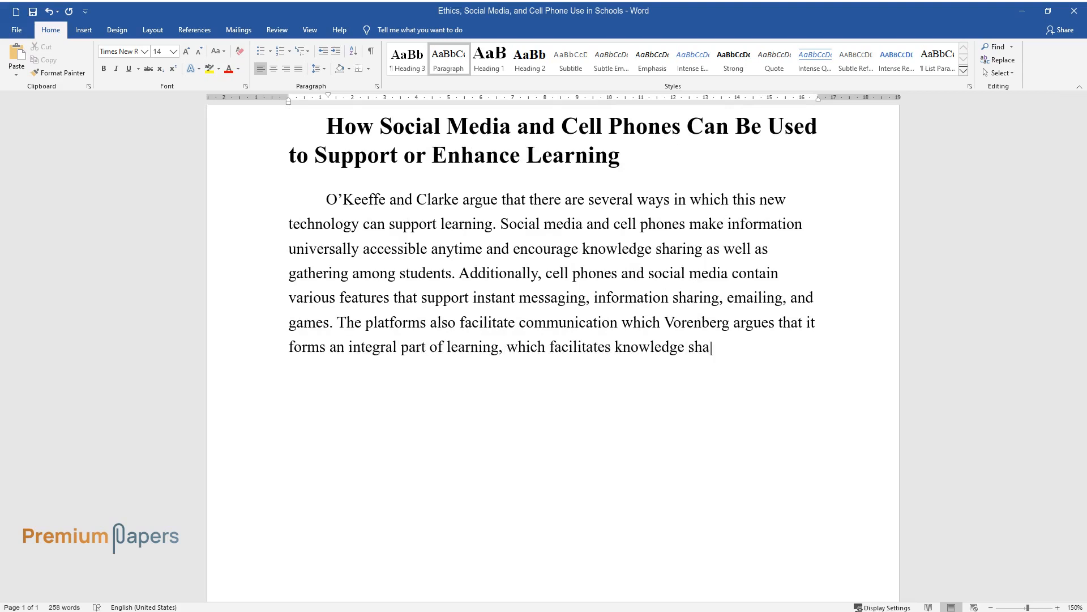
text(ring among learners and instructor)
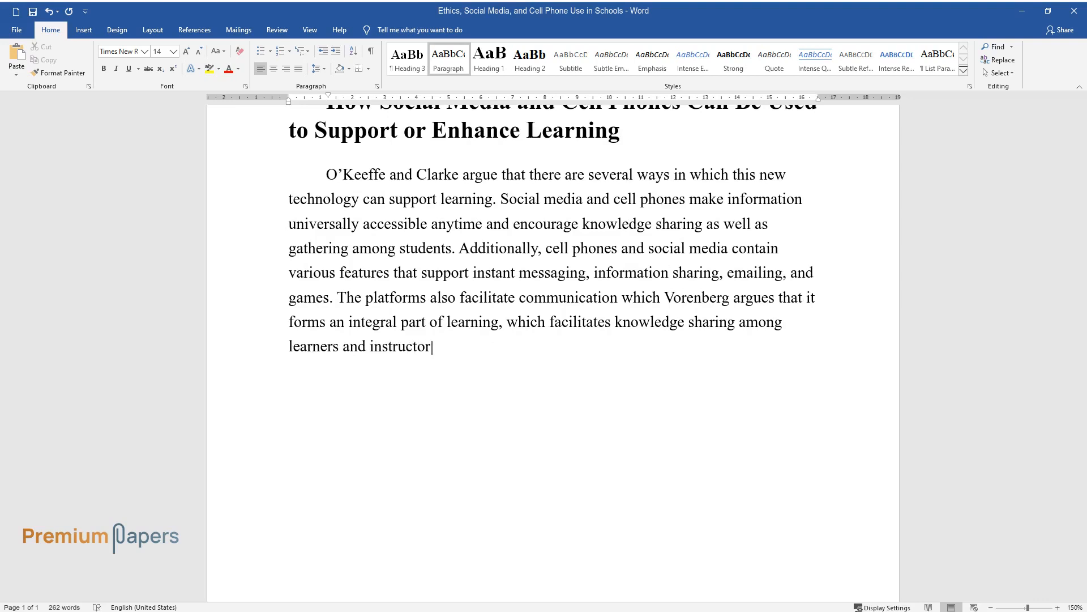
text(s. Cell phones and social media platforms such as Facebook)
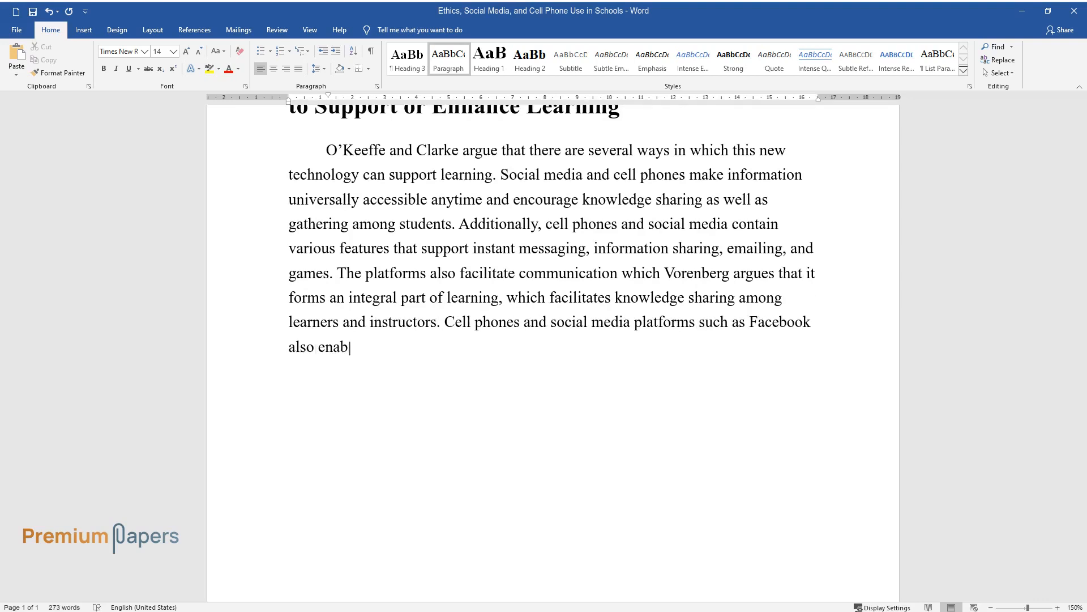
text(le effective and convenient commun)
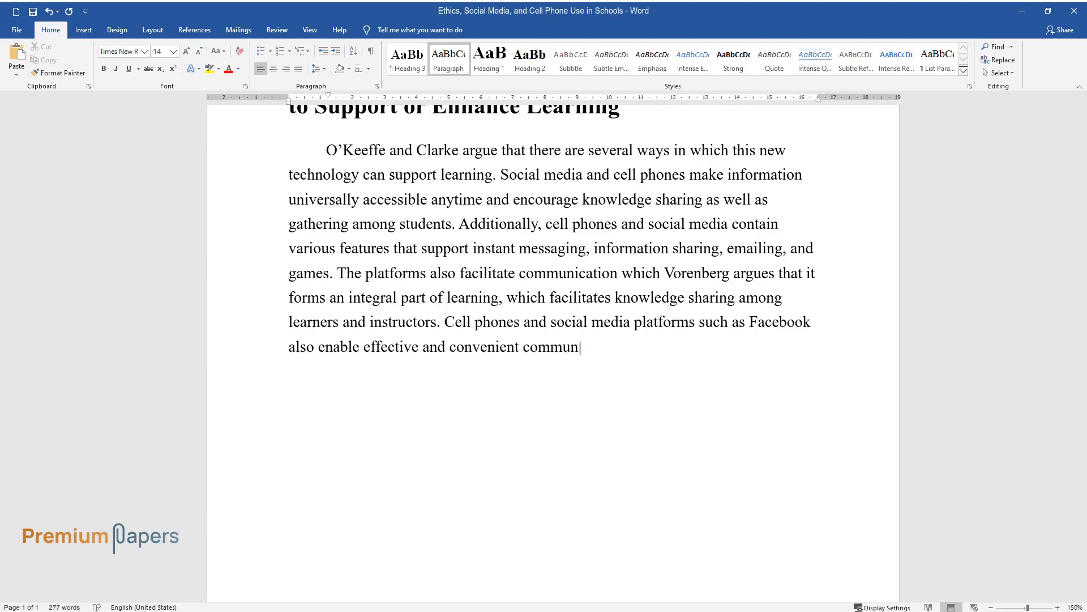
text(ication. They allow learners and instructors to send and receive ins)
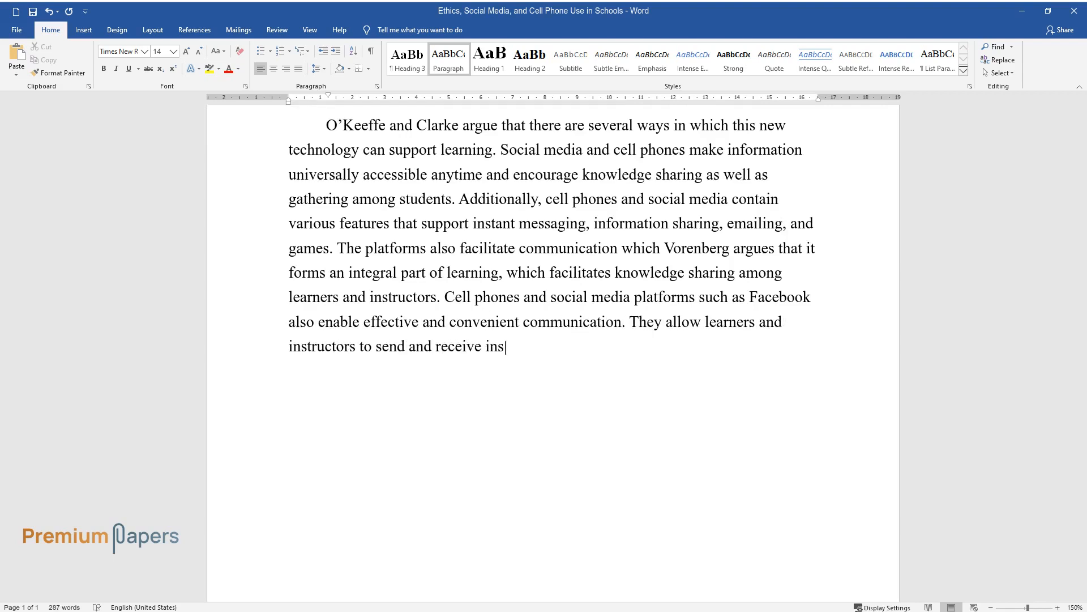
text(tant feedback, which improves their learning)
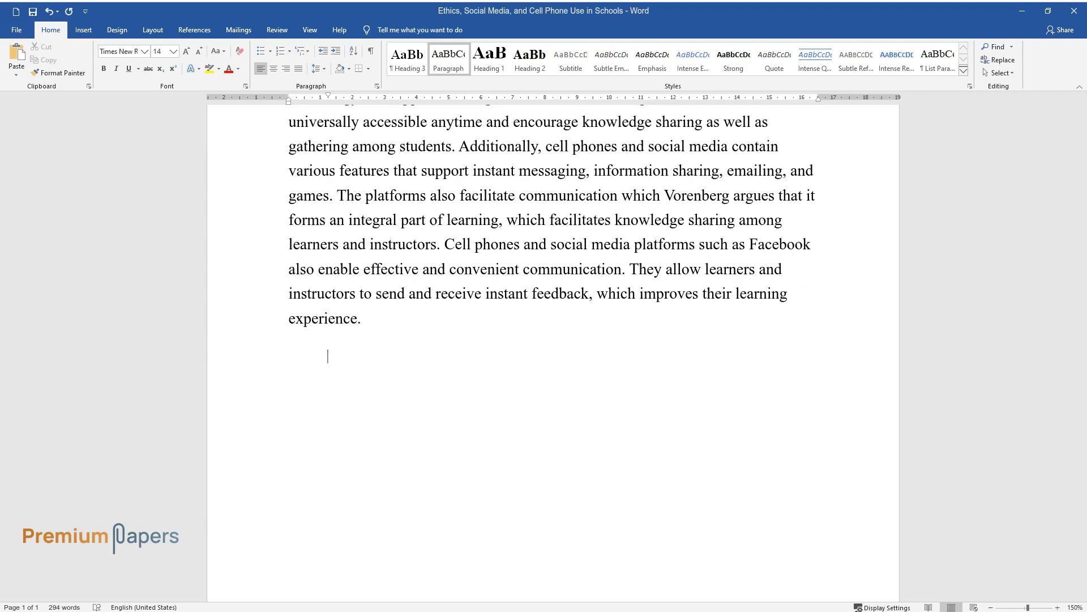
- Begin the paragraph on blogs as teaching tools, citing Vorenberg on reinforcing reading and creativity
text(Other social media platfo)
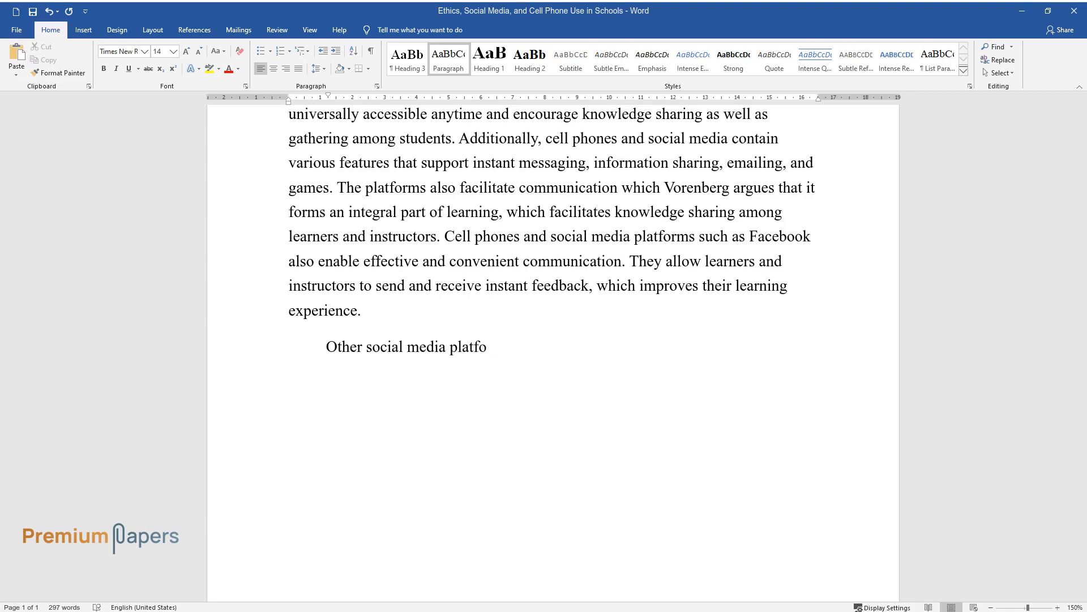
text(rms such as blogs also present unique and enhanced)
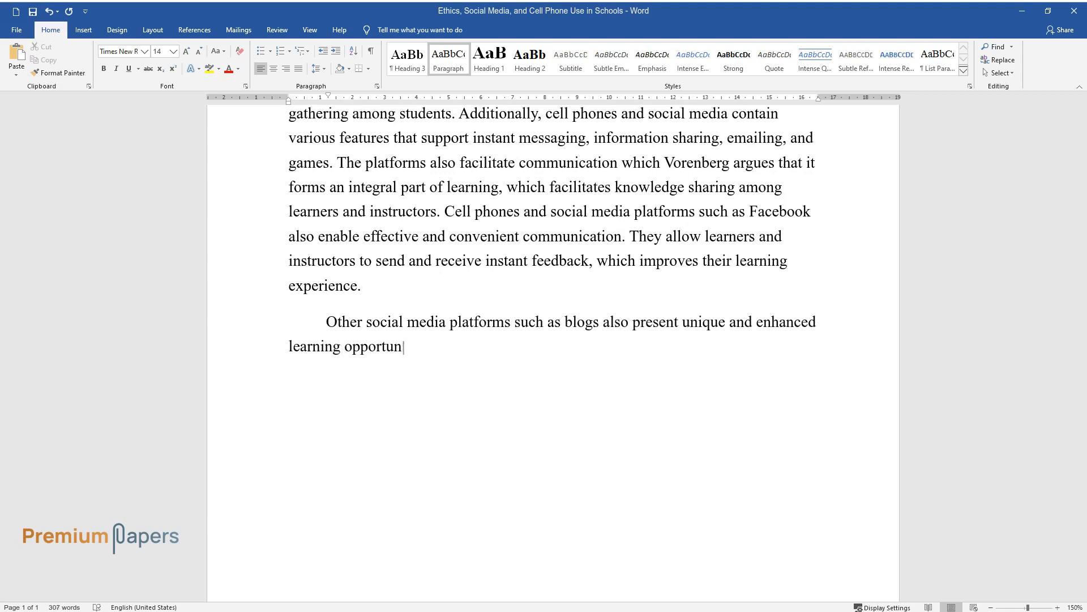
text(ities. Vorenberg argues that learning institutions can successfully)
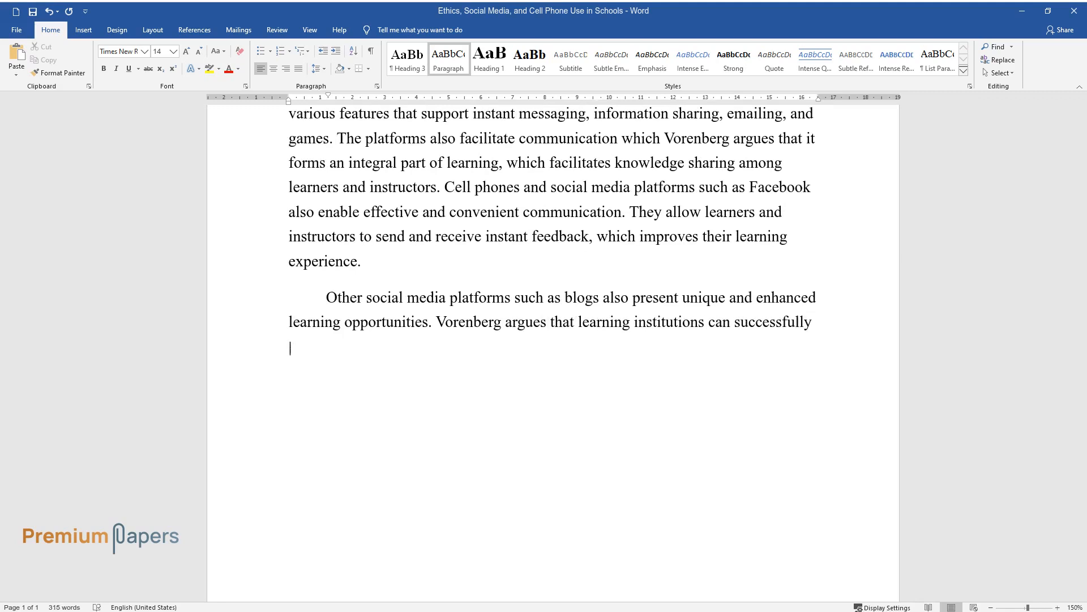
text(use blogs as teaching tools, which)
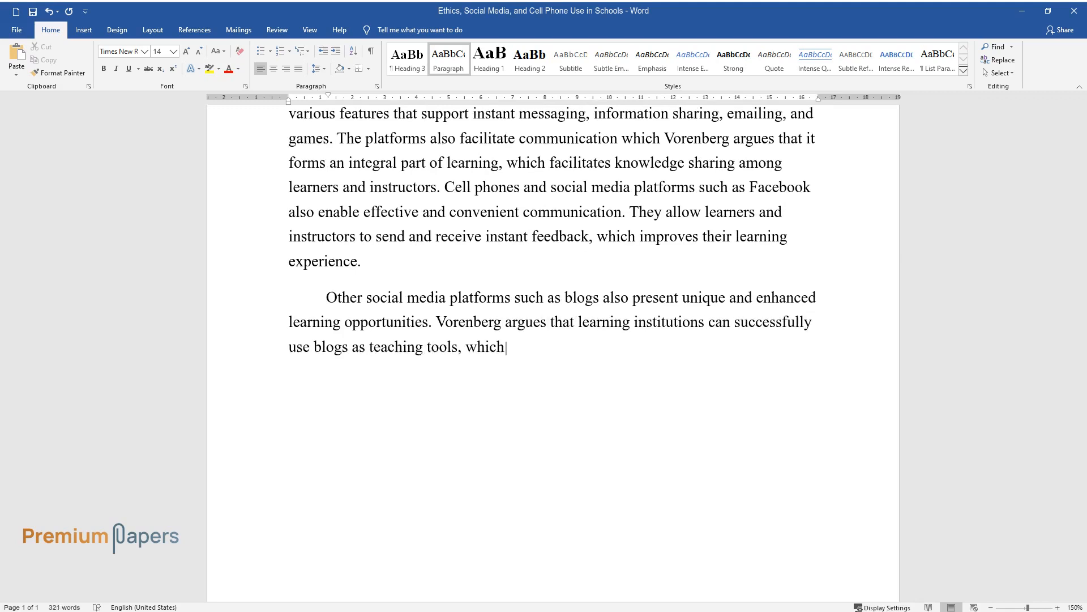
text(are beneficial in reinforcing reading and writing)
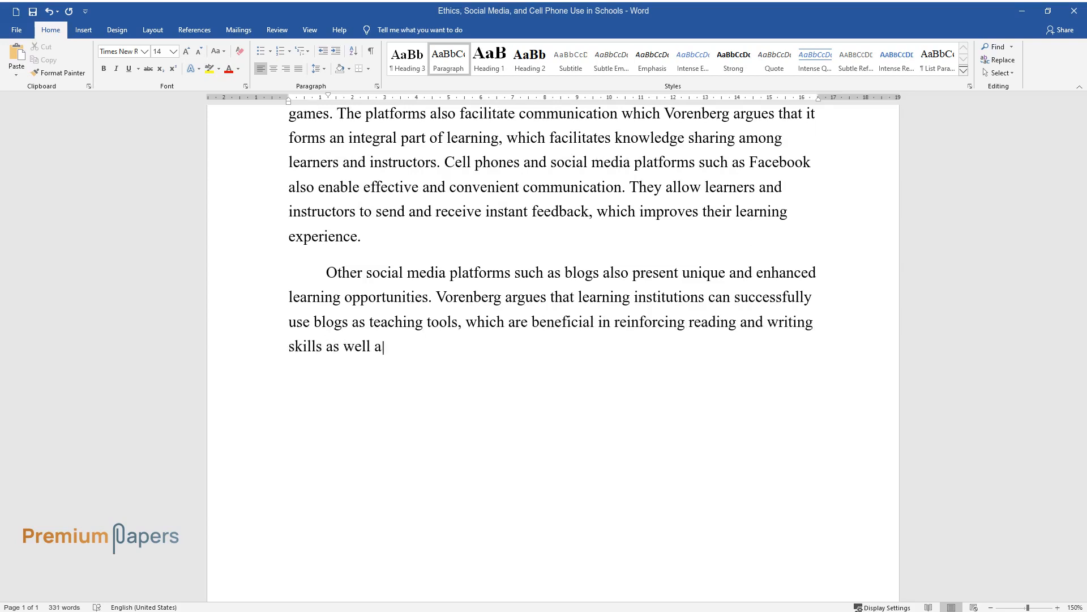
text(s improving students' creativity.)
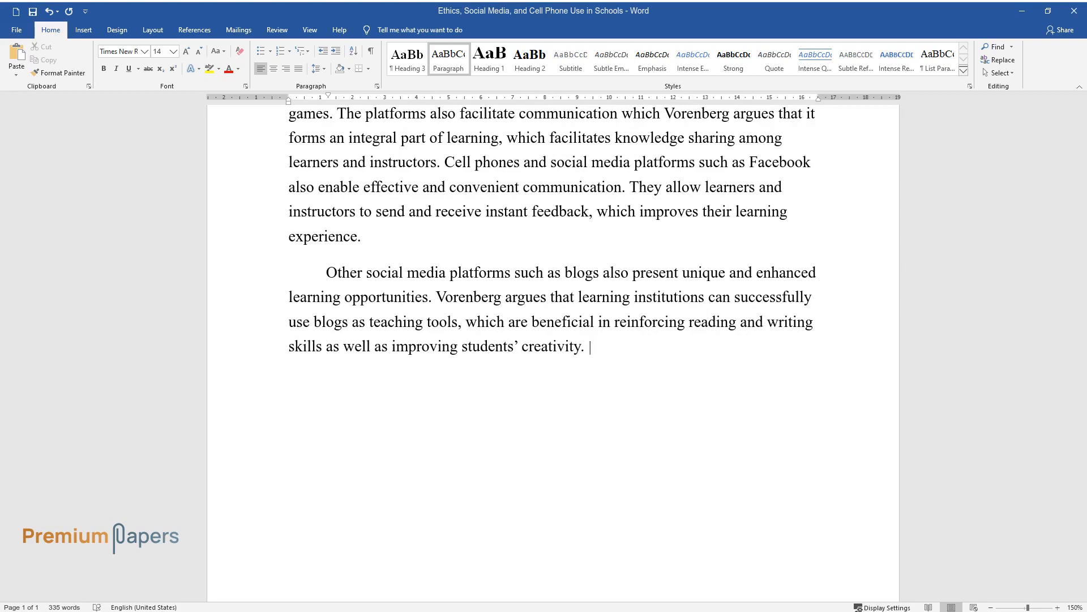
- Explain how Facebook and Twitter enable active discussion and collaborative learning that enhances outcomes
text(Additionally, social sites such as)
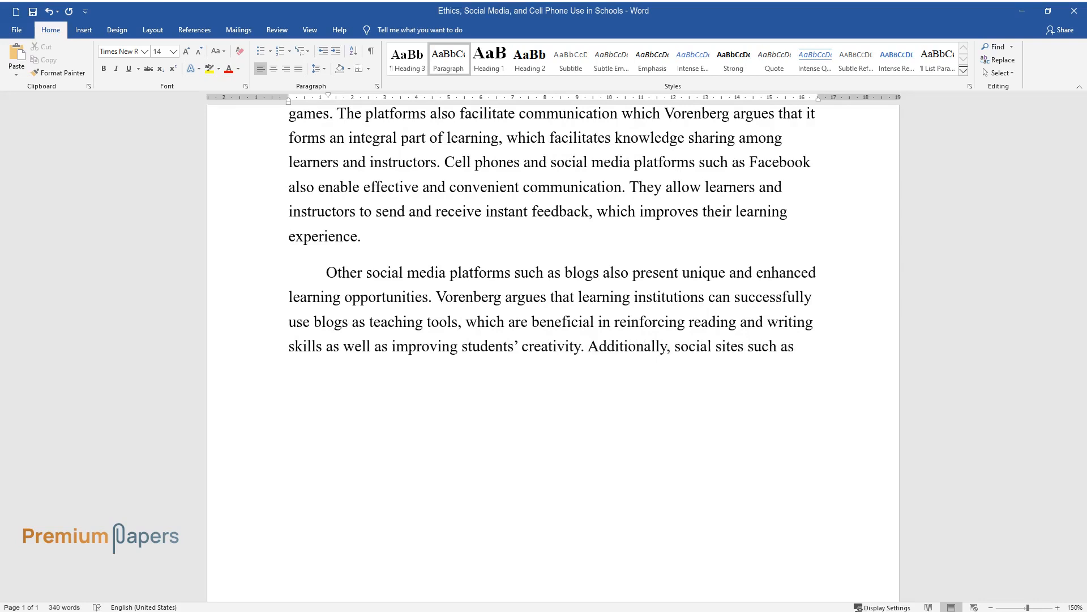
text(Facebook and Twitter enable lear)
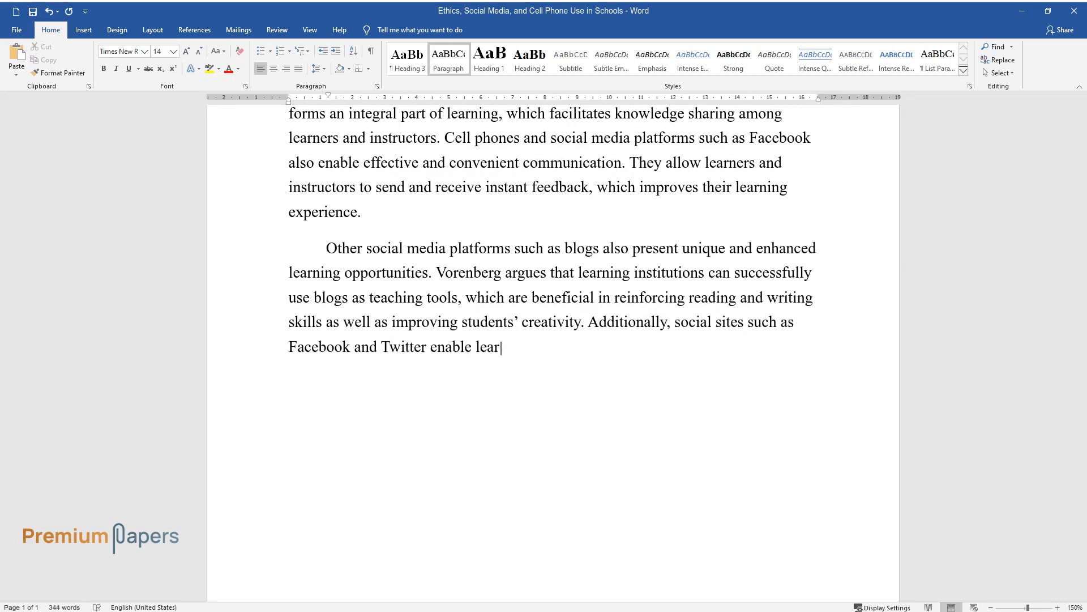
text(ners to get more opportunities to e)
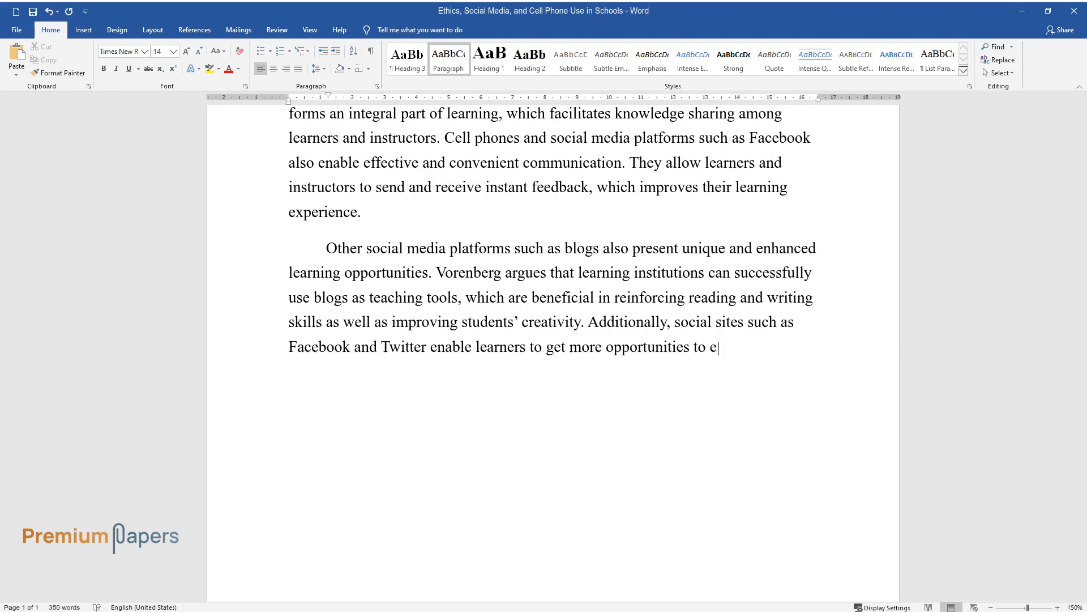
text(ngage in active discussions includ)
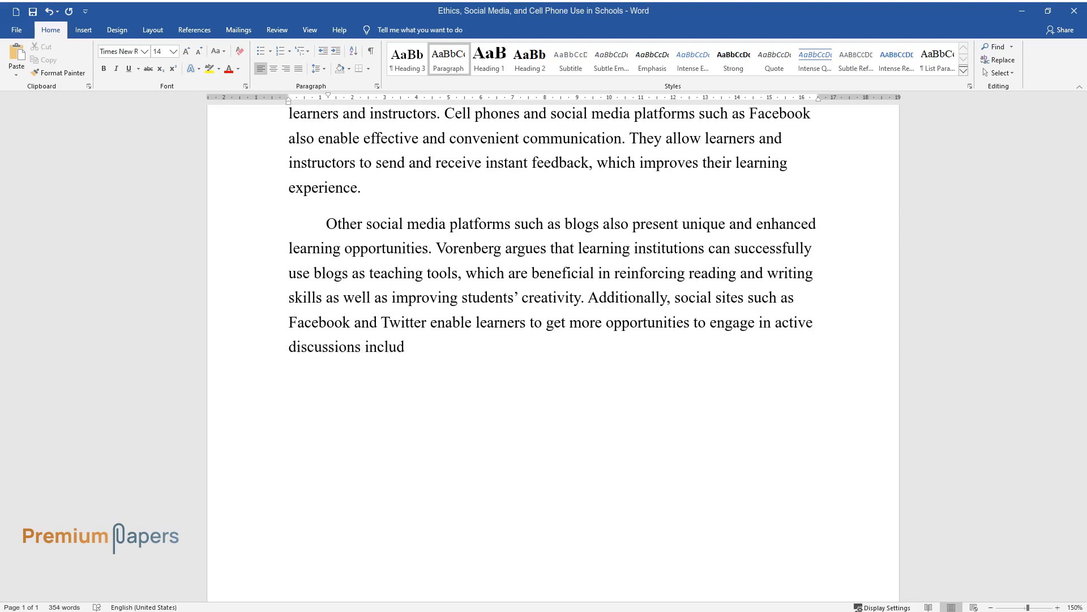
text(ing sharing ideas, opinions, and o)
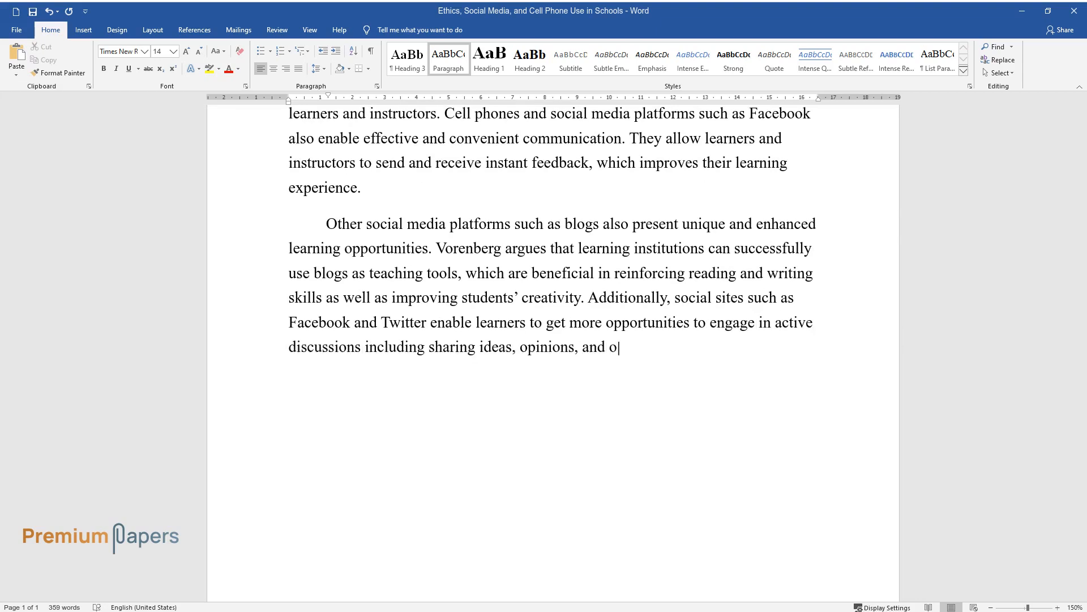
text(ther information materials. Learne)
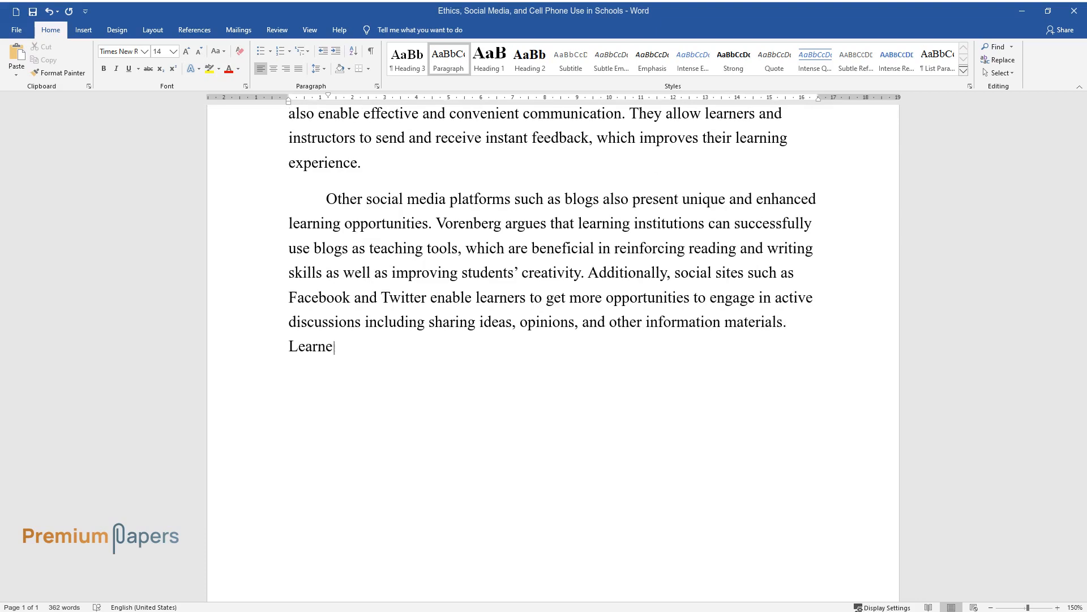
text(rs can also use Facebook sites to)
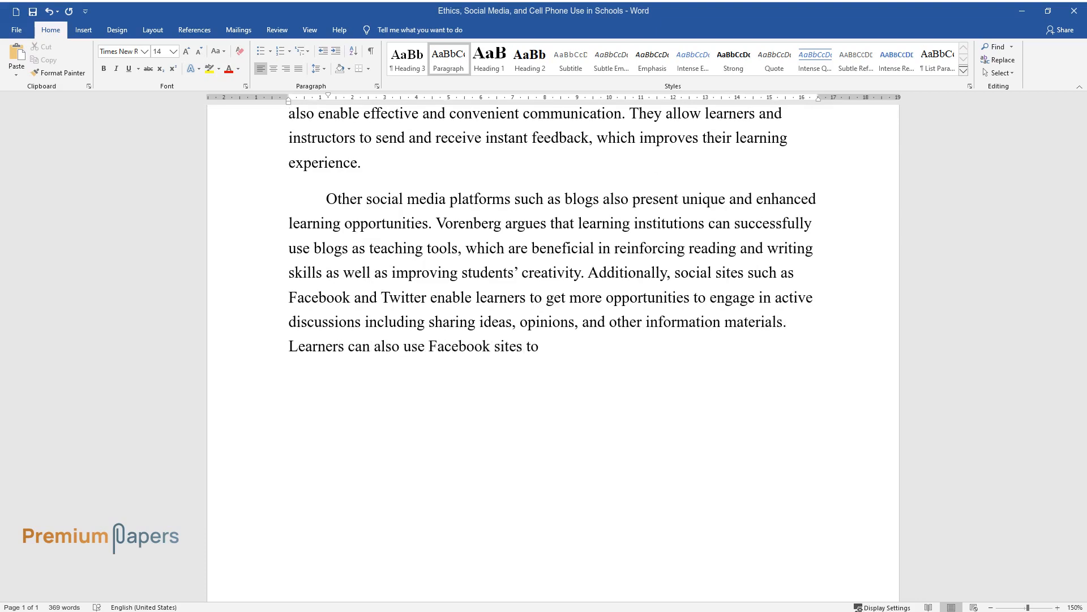
text(engage interactively in collaborat)
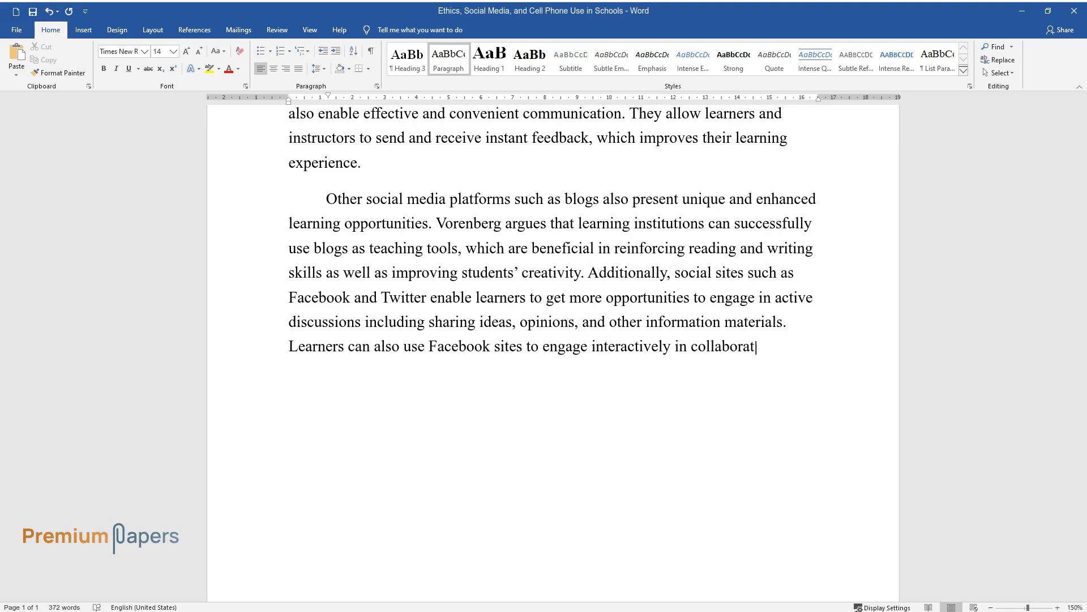
text(ive learning where they exchange)
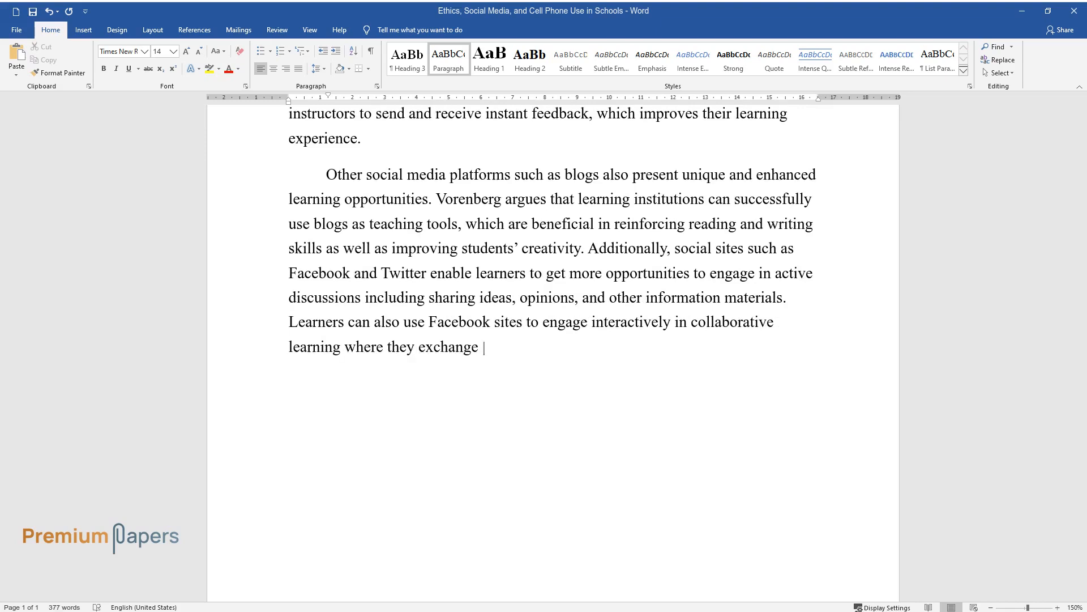
text(opinions and experiences concerning)
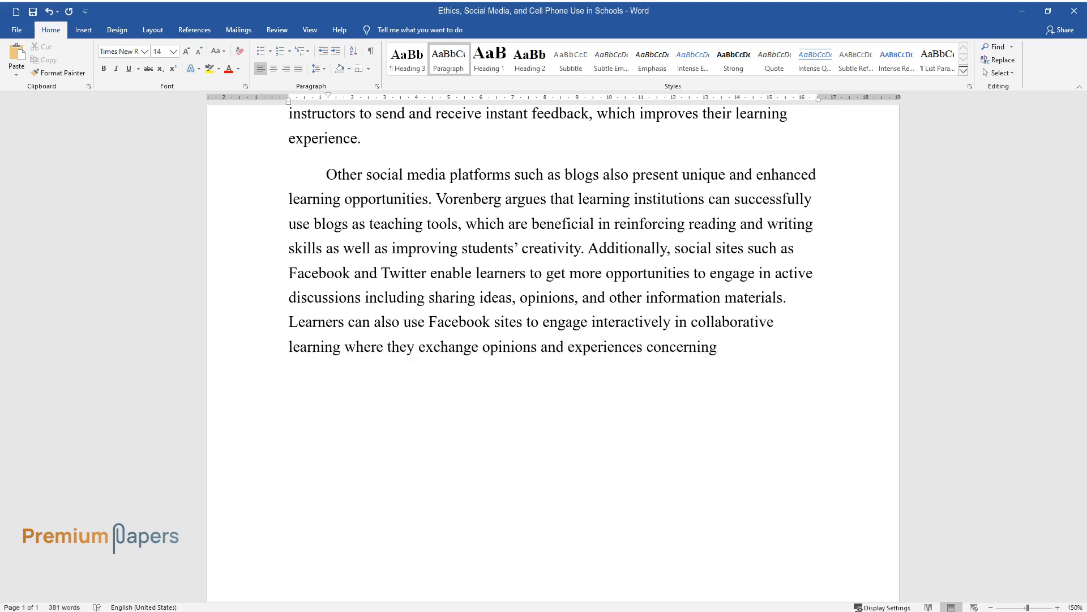
text(different academic work. This en)
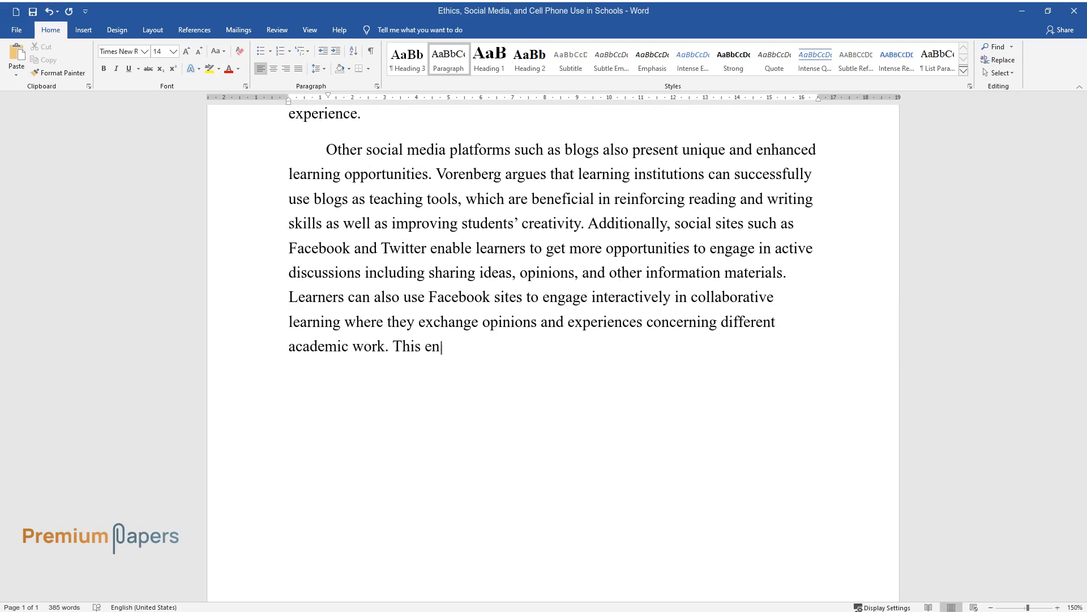
text(hances their learning outcomes. Similarly, if well utilized)
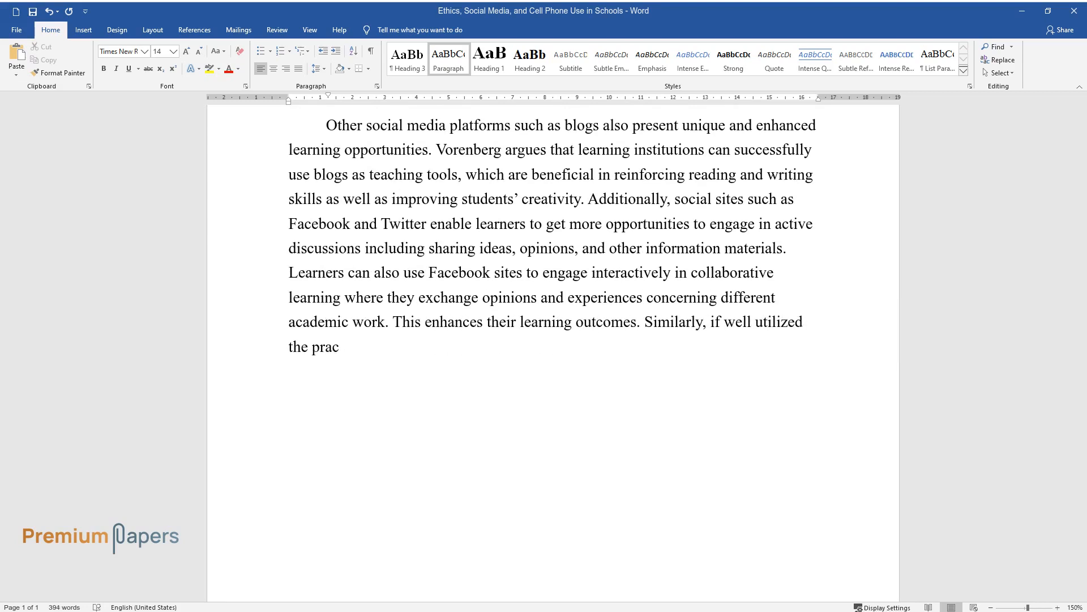
- Close the paragraph with social media enhancing students' communication and 'their technical skills.'
text(tice of engaging in learning throu)
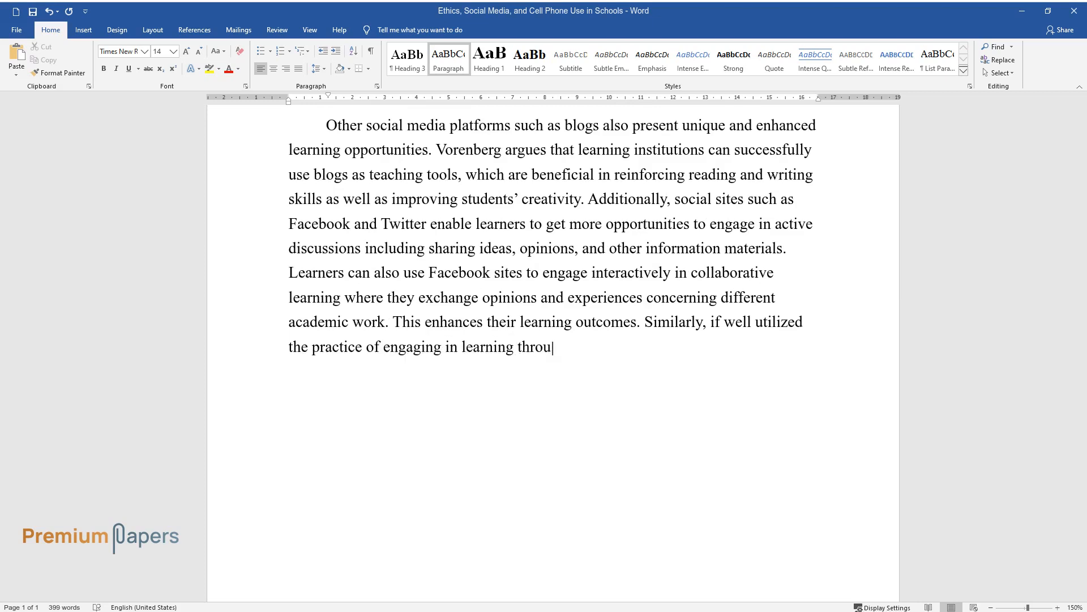
text(gh the use of various social media)
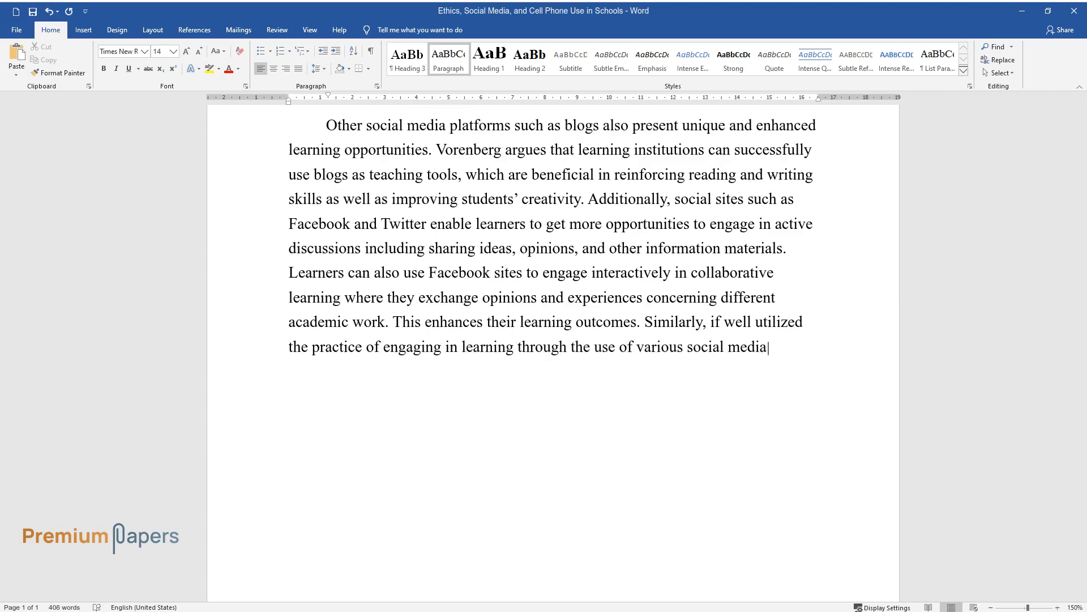
text(platforms, enhances students' com)
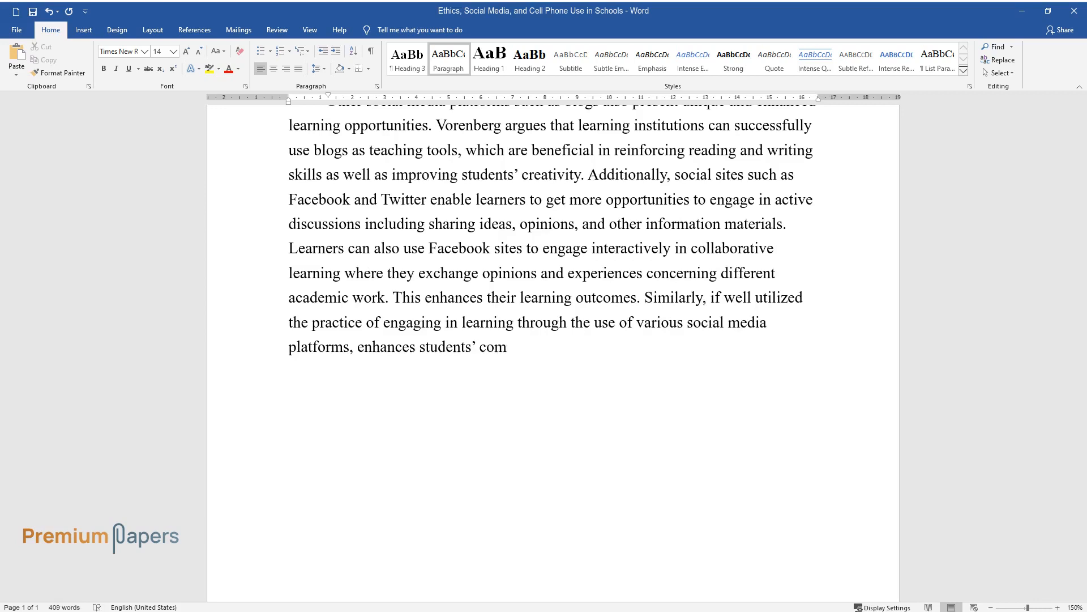
text(munication, and their level of social connection,)
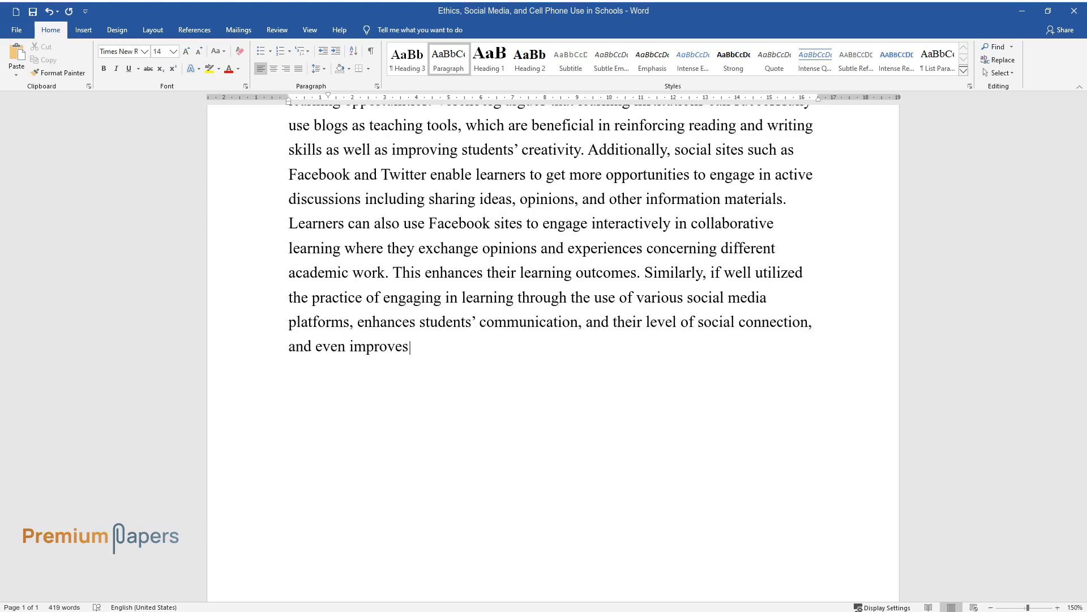
text(their technical skills.)
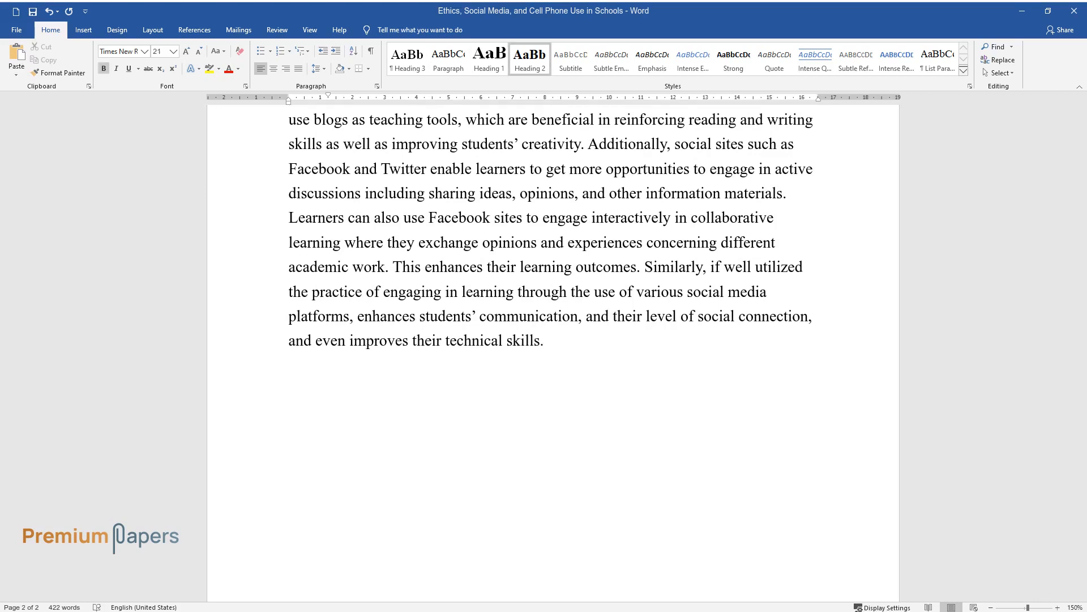
- Add the 'Ethical Issues Surrounding… Cell Phones in Learning Institutions' heading and the addiction argument
text(Ethical Issues Surrounding the Use of Social)
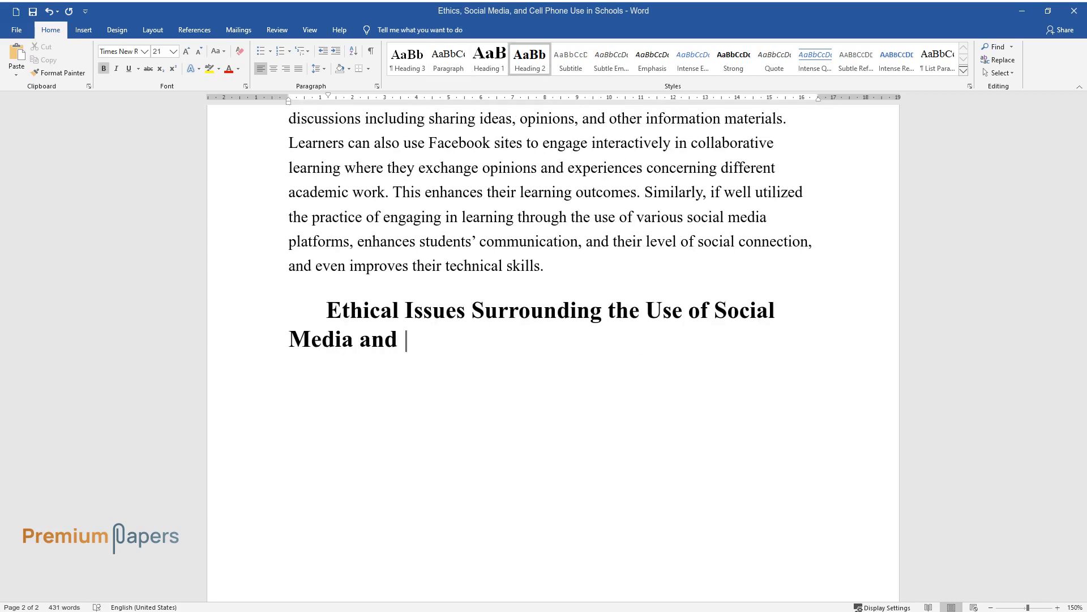
text(Cell Phones in Learning Institutions)
text(The)
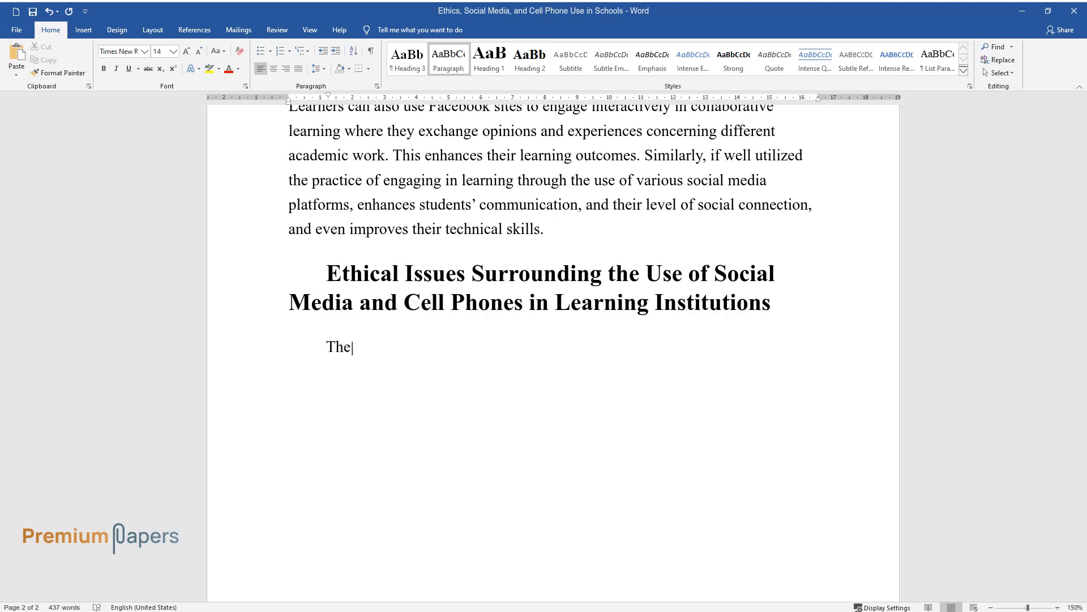
text(use of cell phones and social net)
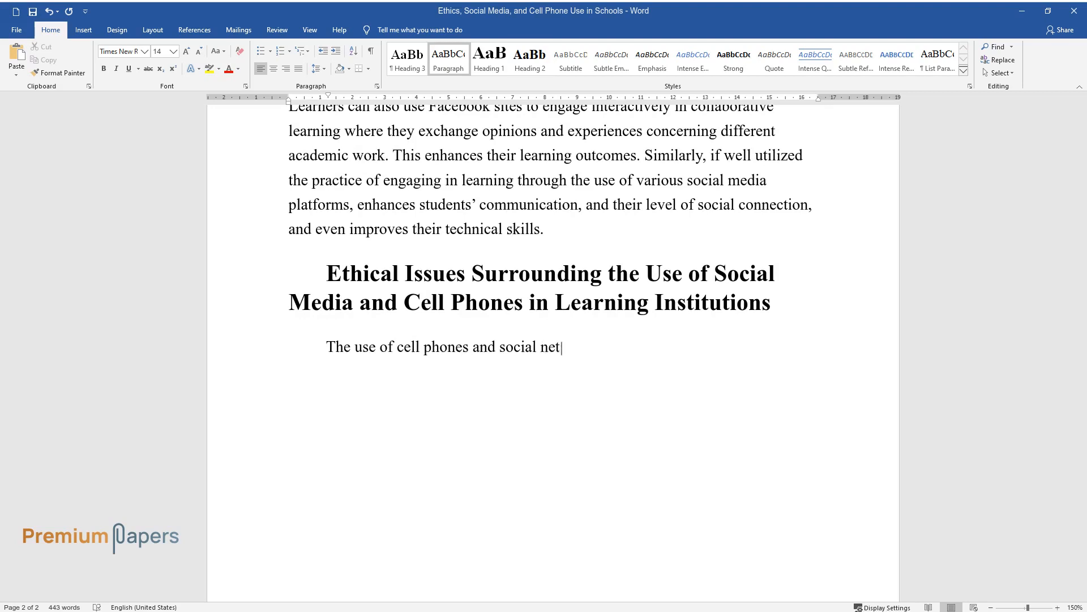
text(working sites also presents ethical)
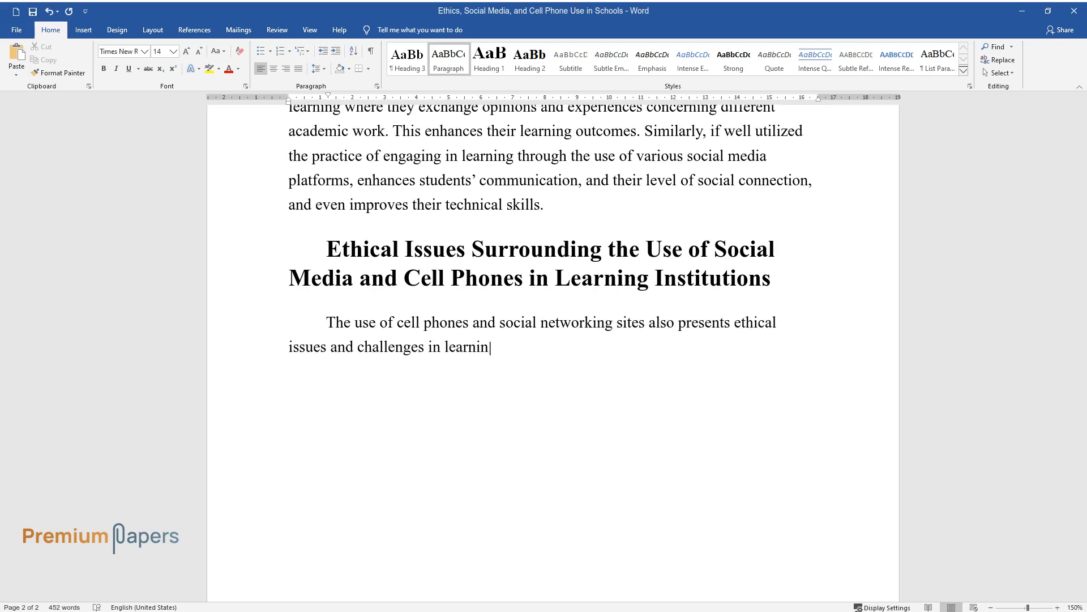
text(g outcomes. Some scholars argue that continuous)
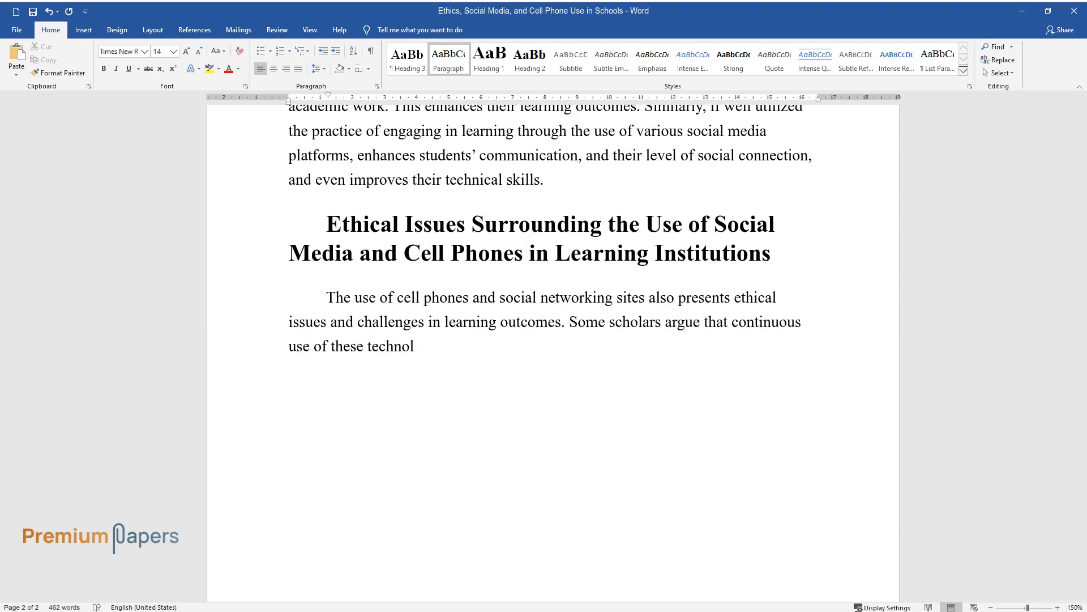
text(ogies may lead to addiction, which means that learners wast)
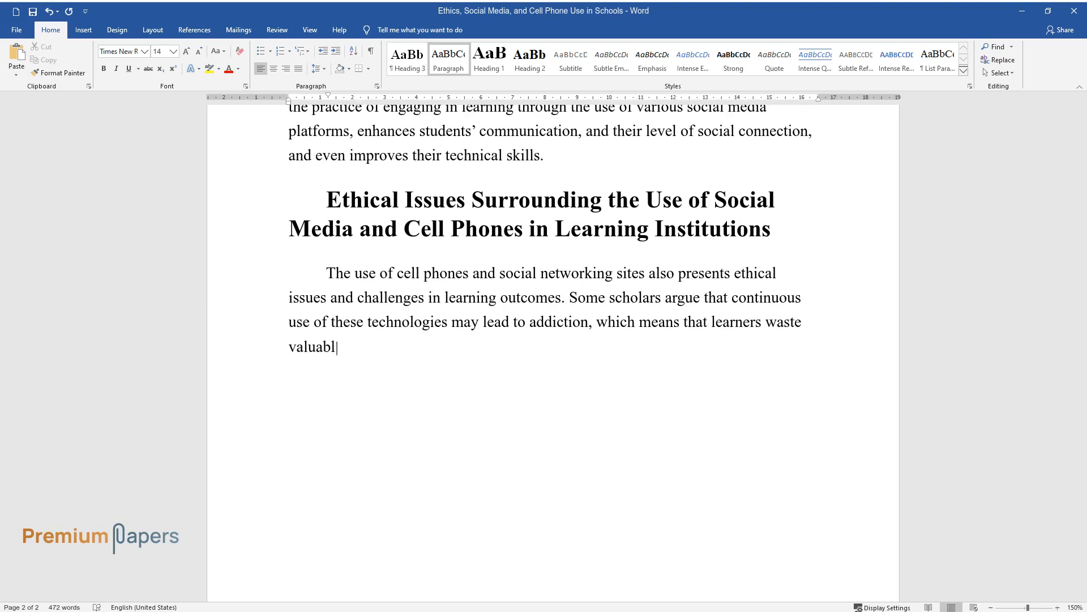
text(e time on them. As a result, they)
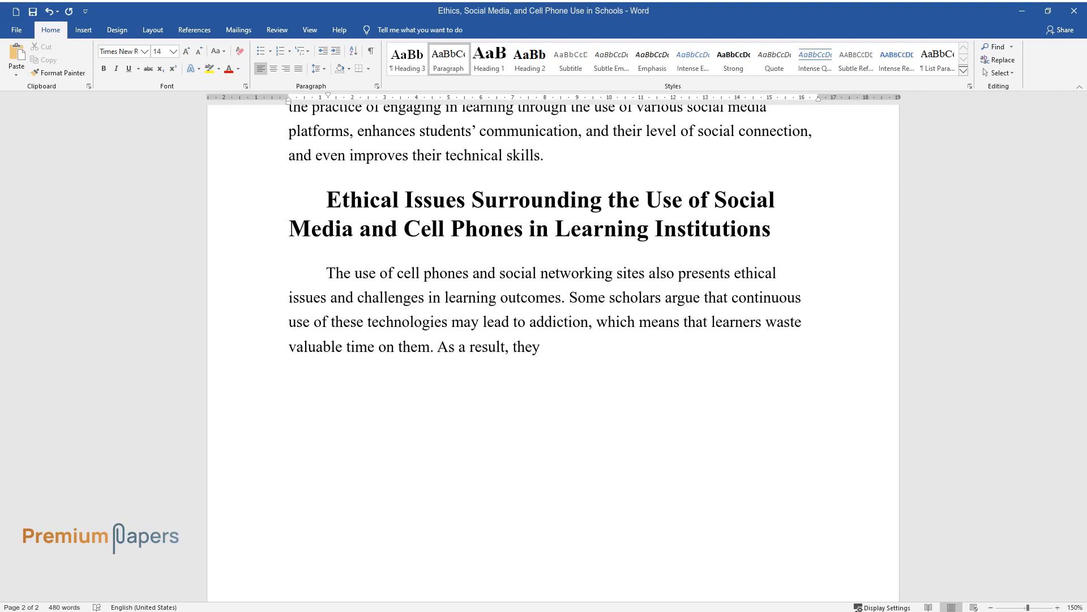
text(spend minimal time interacting with their)
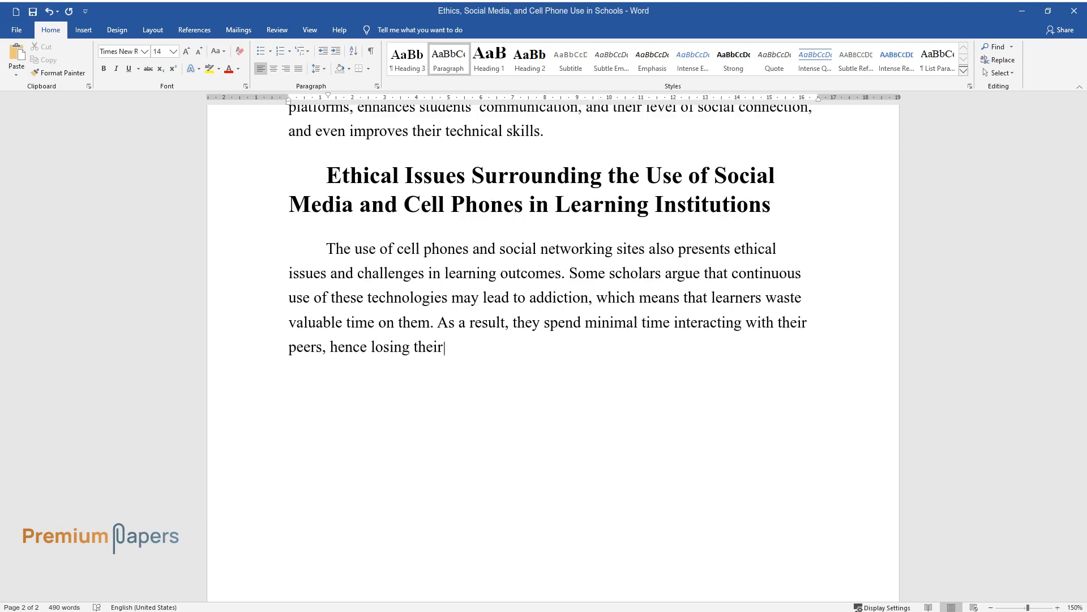
text(social and communication skills.)
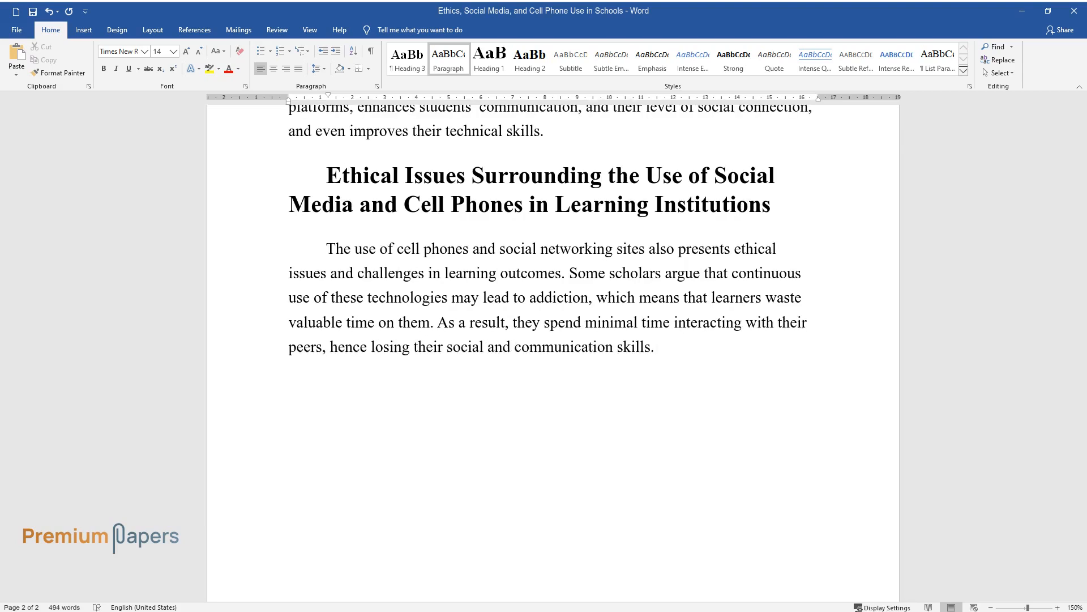
- Finish with isolation causing aggressive behaviors, 'detrimental to learners and society.', and begin 'Multimedia platforms'
text(Isolation influences students to a)
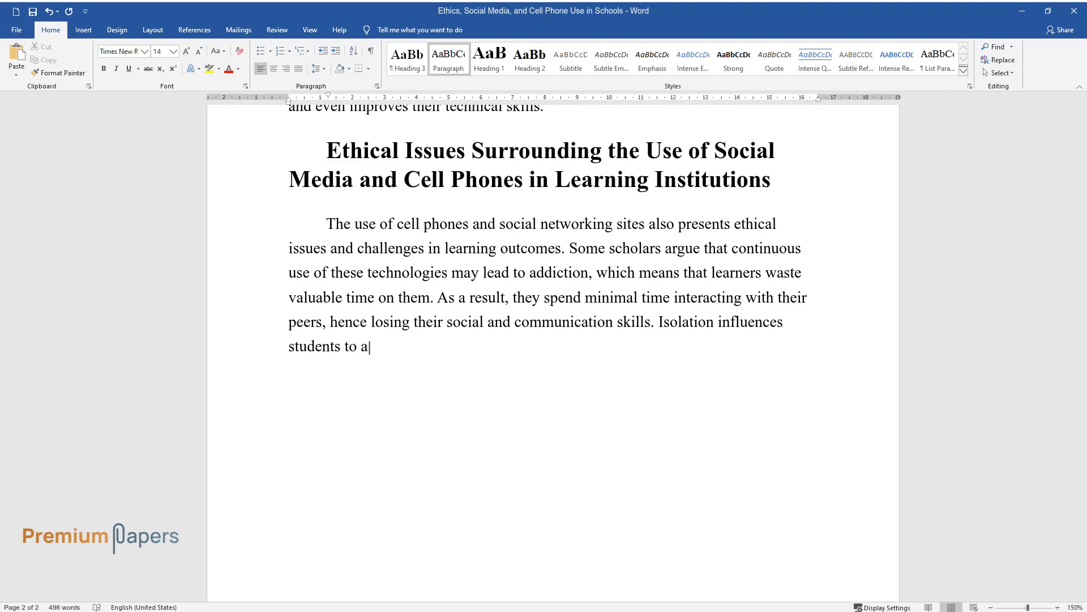
text(dopt and develop aggressive behavi)
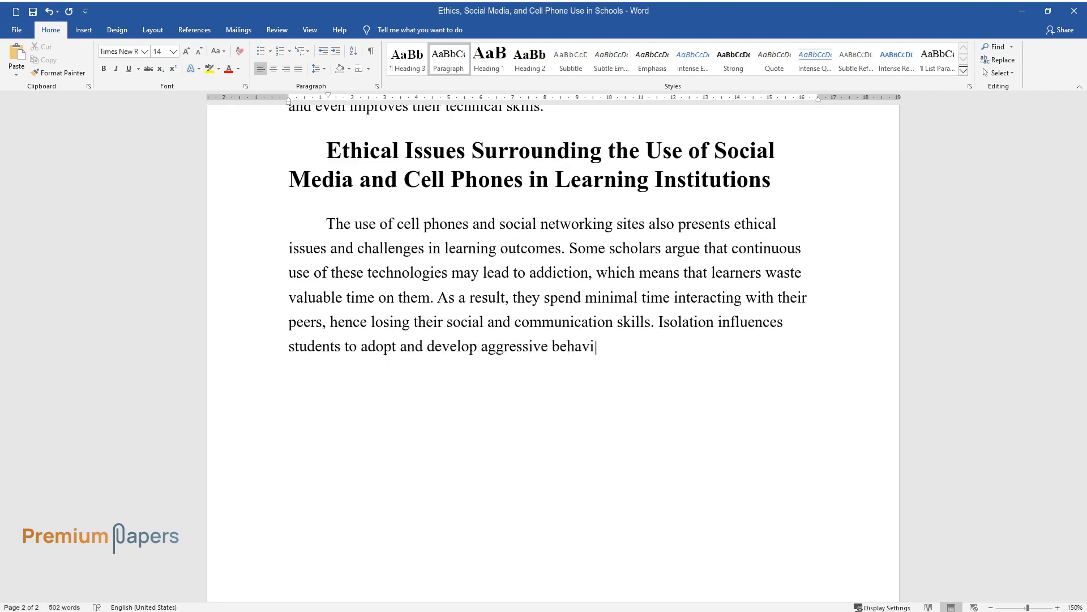
text(ors, feelings, and thoughts. The F)
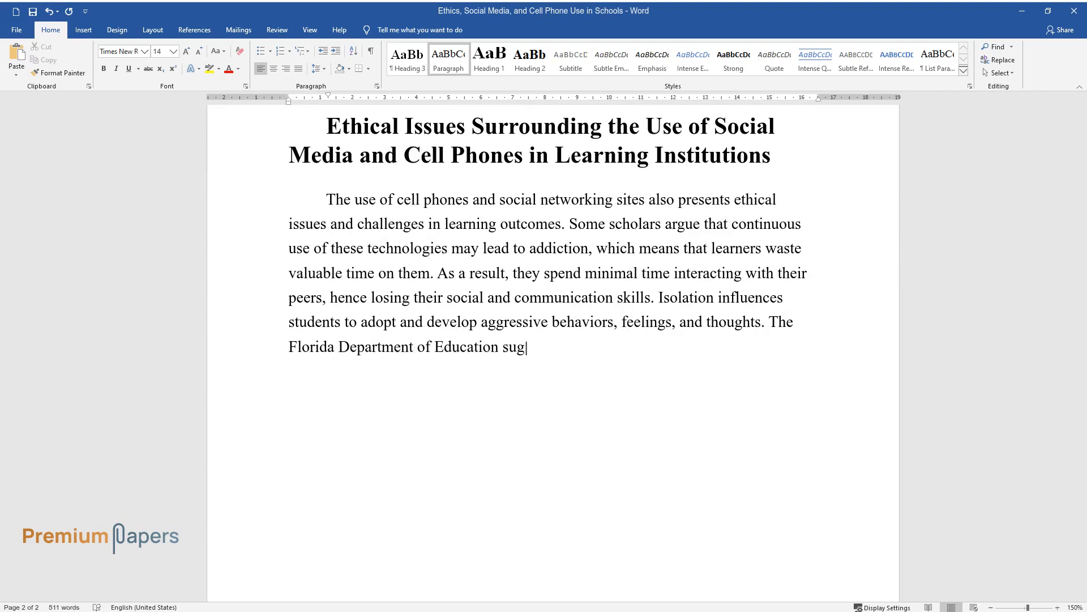
text(gests that this makes them less e)
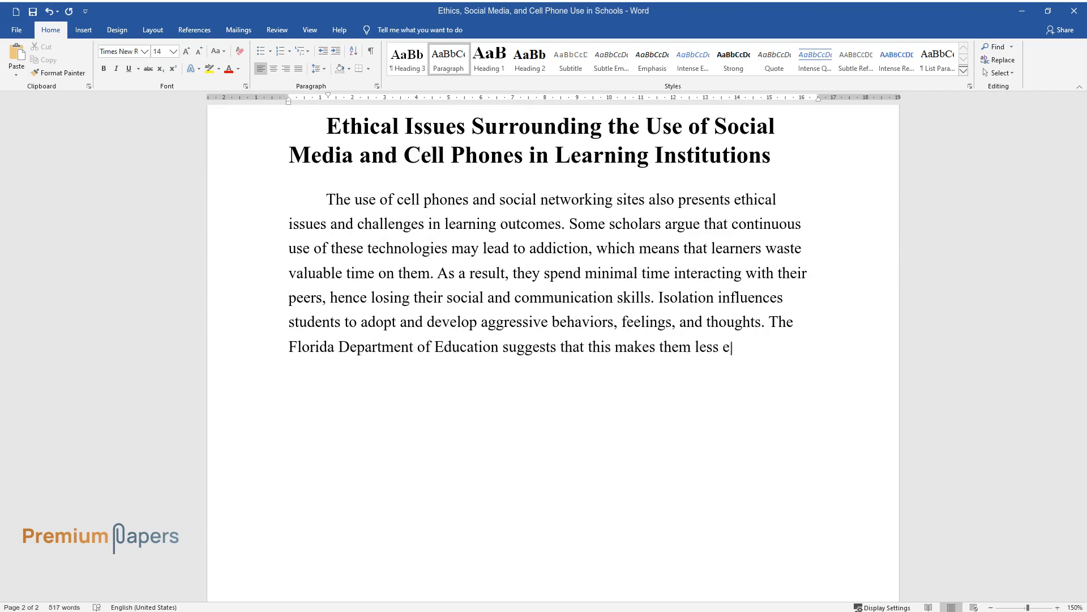
text(mphatic and deteriorates their abi)
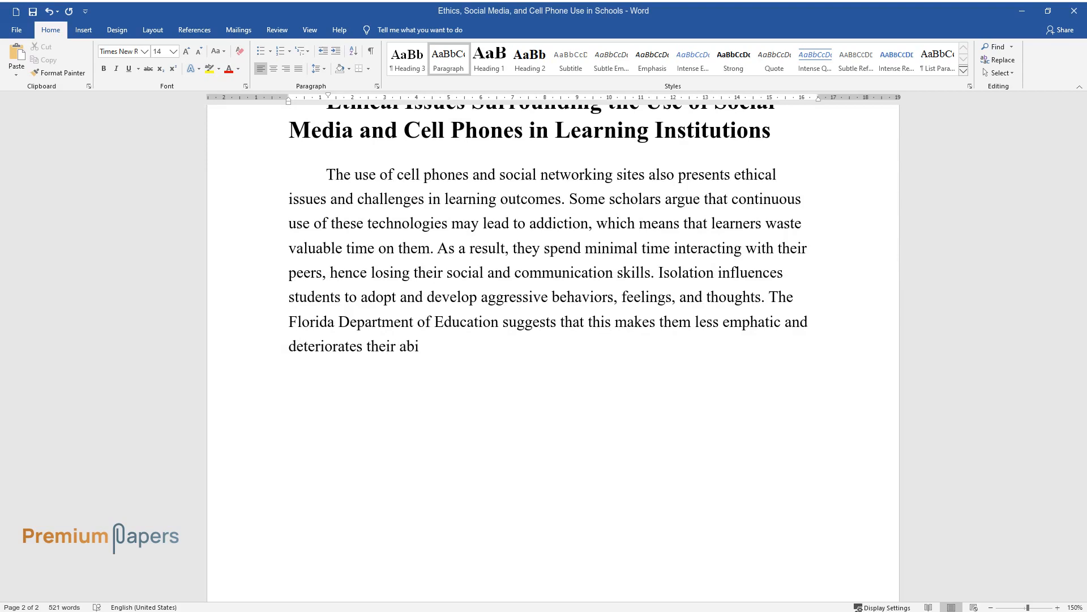
text(lity to develop relationships with)
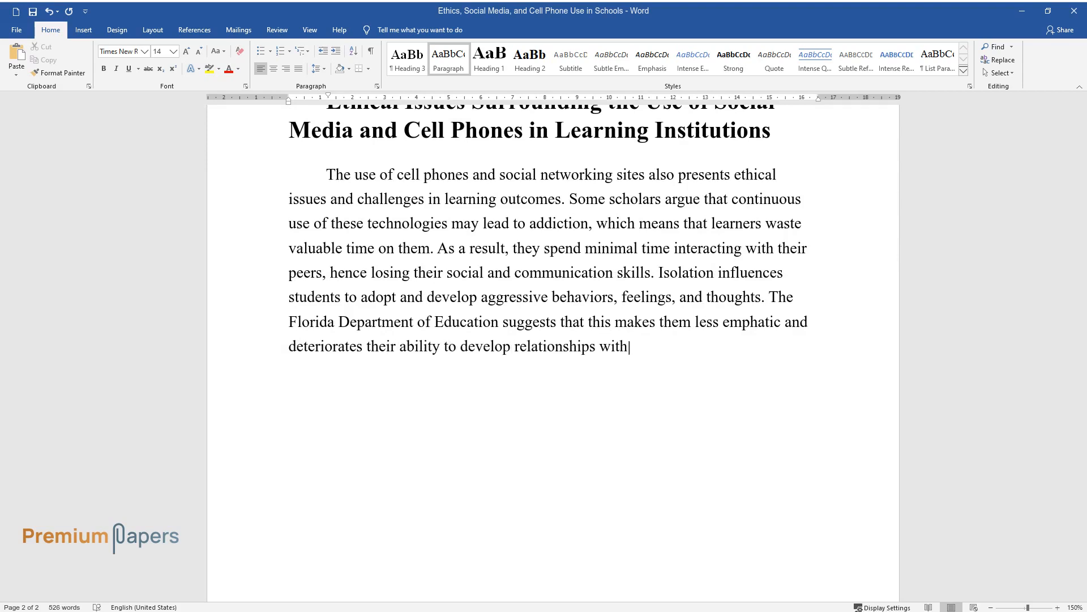
text(their peers, which may be detrime)
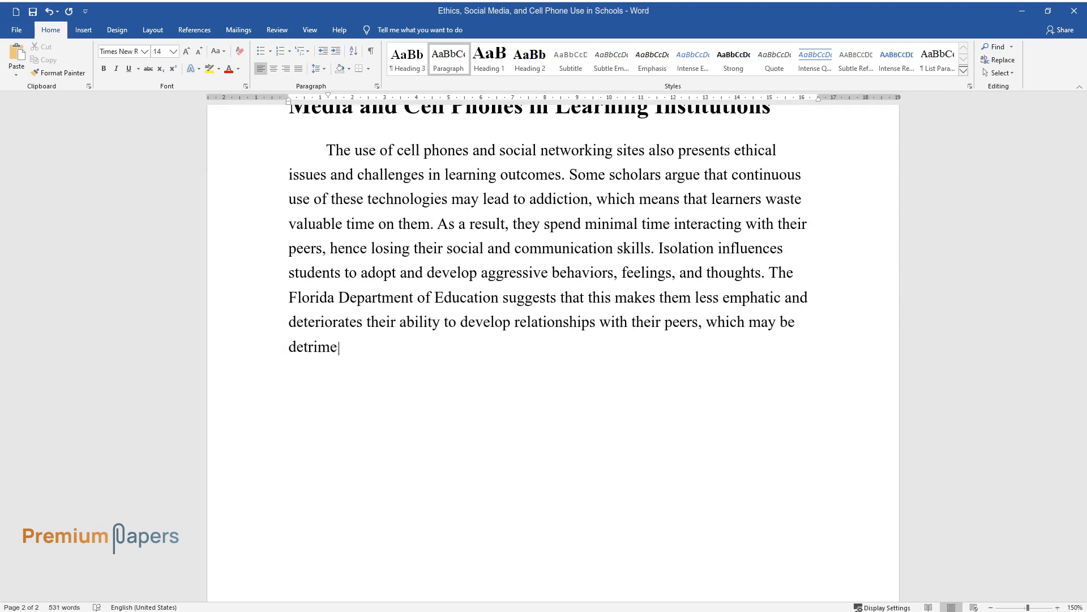
text(ntal to learners and society.)
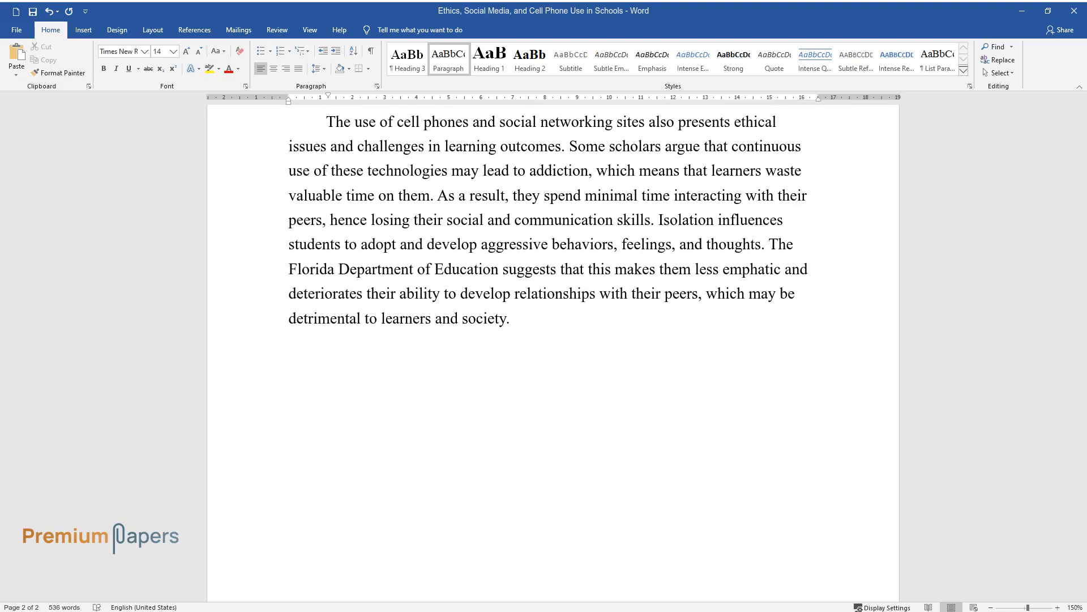
text(Multimedia platforms have transformed the nature of co)
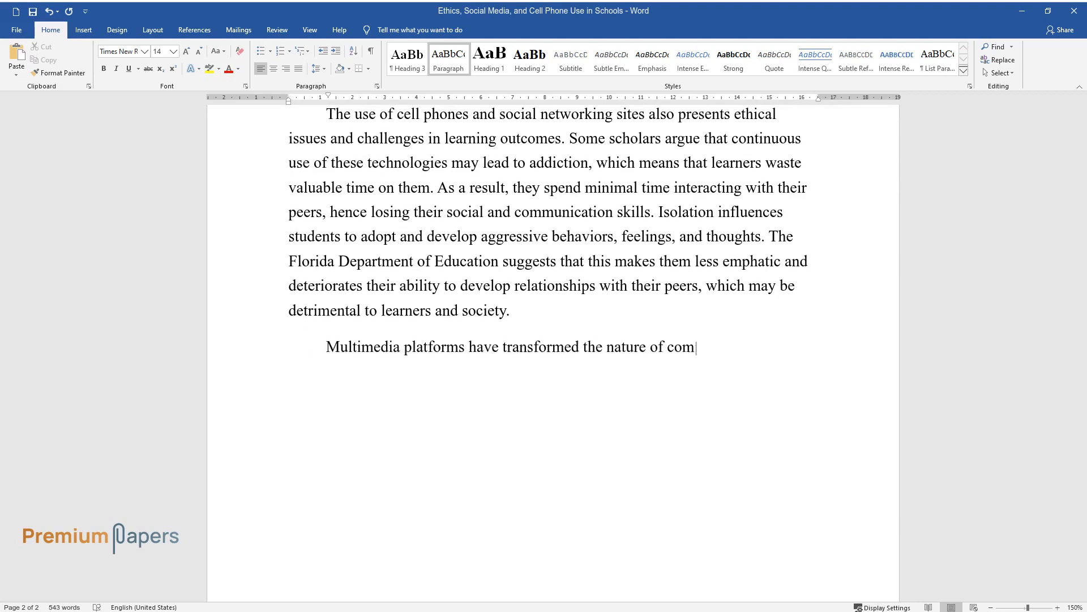
- Write how multimedia platforms replace face-to-face interaction and erode students' social skills and discipline
text(munication and interaction from traditional face-to)
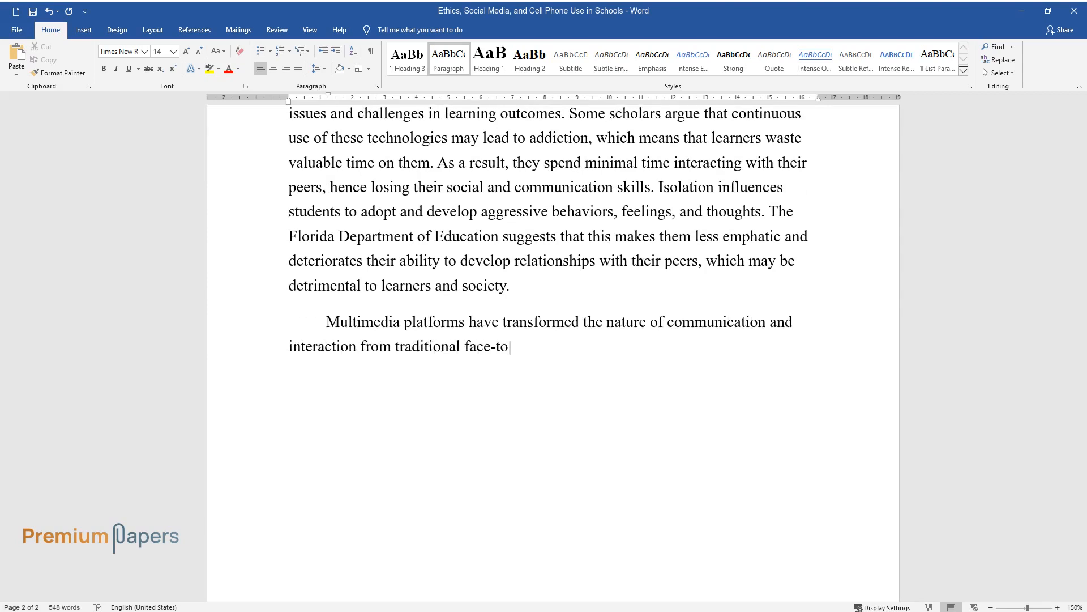
text(-face interactions to online sharing of)
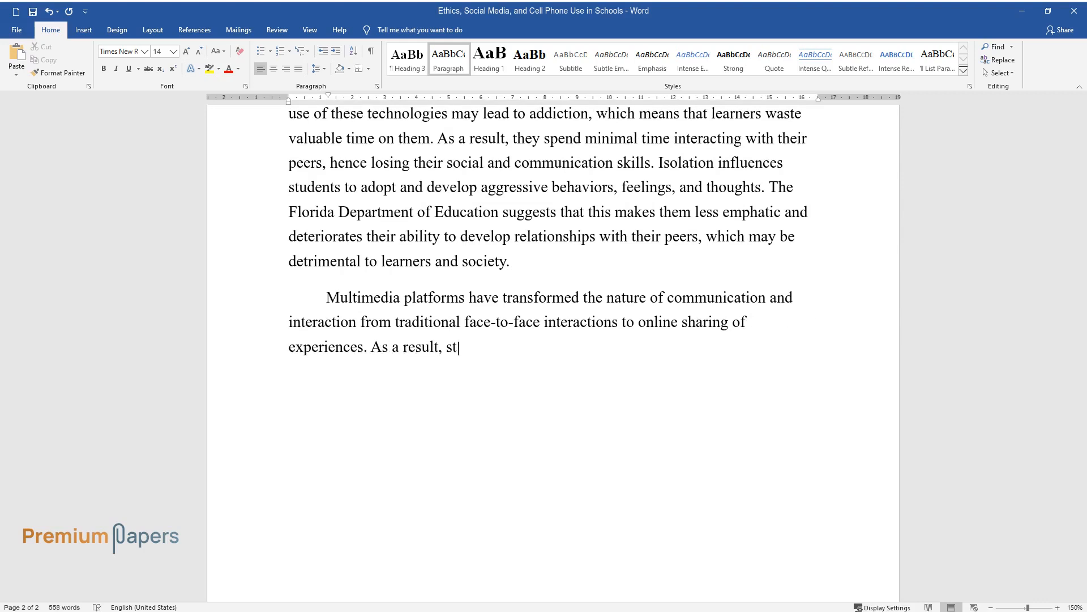
text(udents demonstrate a severe lack o)
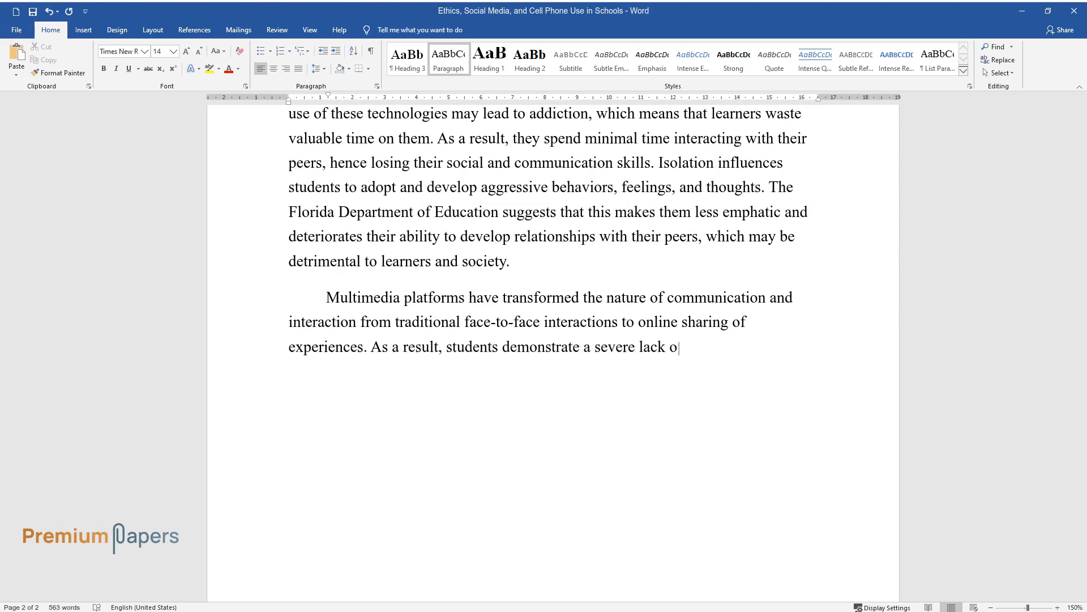
text(f social skills because they are m)
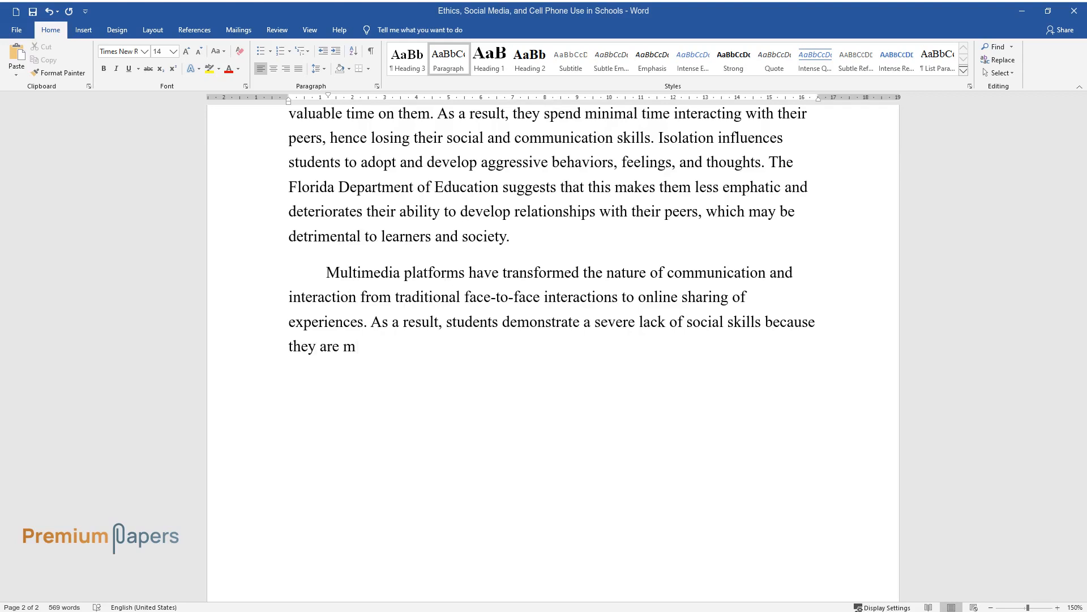
text(ore comfortable with newer technol)
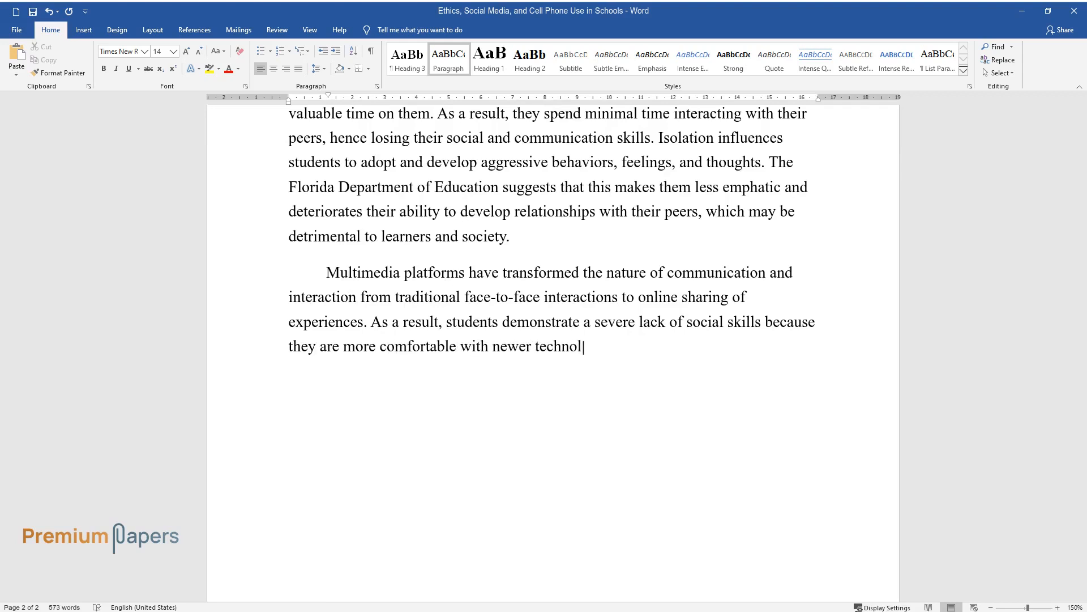
text(ogy than talking with others. The)
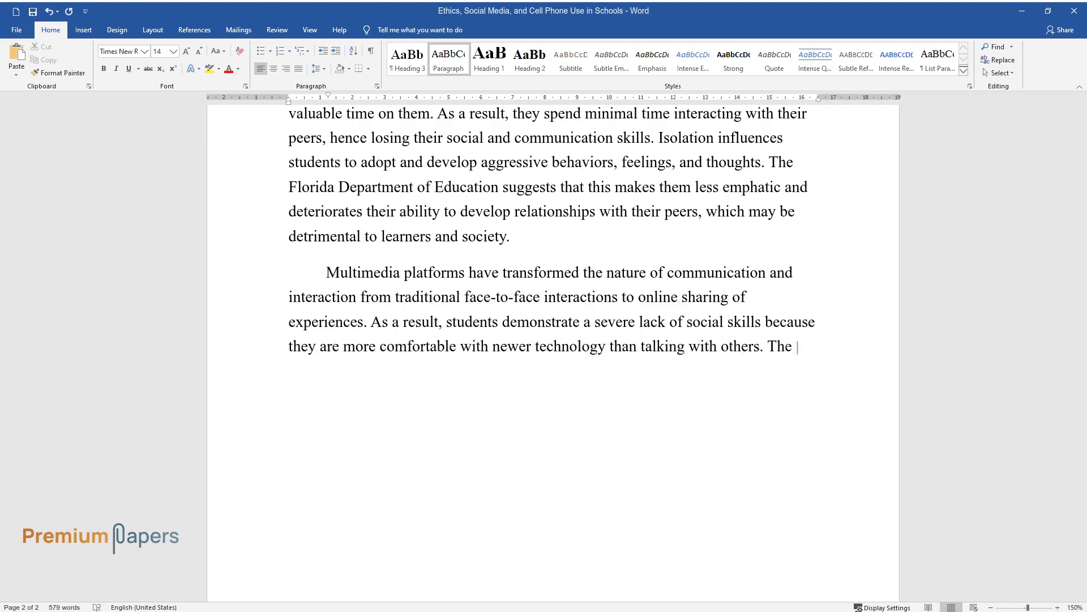
text(new technology limits the ability)
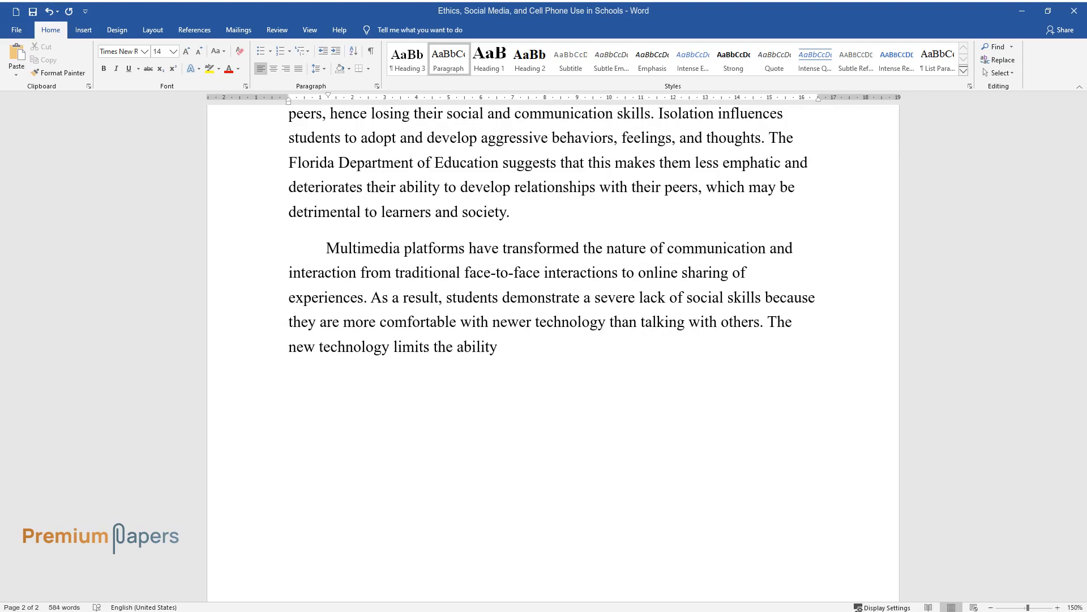
text(of a student to learn proper conversat)
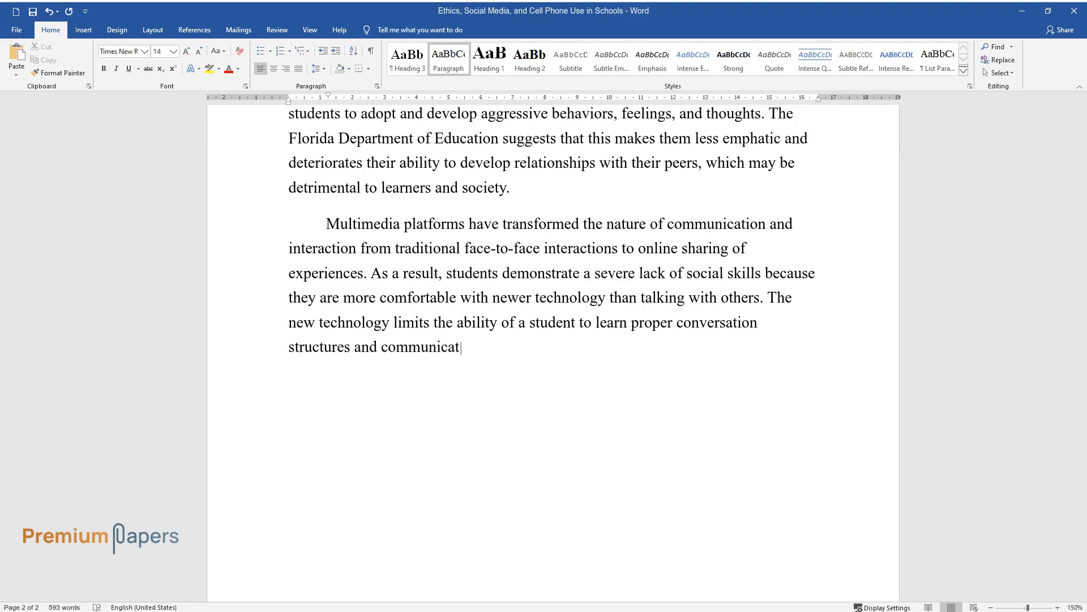
text(ion skills. This may affect the discipline of students and)
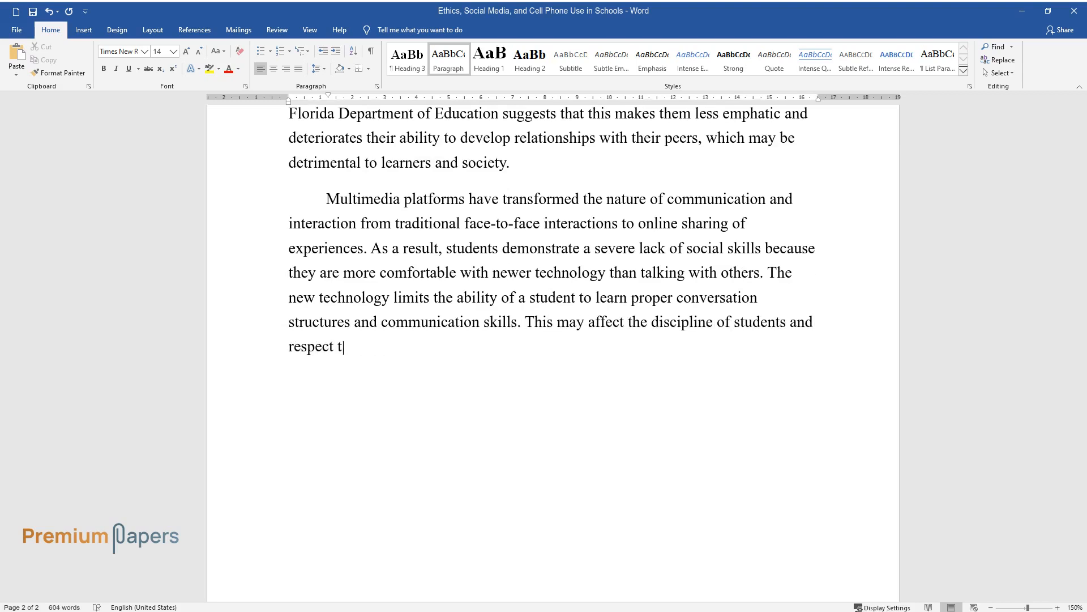
text(owards other individuals both at s)
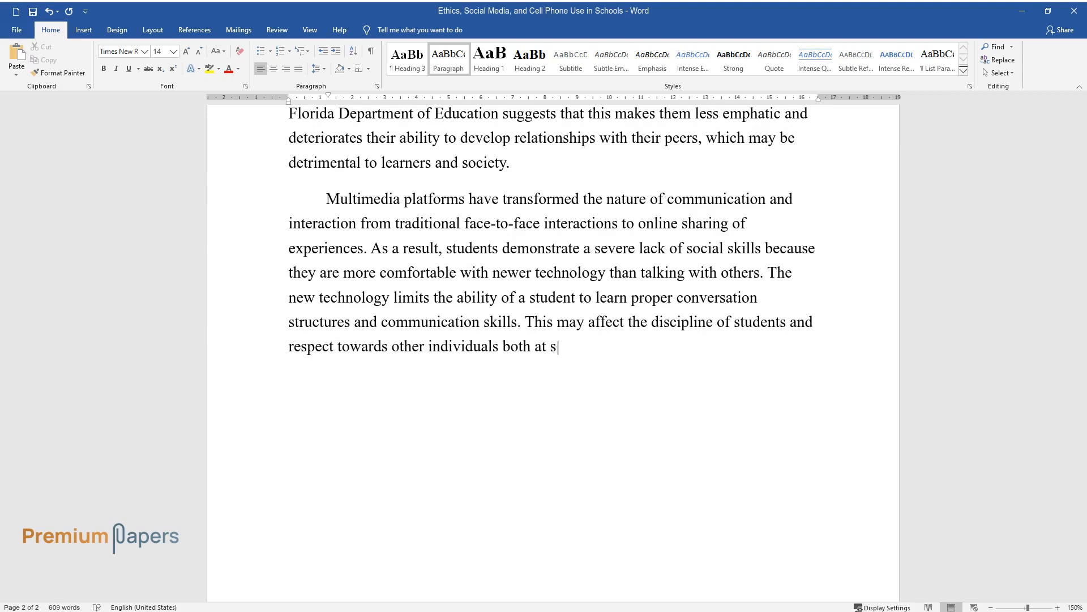
text(chool and away from learning insti)
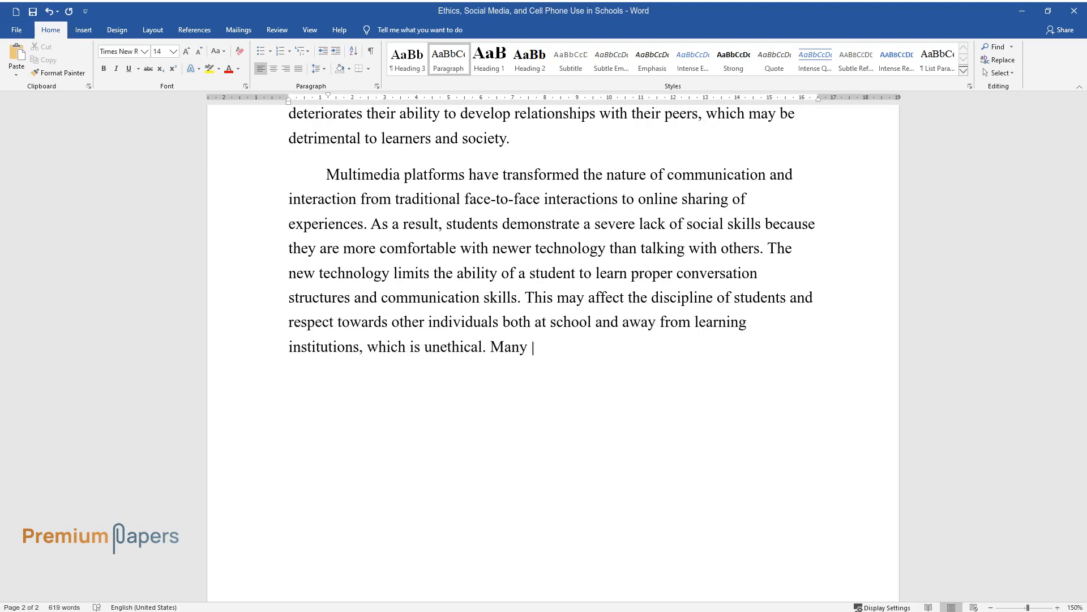
- Continue with psychological disorders and anti-social tendencies, ending 'relationships that adolescents develop.'
text(students with technological devices)
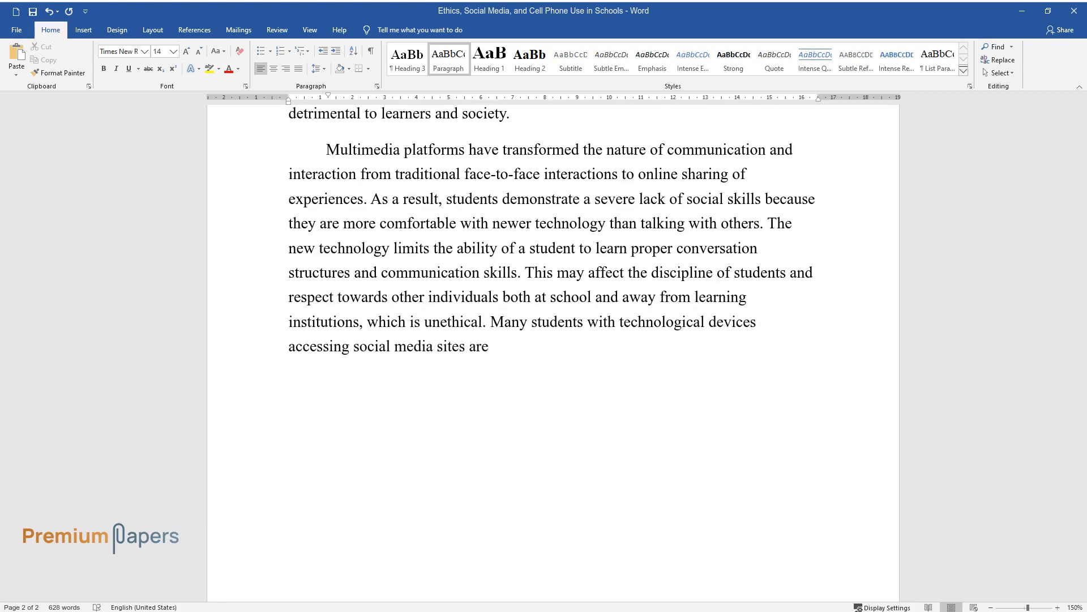
text(prone to psychological disorders)
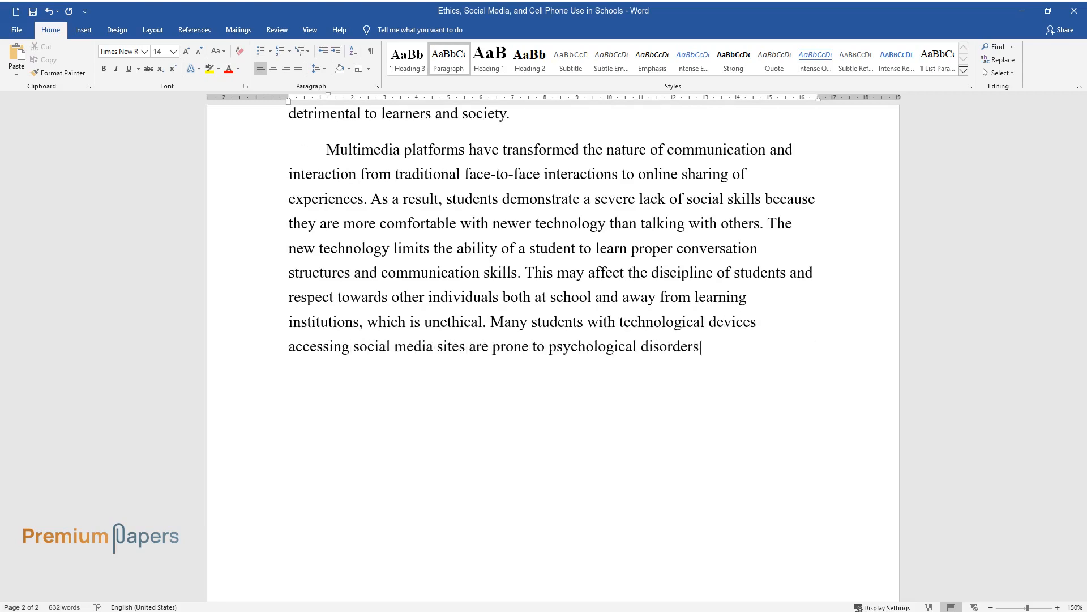
text(such as anti-social behaviors and)
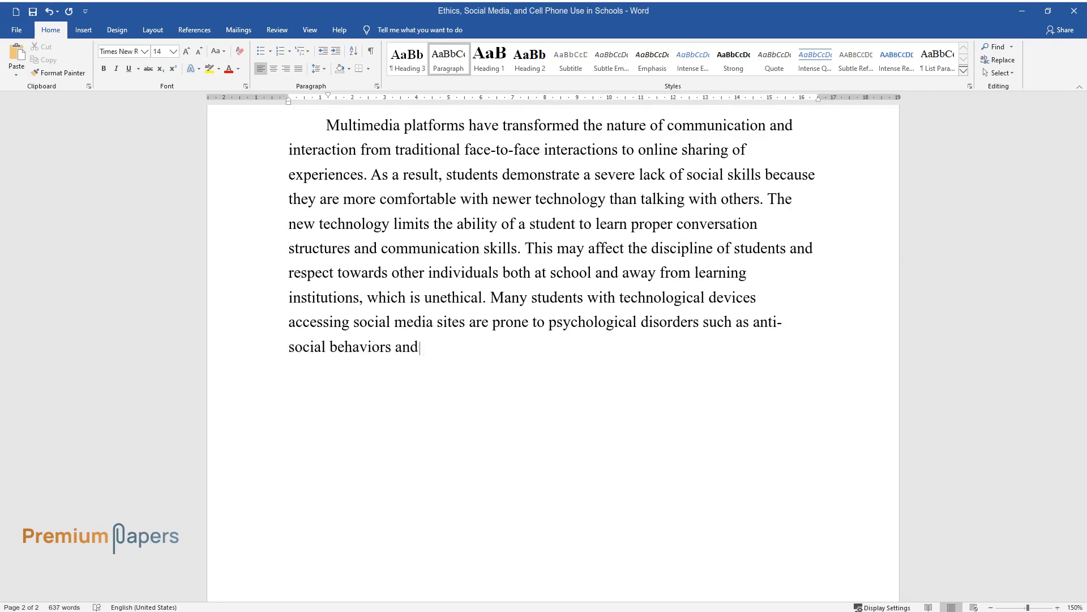
text(aggressive tendencies. Anti-social students often do not)
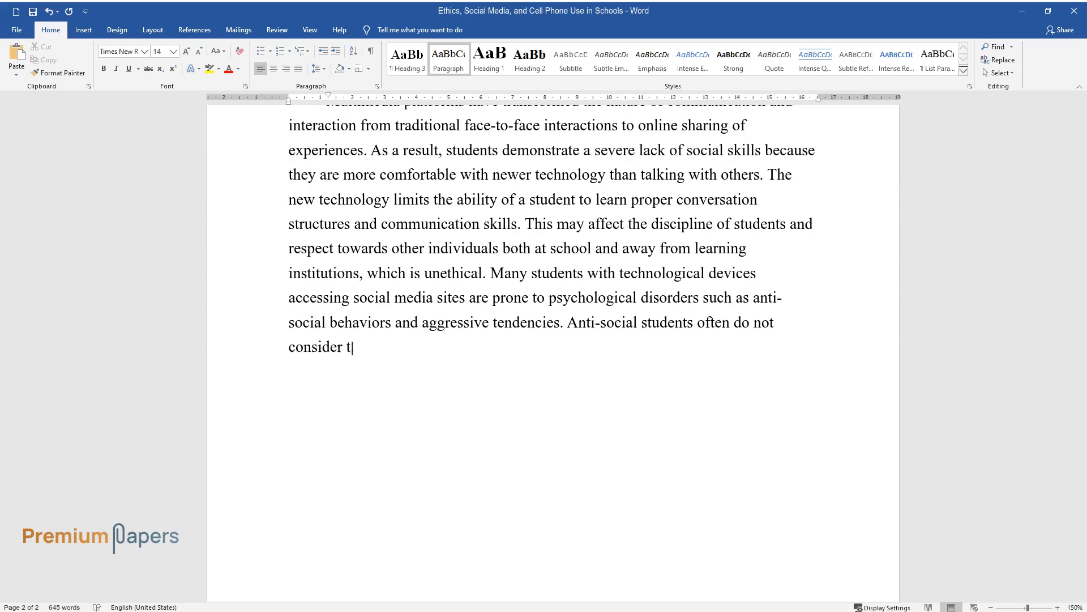
text(he effects their actions may have)
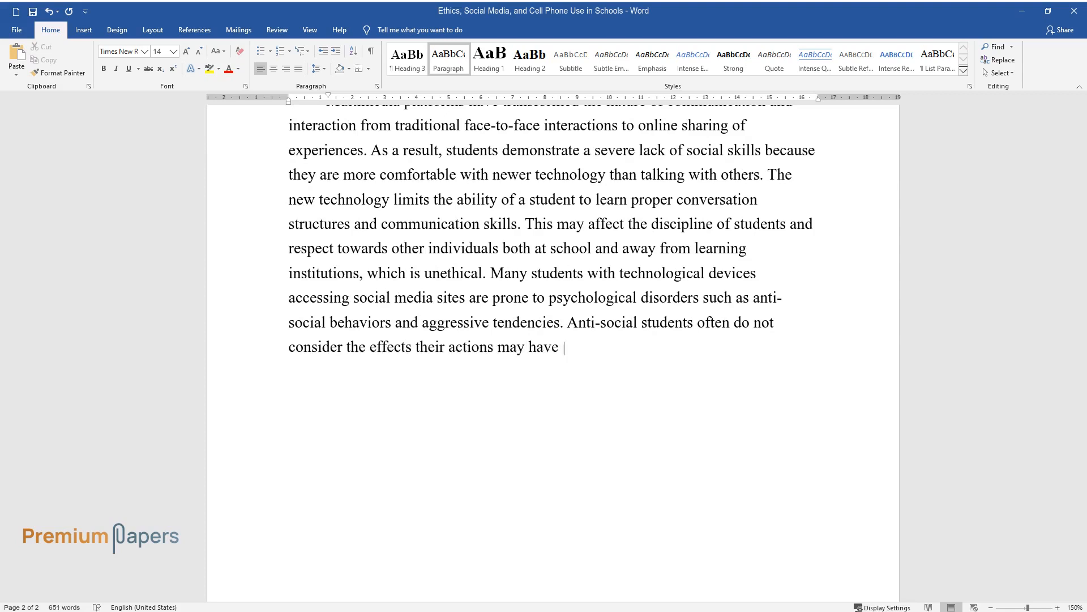
text(on others. This is unethical and e)
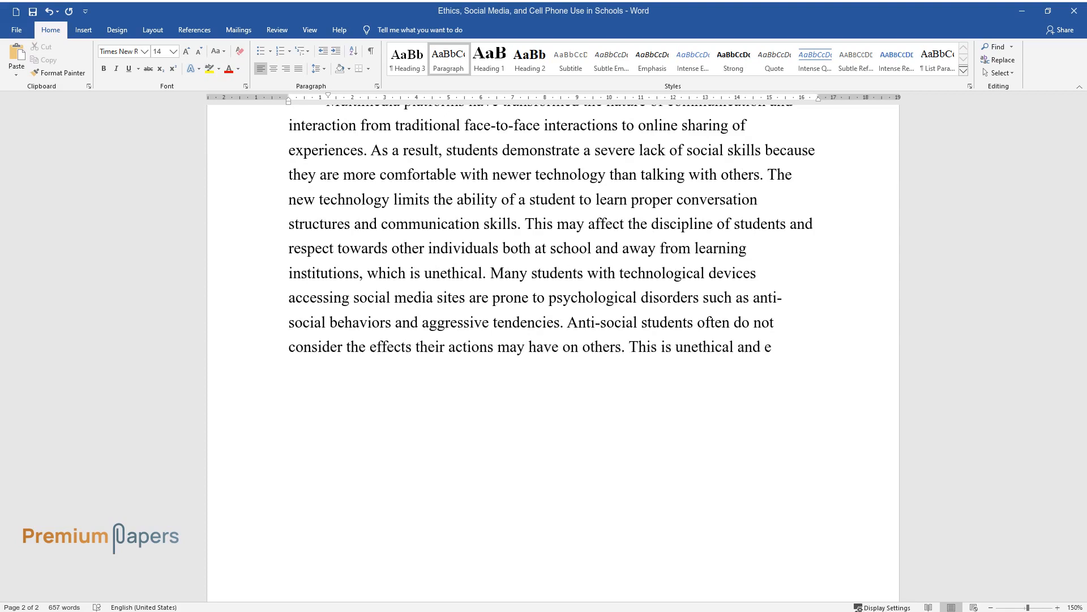
text(xtremely dangerous, especially in)
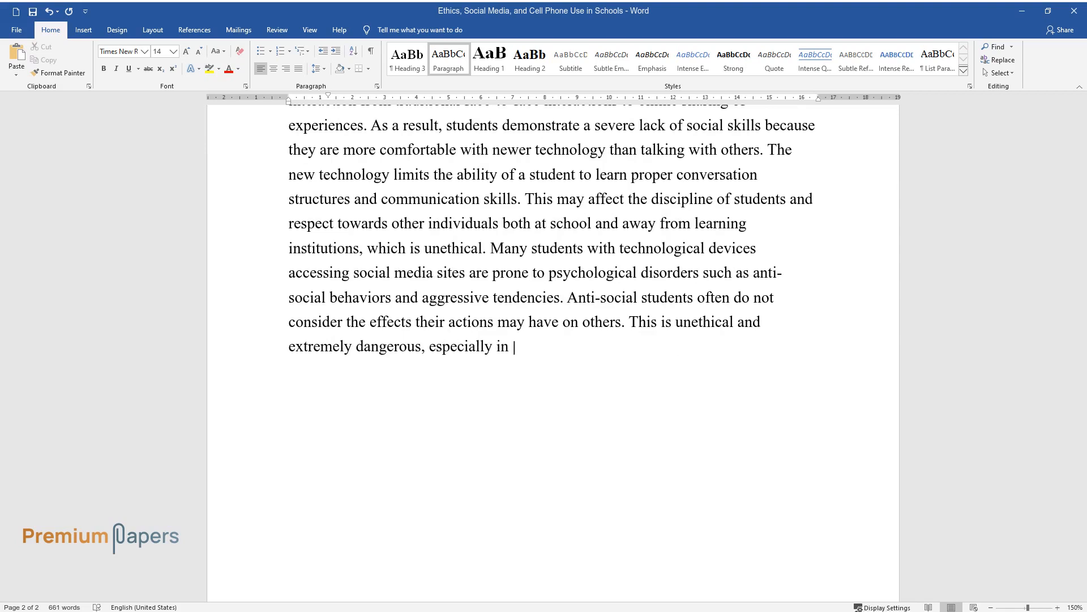
text(the relationships that adolescents)
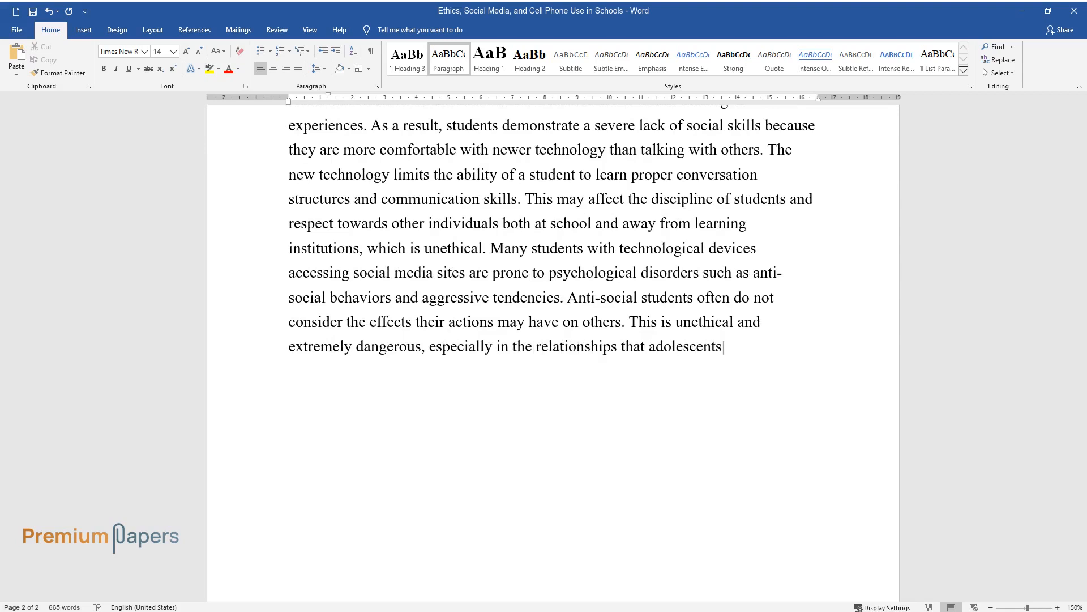
text(develop.)
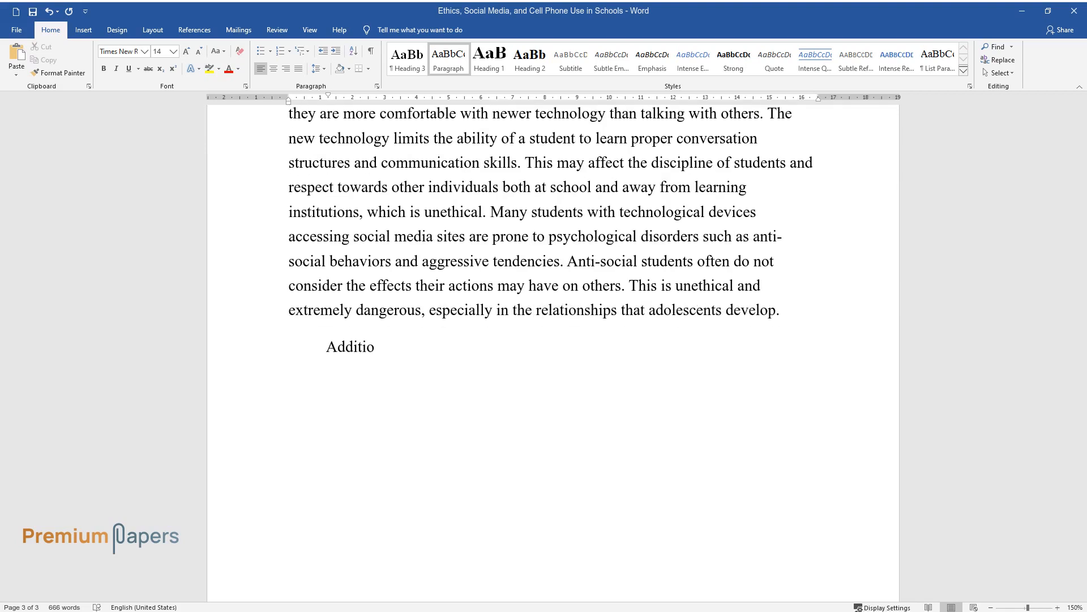
- Write the 'Additionally, a constant stream of information…' paragraph on harmed emotional development and unethical behaviors
text(nally, a constant stream of inform)
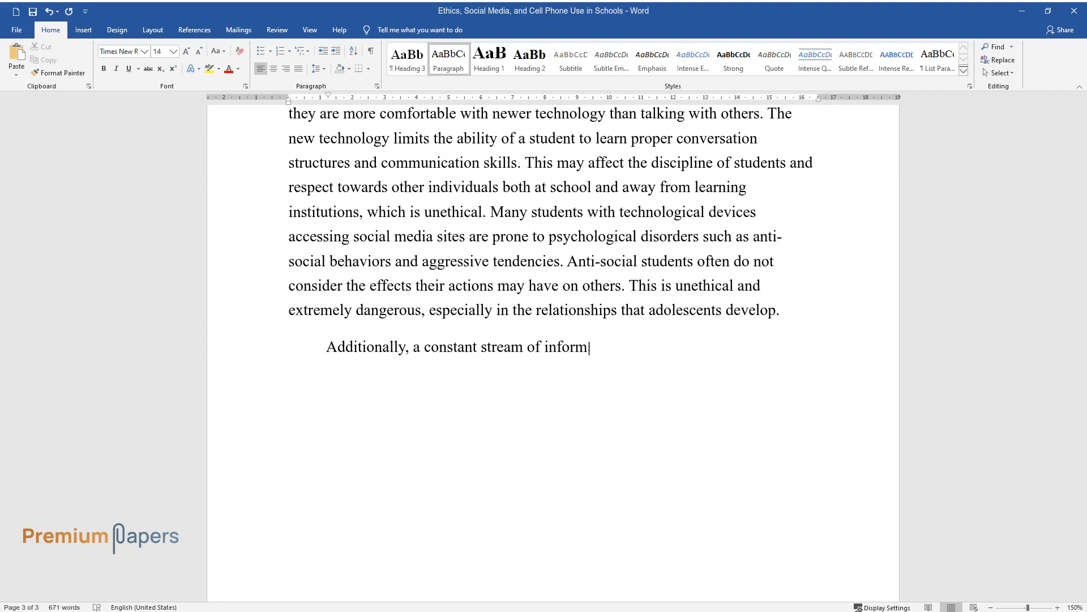
text(ation through cell phones and social)
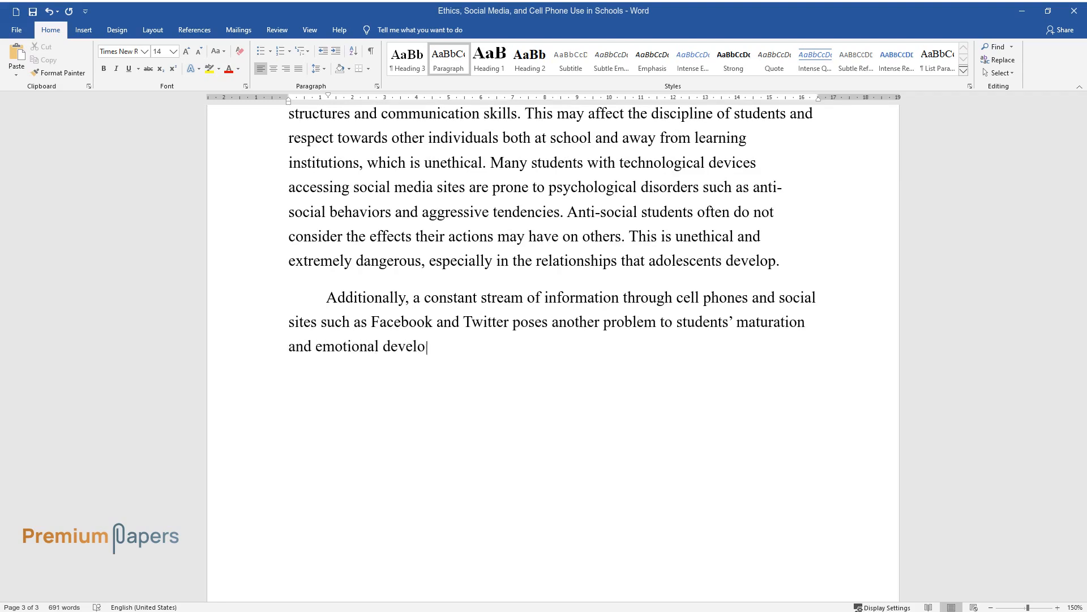
text(pment. These sites affect the ability of the students to expres)
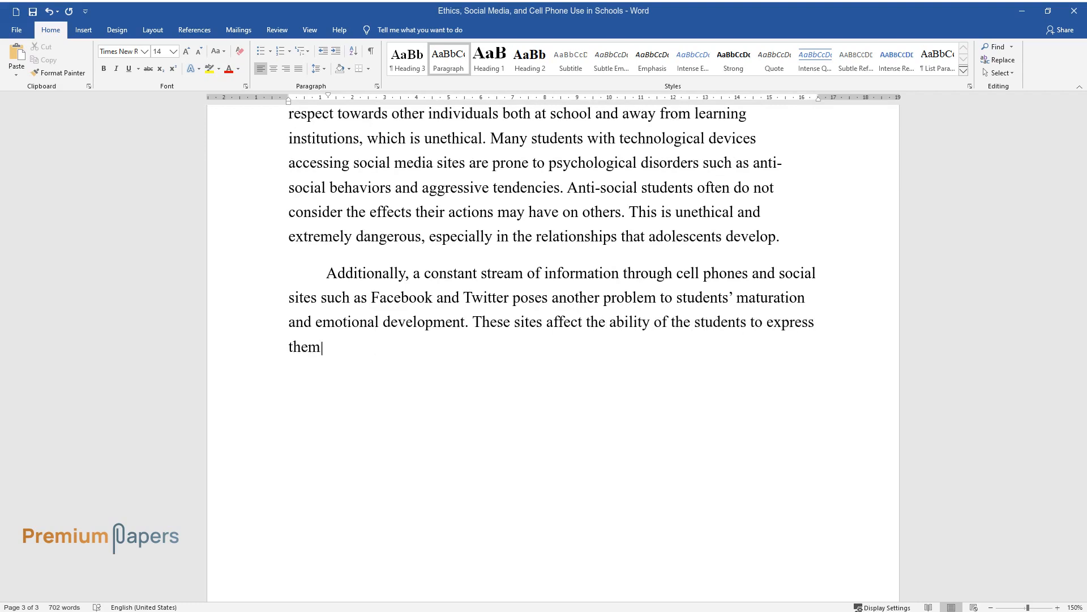
text(selves and respect the feelings of)
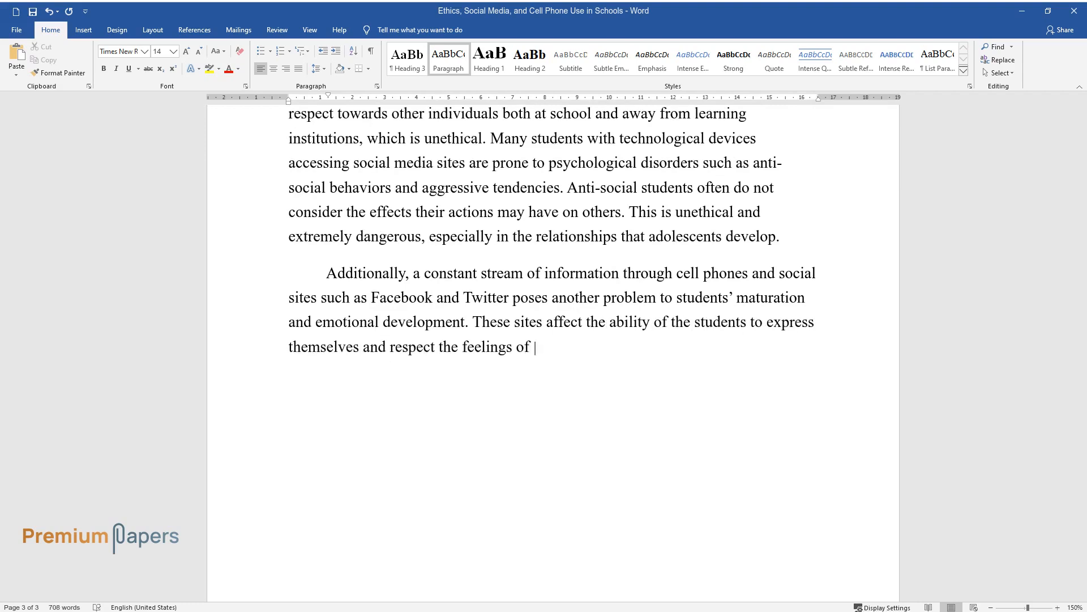
text(others. As a result, they engage i)
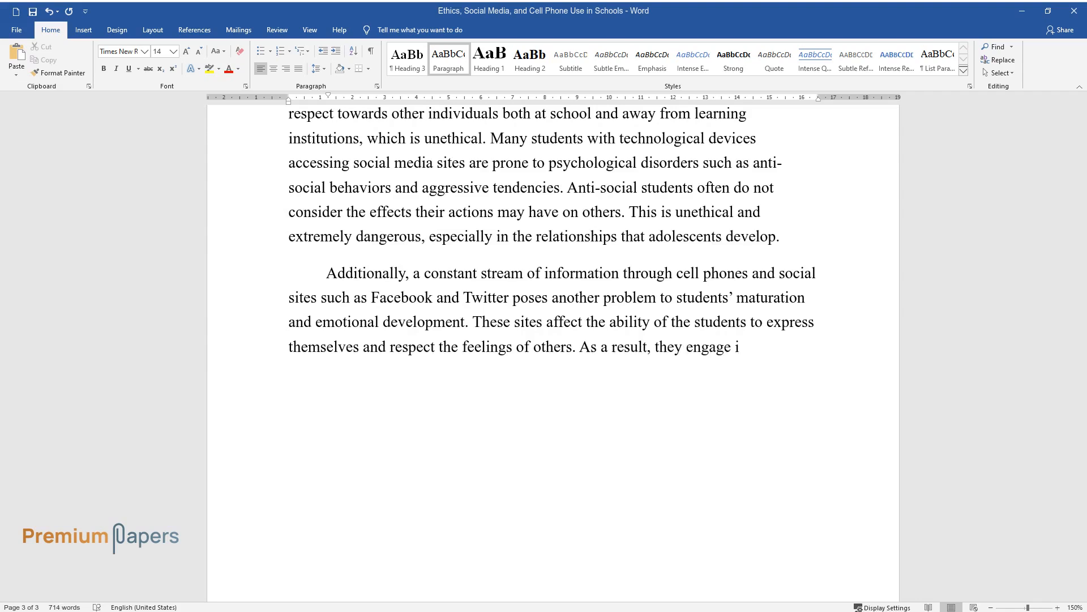
text(n unethical behaviors such as a lack of love and mercy for others.)
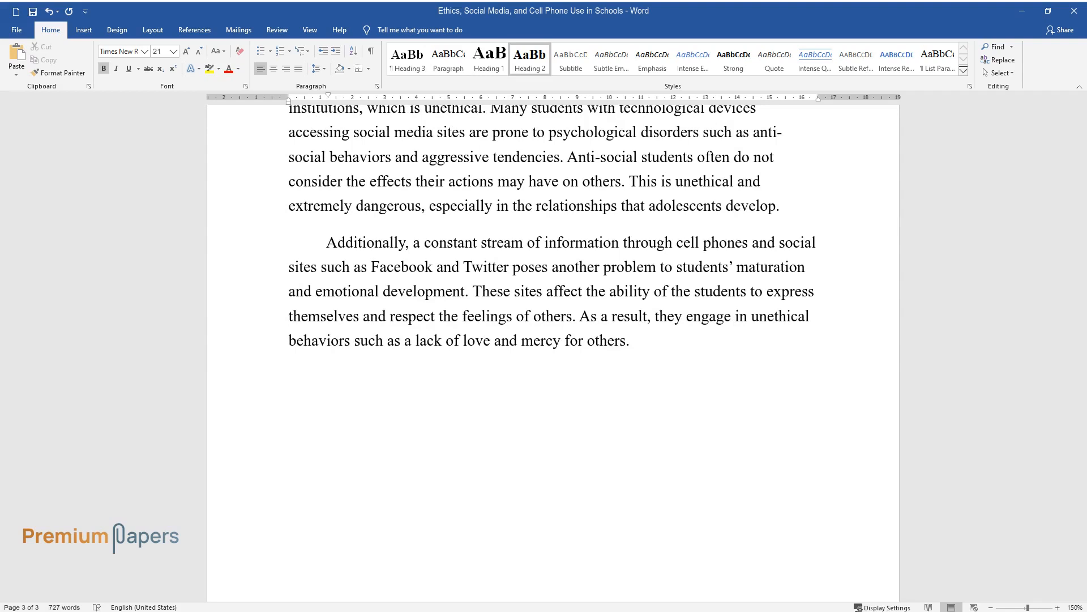
- Add the 'Personal Opinion' heading and argue schools need policies and student collaboration on responsible usage
text(Personal Opinion)
text(In my opinion, social media and cell phones can be efficiently used to support learning in schools. However,)
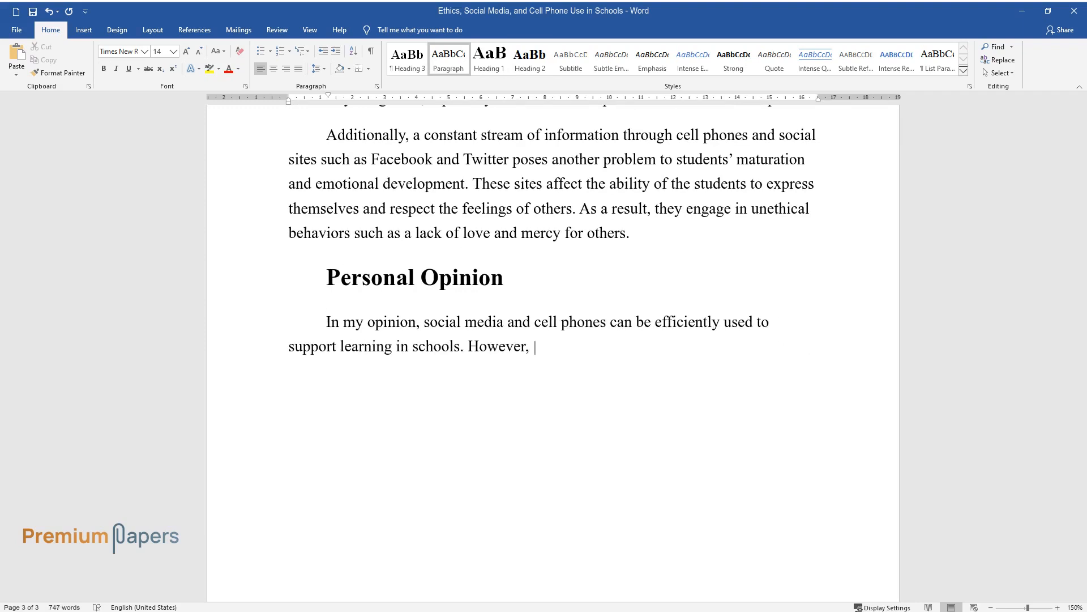
text(this can be made effective if school)
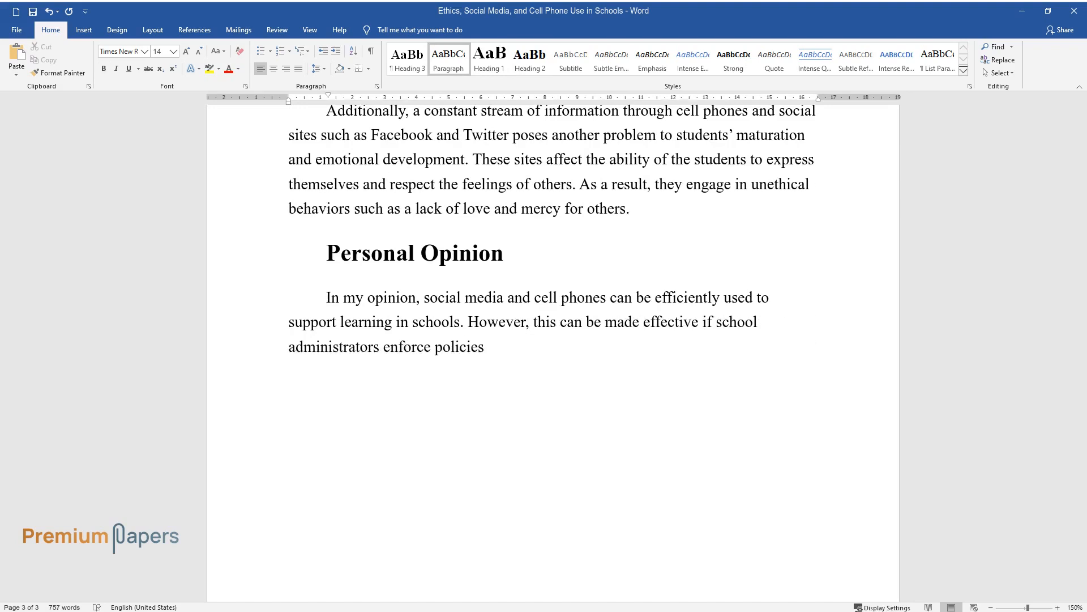
text(that ensure that students use soc)
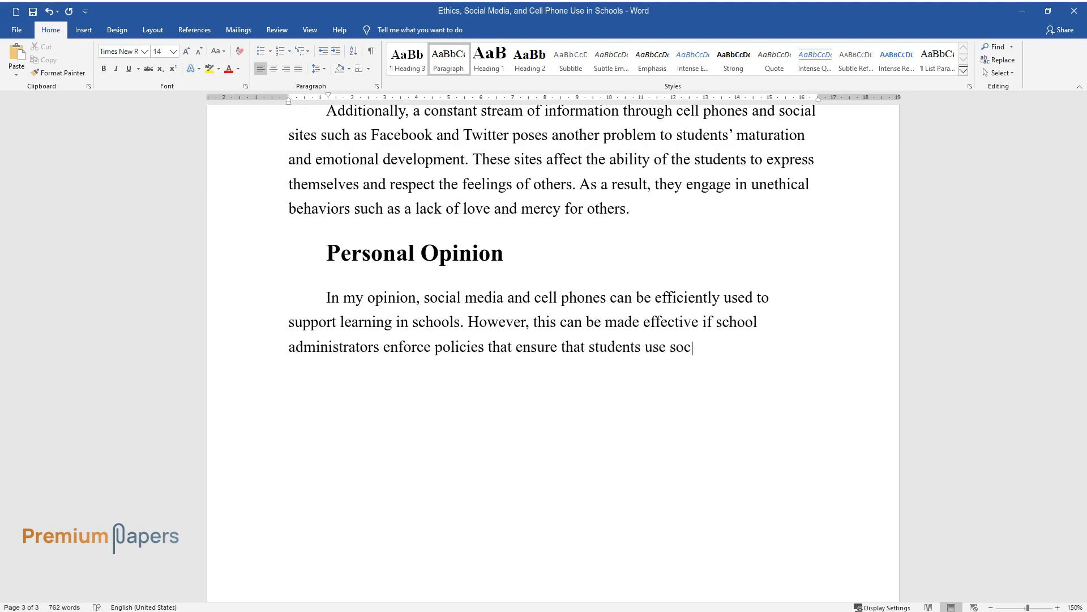
text(ial sites for educational benefits)
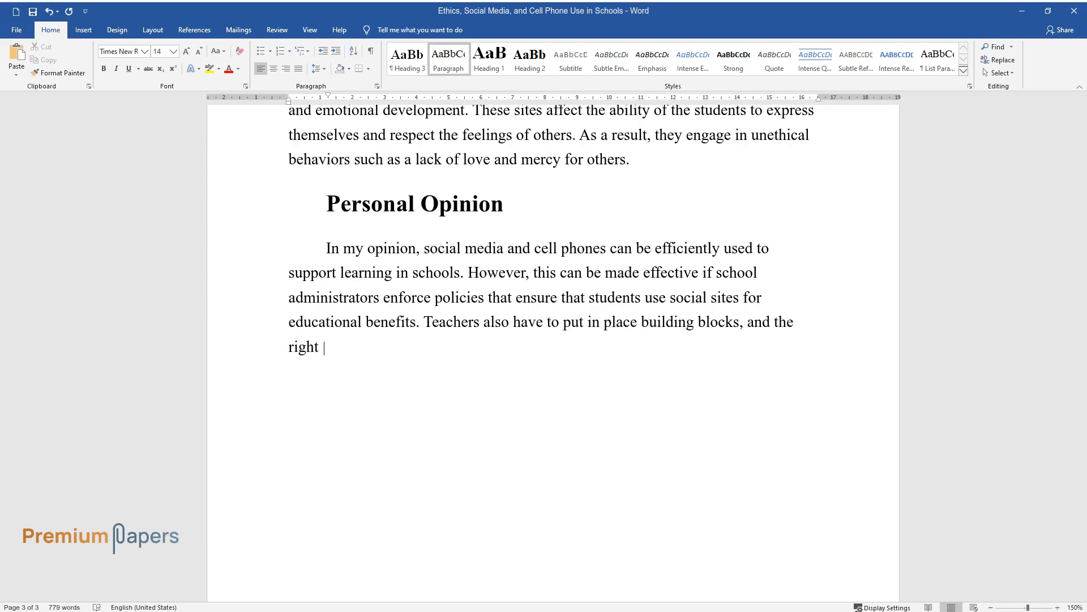
text(strategies in place to create a more engaged and connected learning)
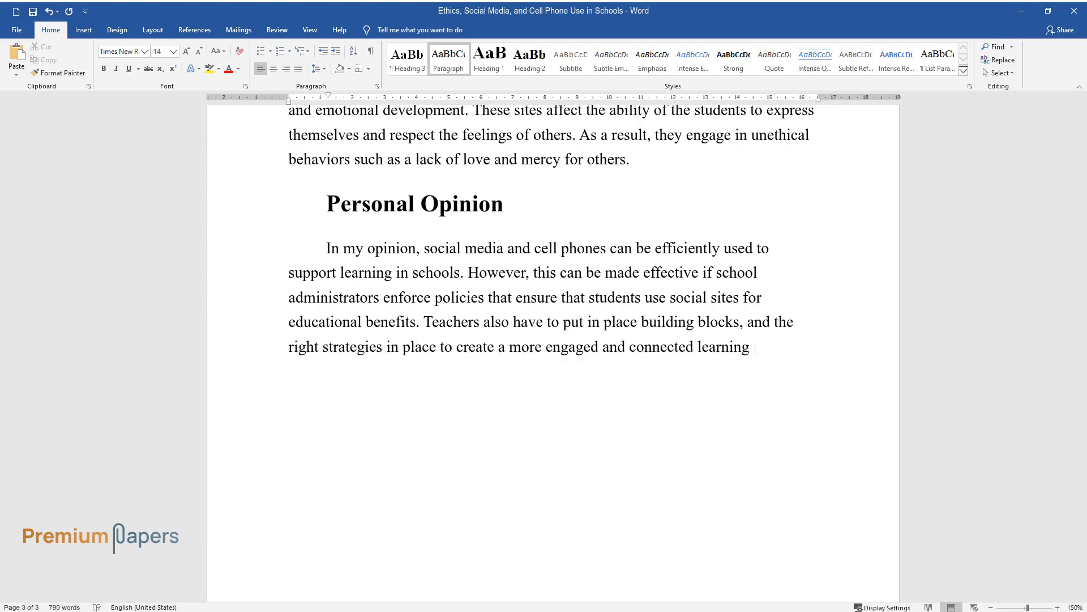
text(environment. The building blocks)
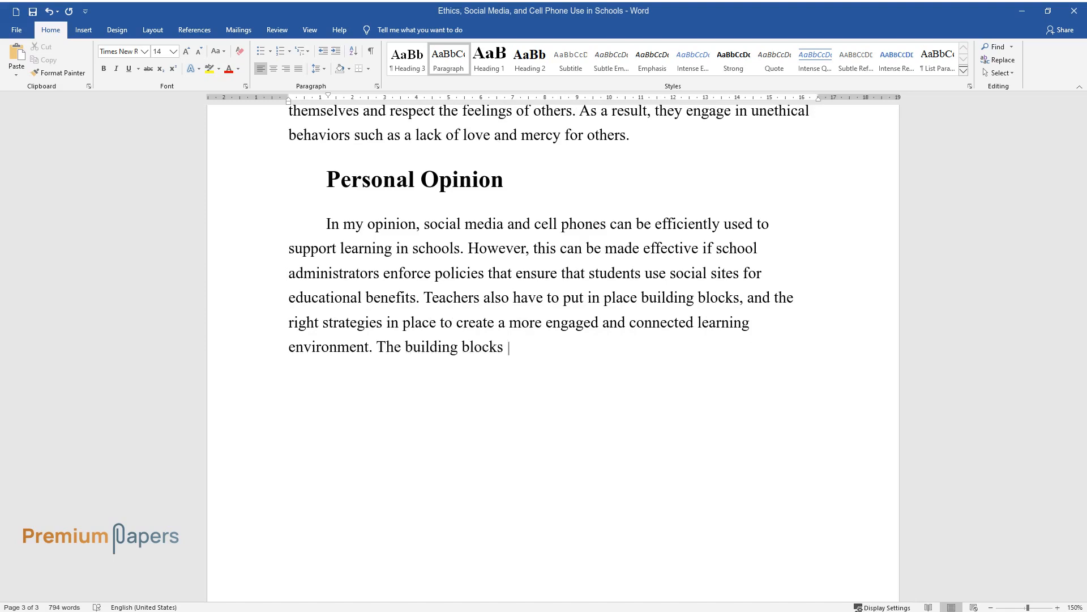
text(include the collaboration of stude)
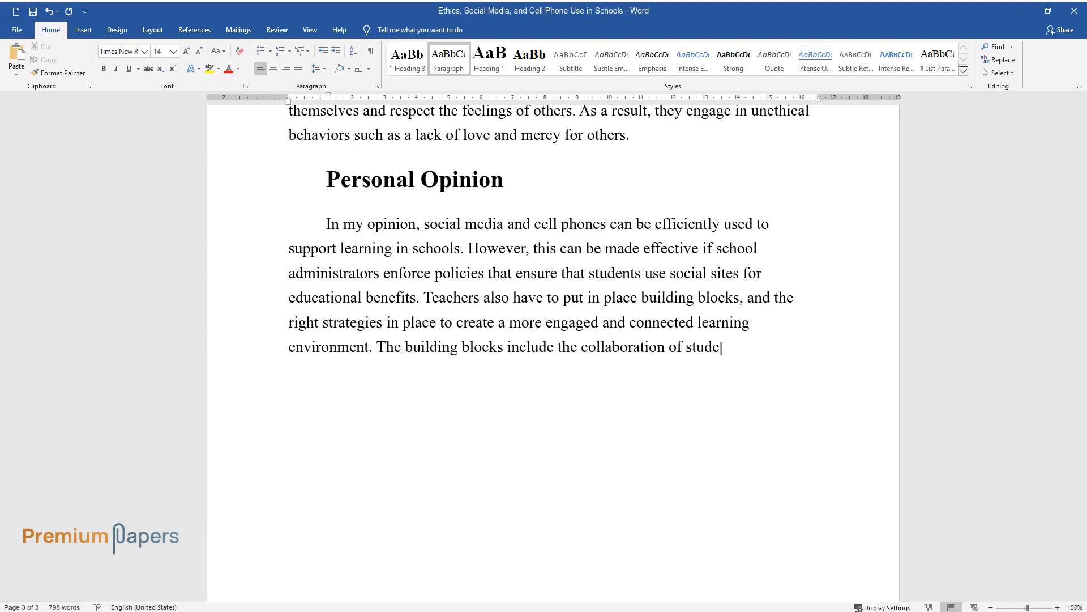
text(nts to identify responsible usage of policies and permissions in using social media. The policies will)
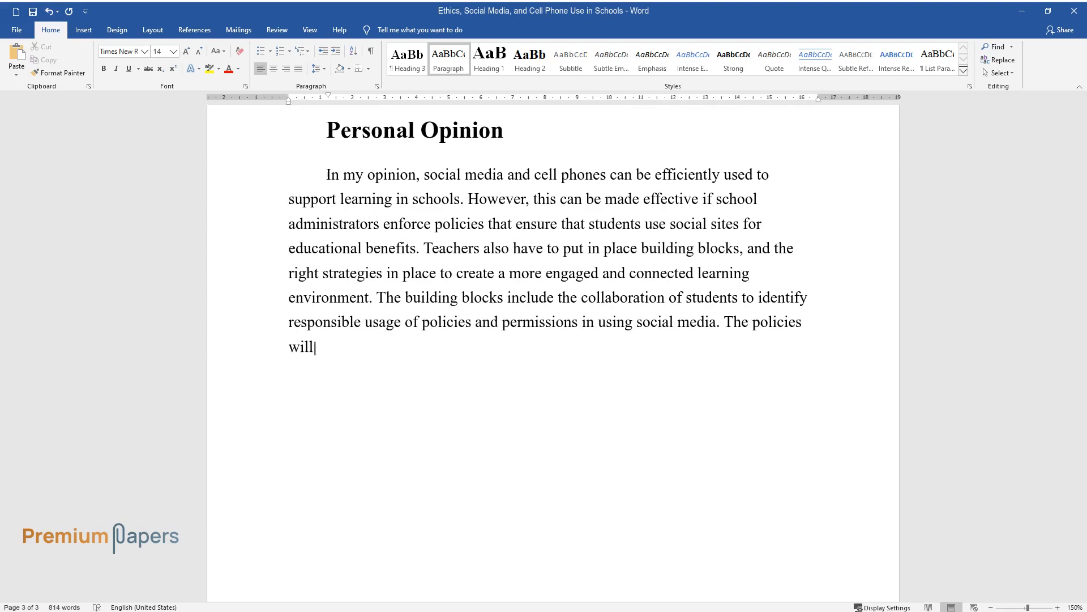
- Finish with accountability, parents and instructors regulating use, and students maintaining positive ethical conduct
text(also hold one another accountable for any inappropriate use and state cle)
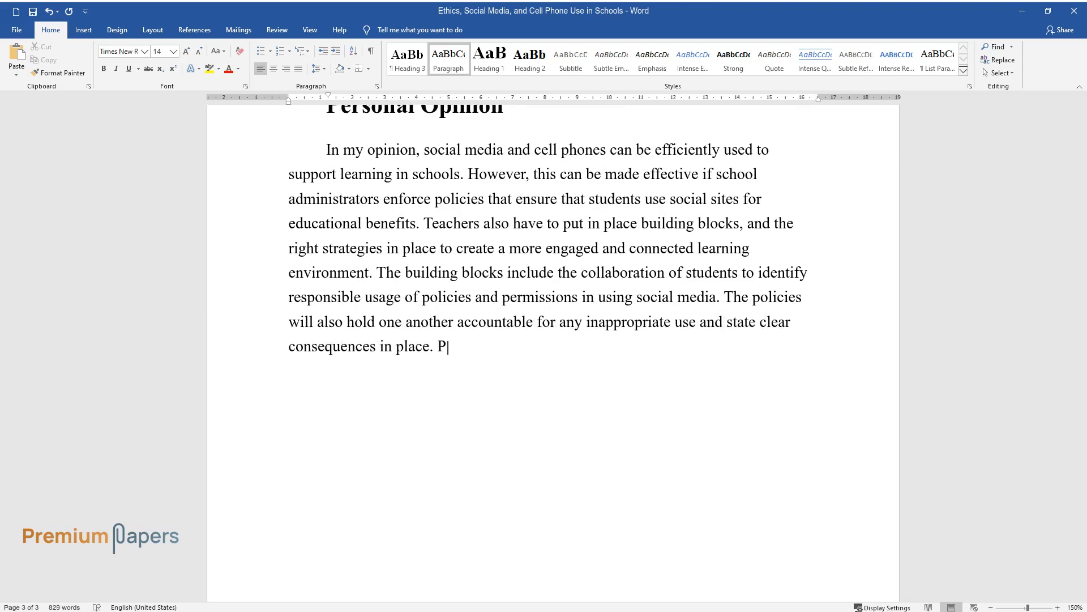
text(arents and instructors should take)
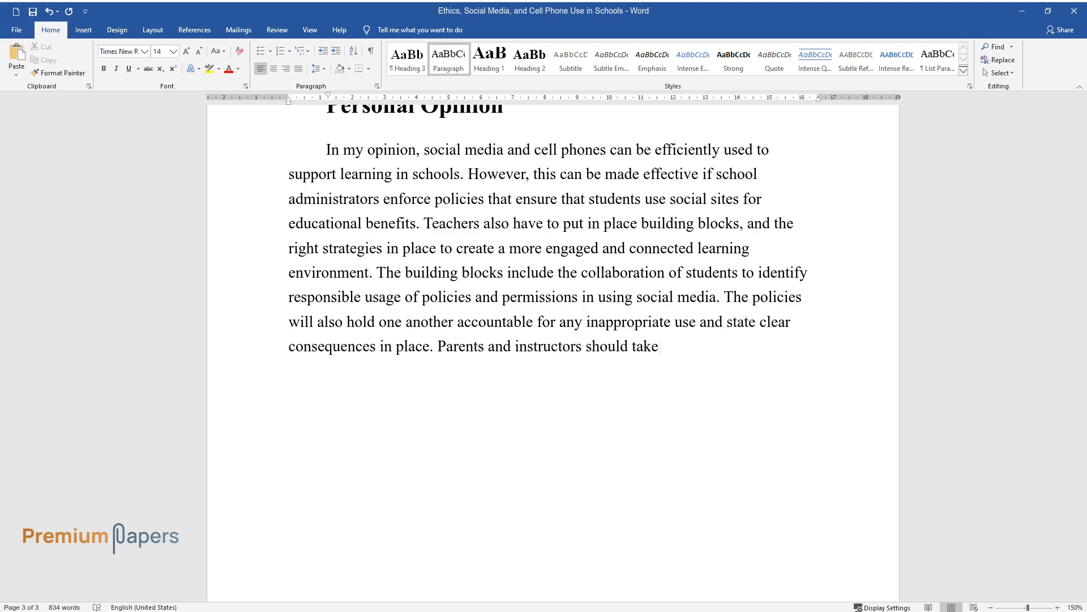
text(appropriate measures by regulating the technology that their children should use. Applying this strat)
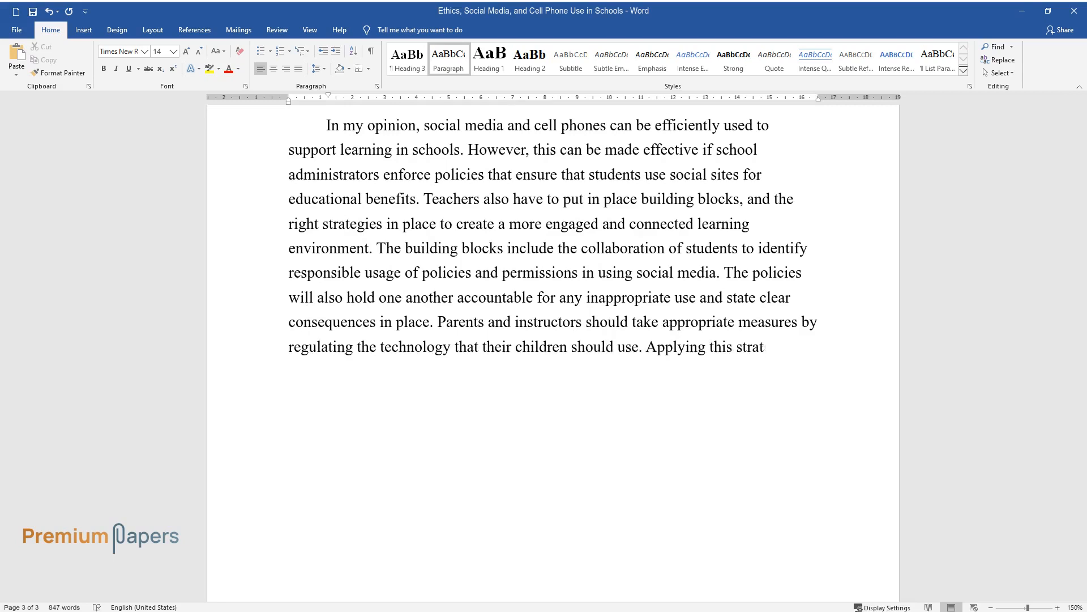
text(egy will ensure the effective use)
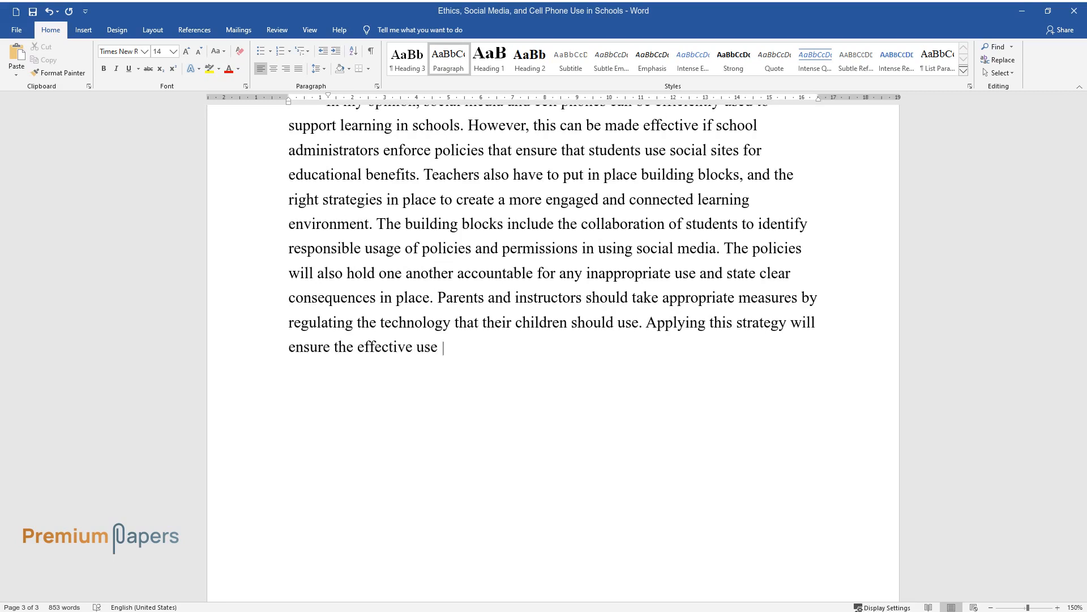
text(of social media and cell phones to)
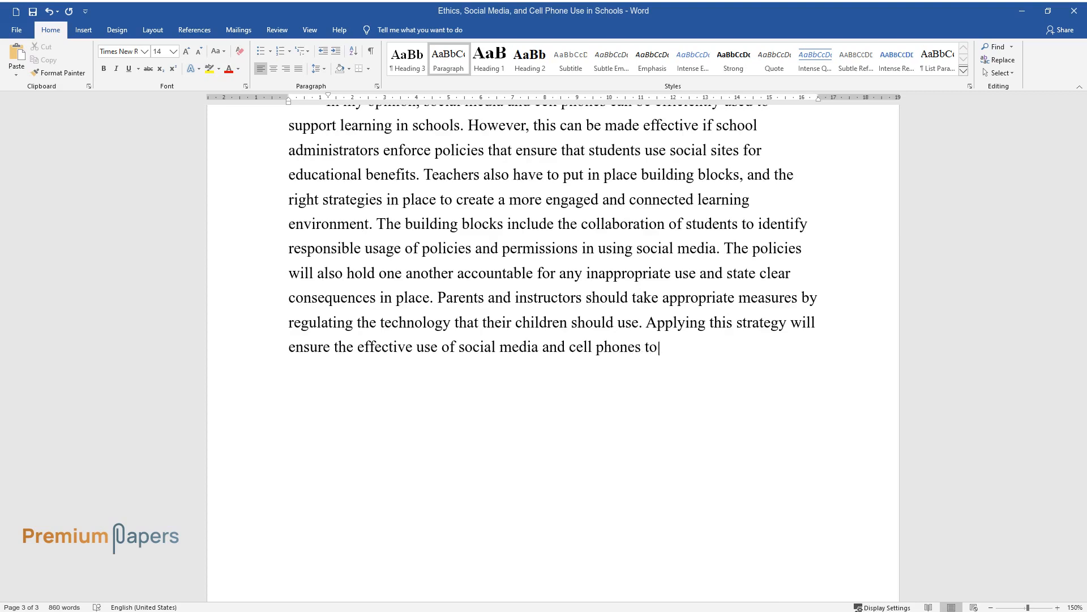
text(support learning. It will also en)
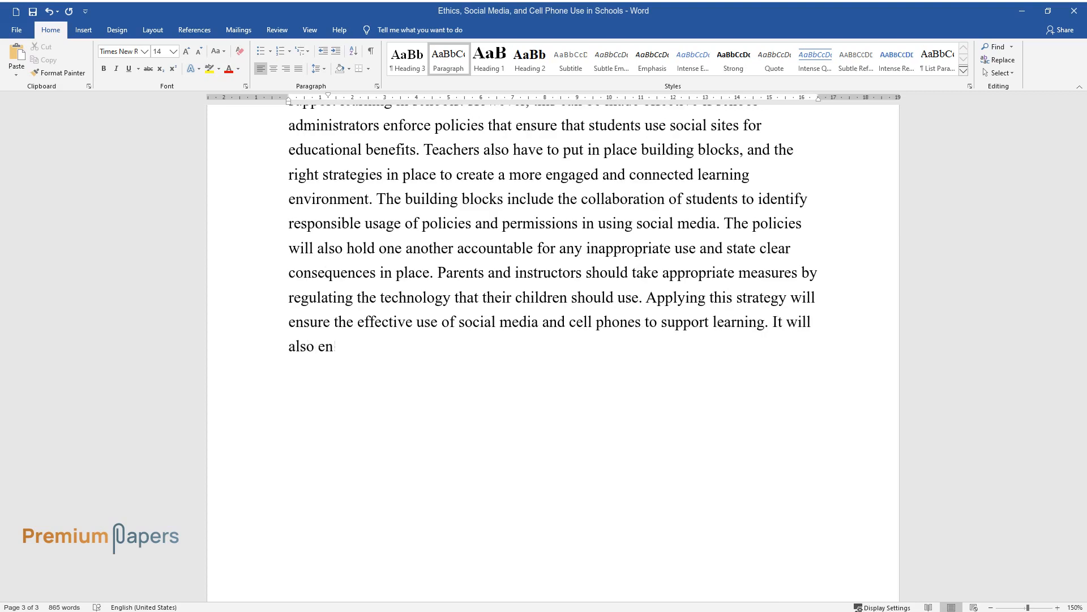
text(sure that students maintain positi)
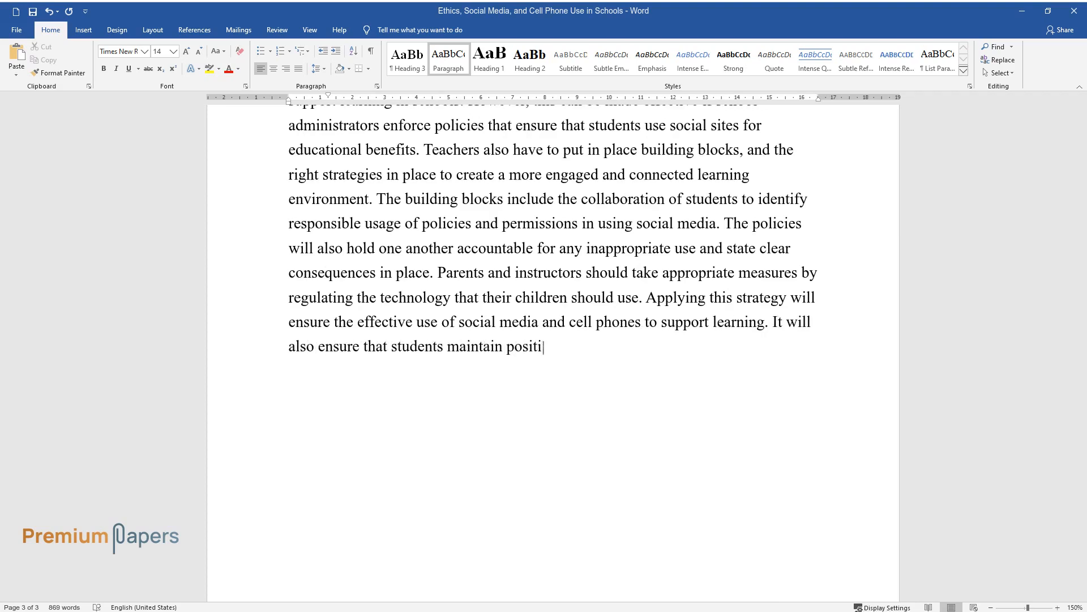
text(ve ethical conduct while using these sites.)
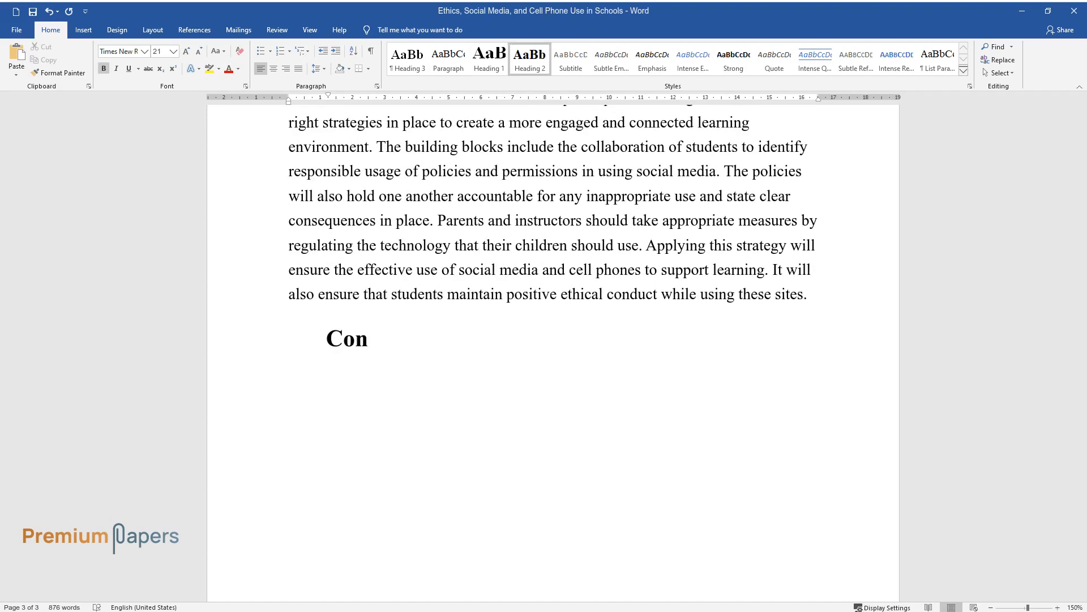
- Finish the 'Conclusion' heading and begin the paragraph on social media and cell phones in schools
text(clusion)
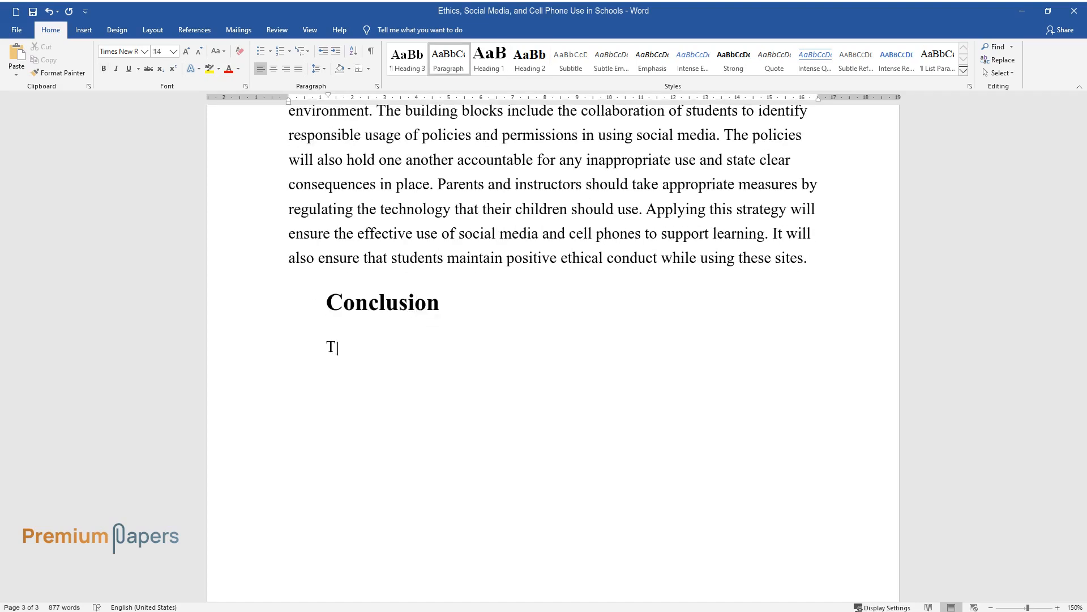
text(he essay explores the use of soc)
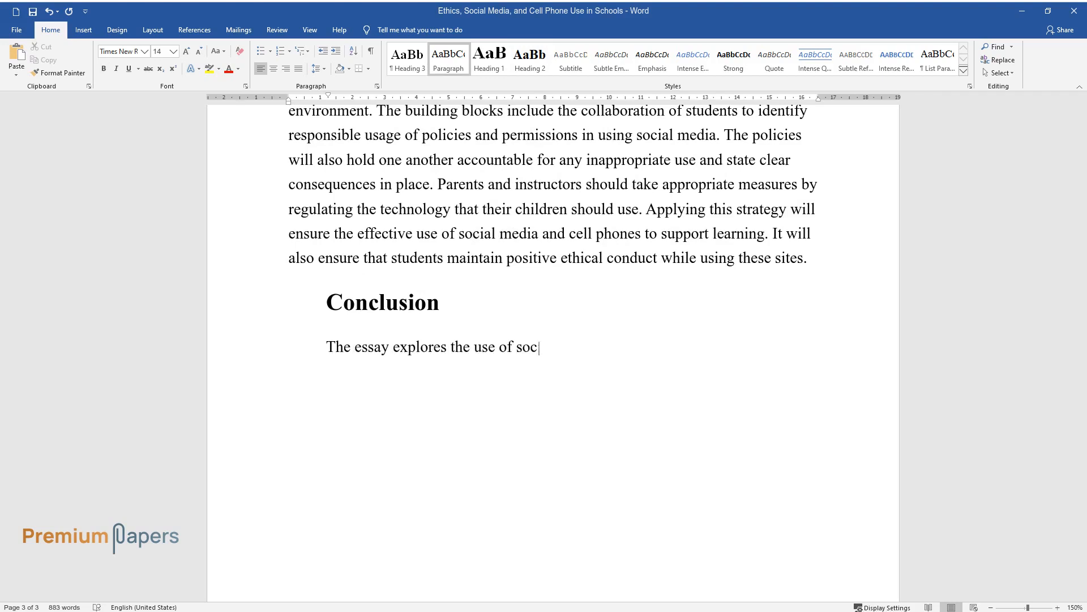
text(ial media and cell phones in schools to)
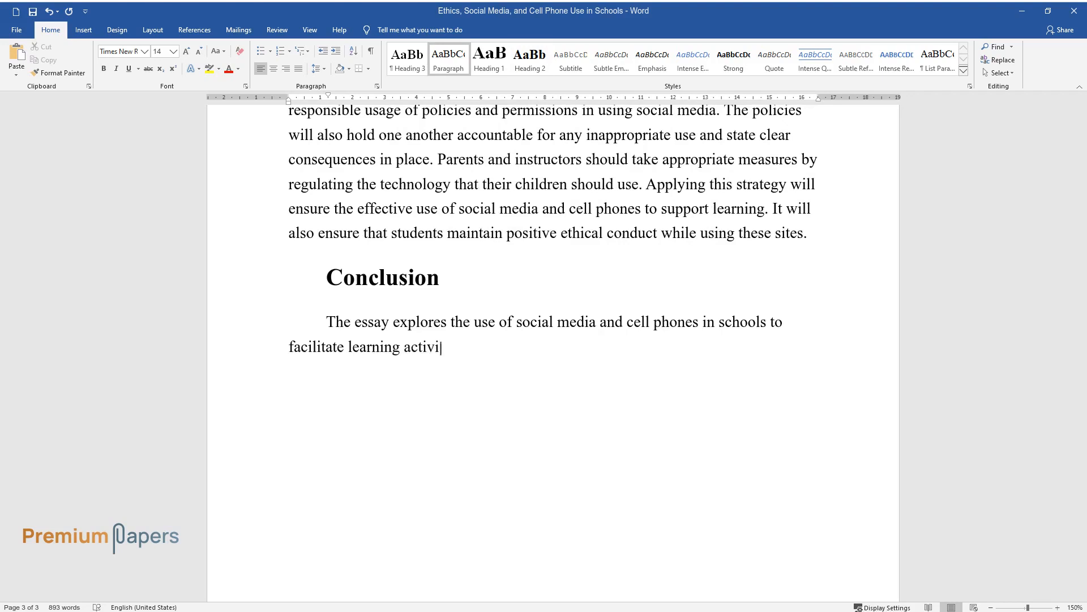
text(ties. These forms of technology facilitate learning by)
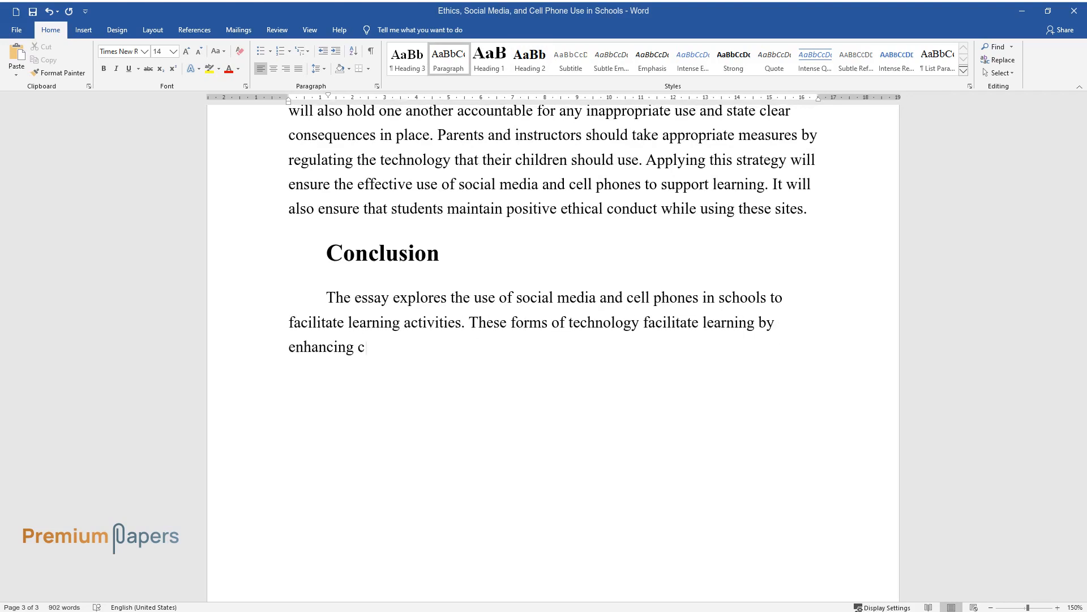
text(ommunication and information shar)
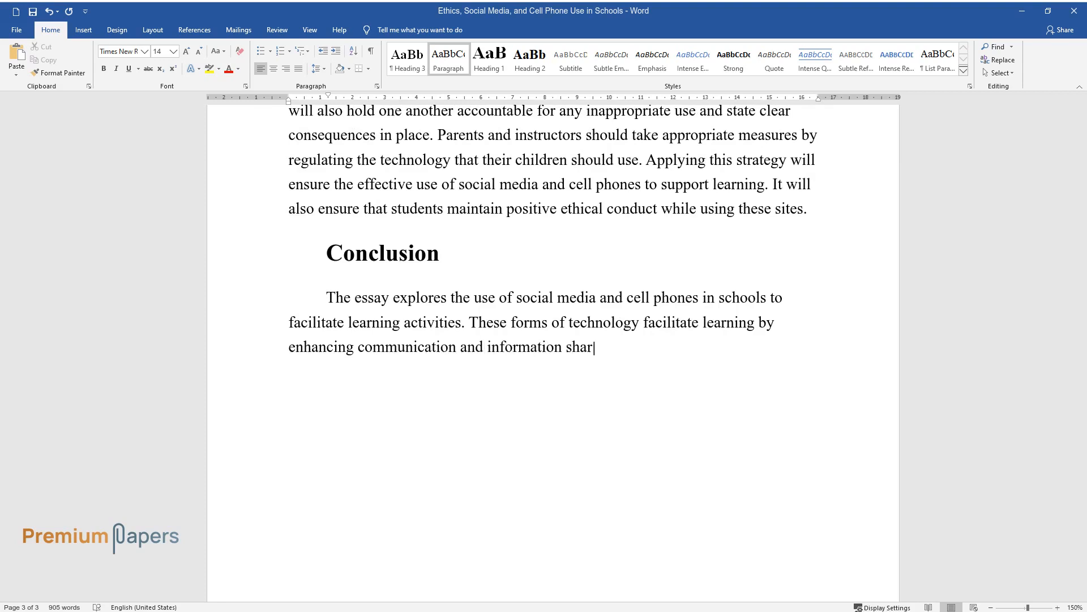
text(ing, among students and their ins)
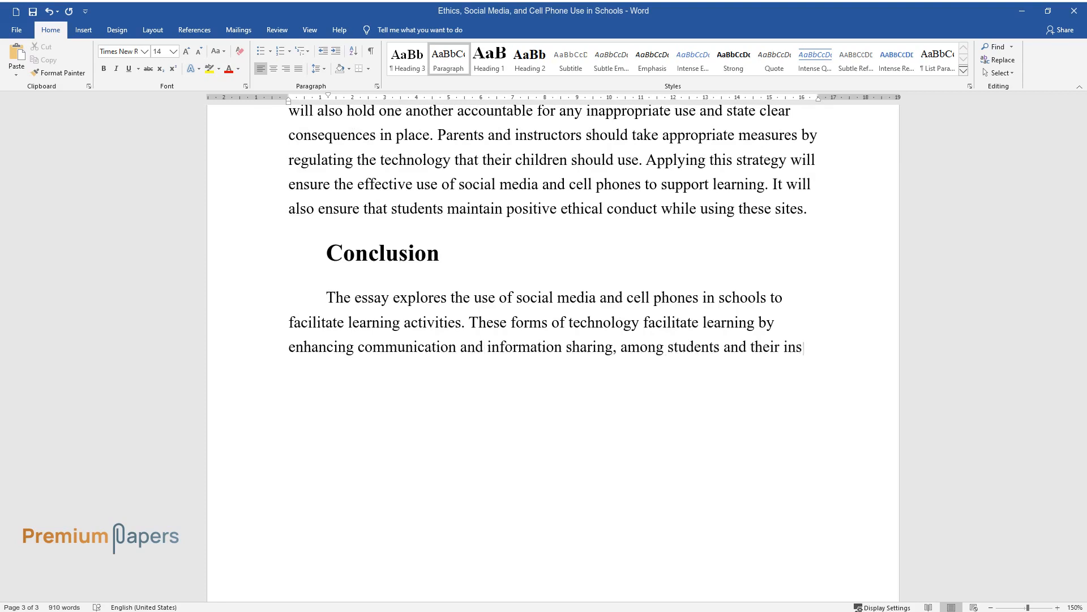
- Write the ethical-issues portion ending with using cell phones to enhance learning
text(instructors. However, there are eth)
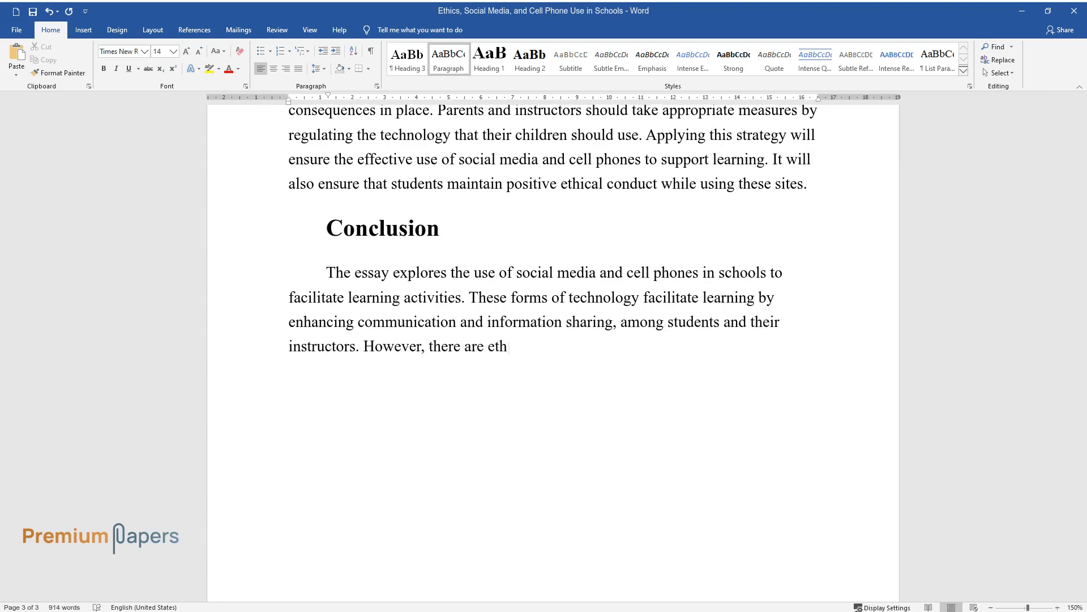
text(ical issues that result in using)
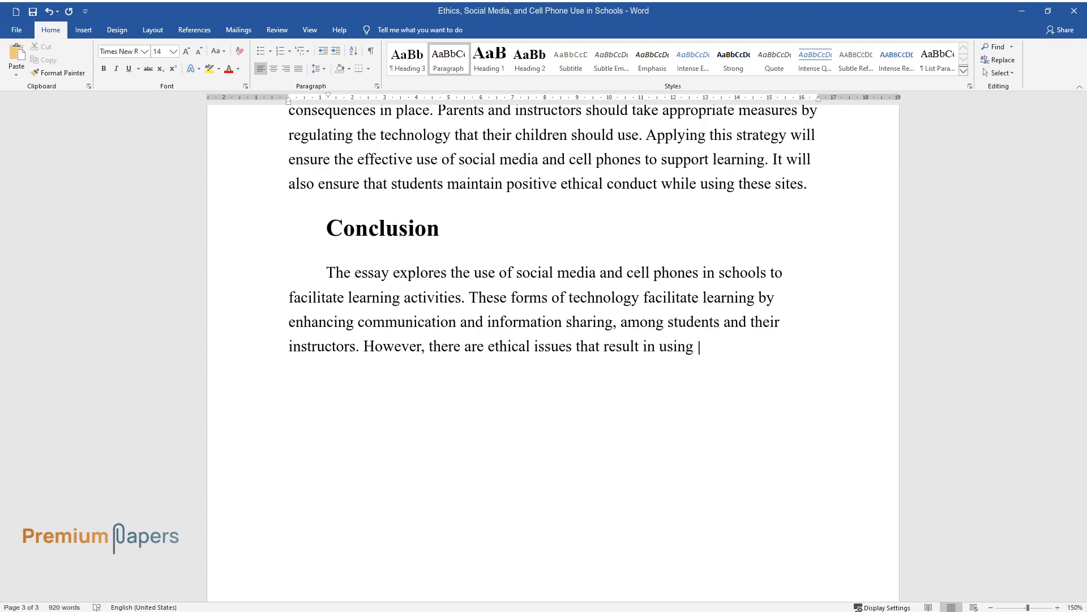
text(these forms of technology. For in)
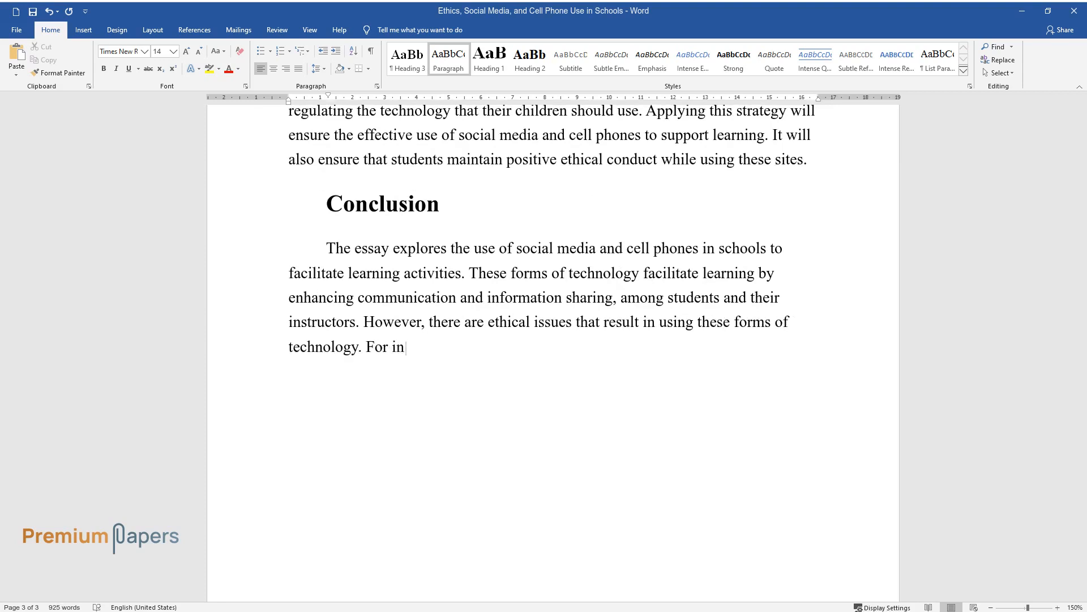
text(stance, the deterioration of social skills and empathy towards)
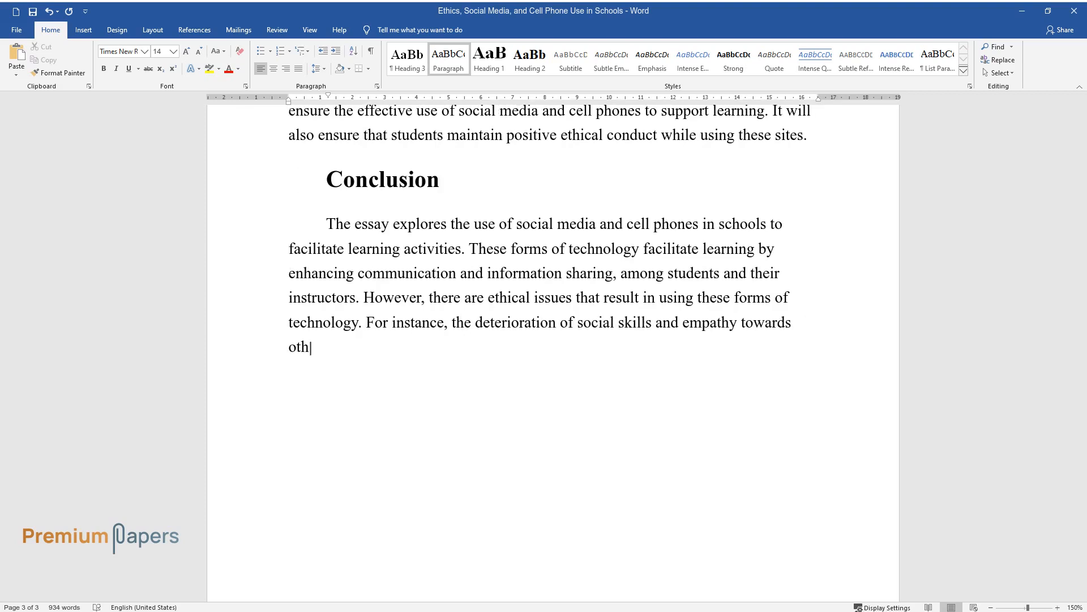
text(ers raises ethical issues. Therefore, parents and instructors should develop)
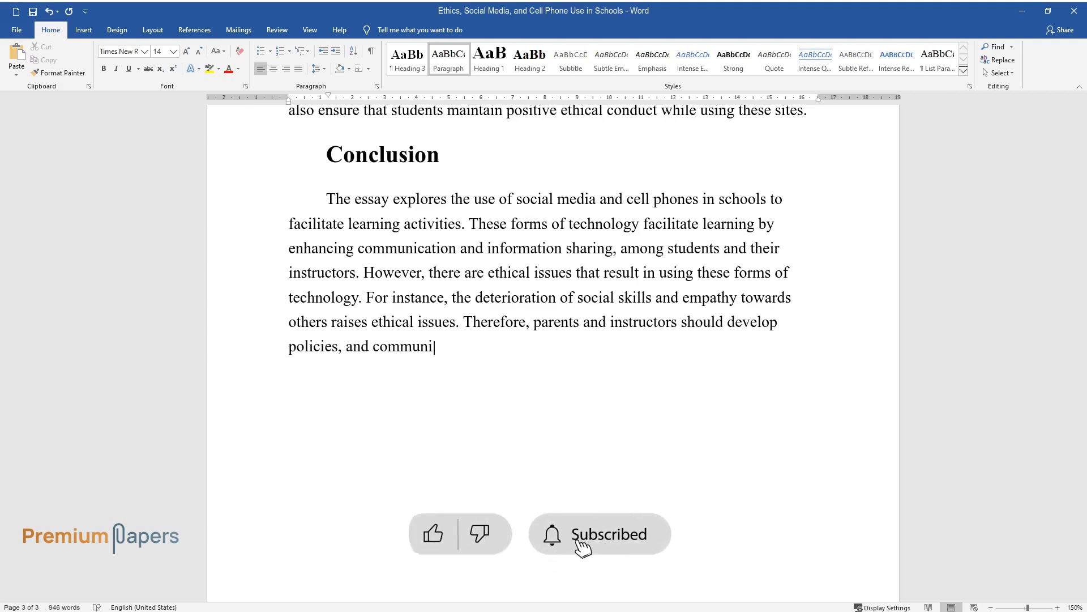
text(cate to their students on the effective use of social media)
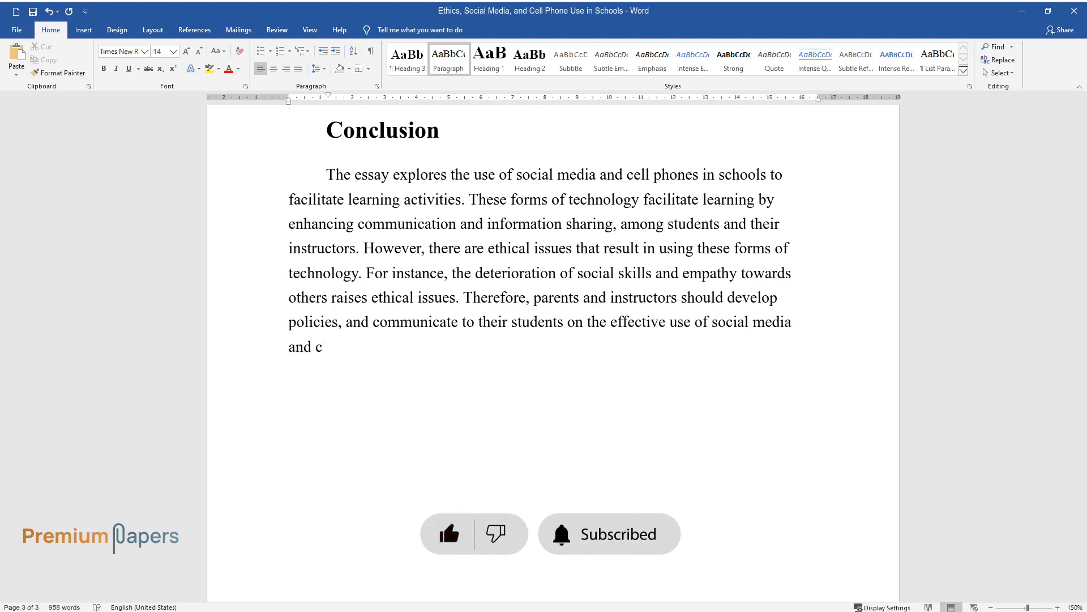
text(ell phones to enhance learning.)
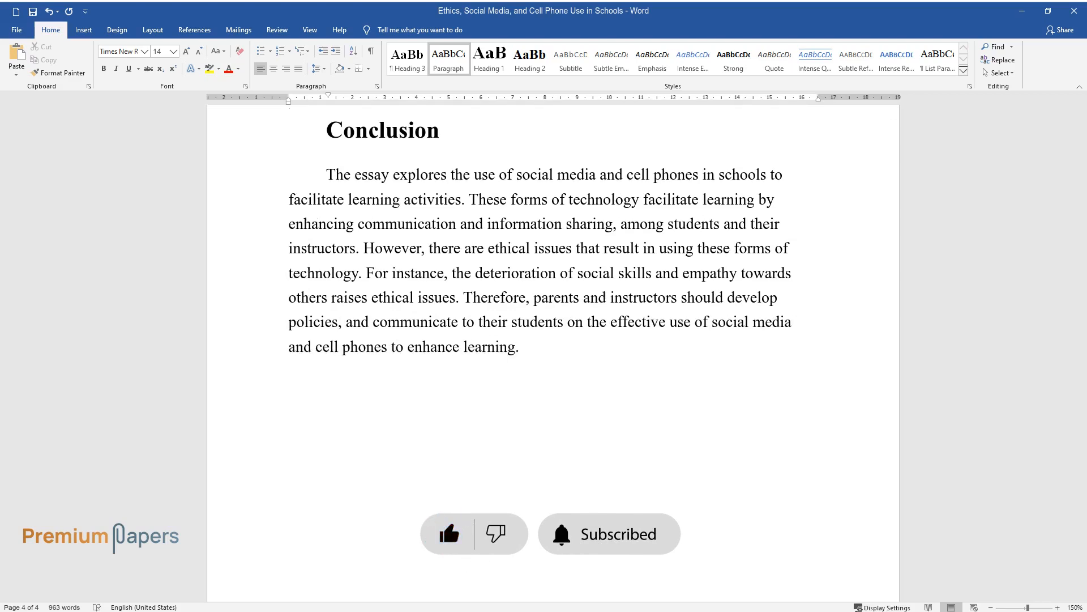